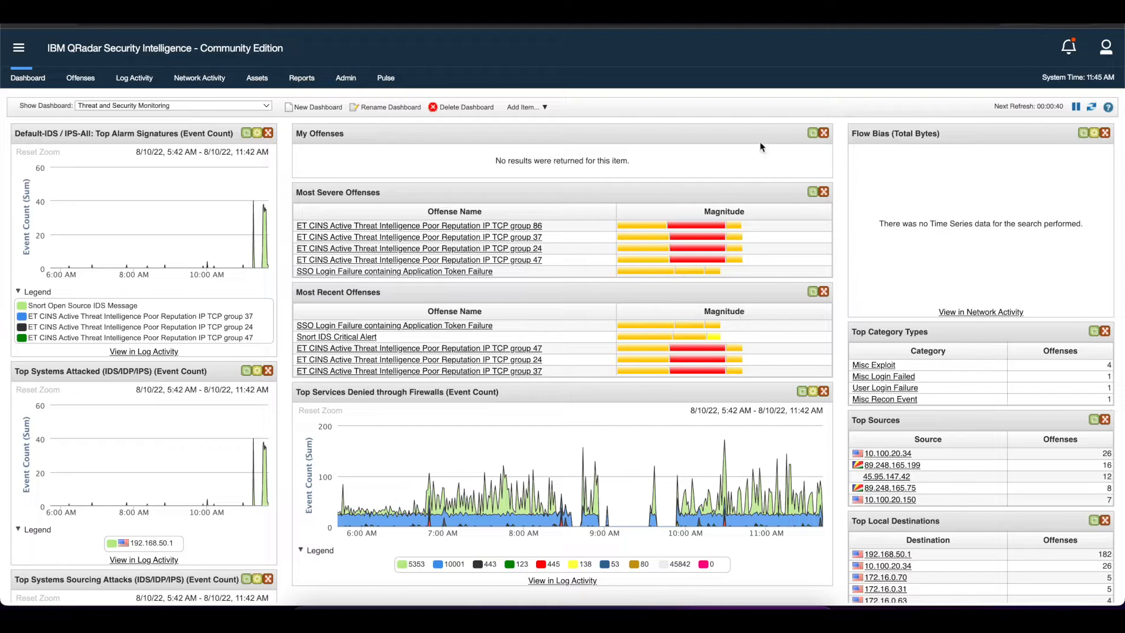
mouse_move(719, 37)
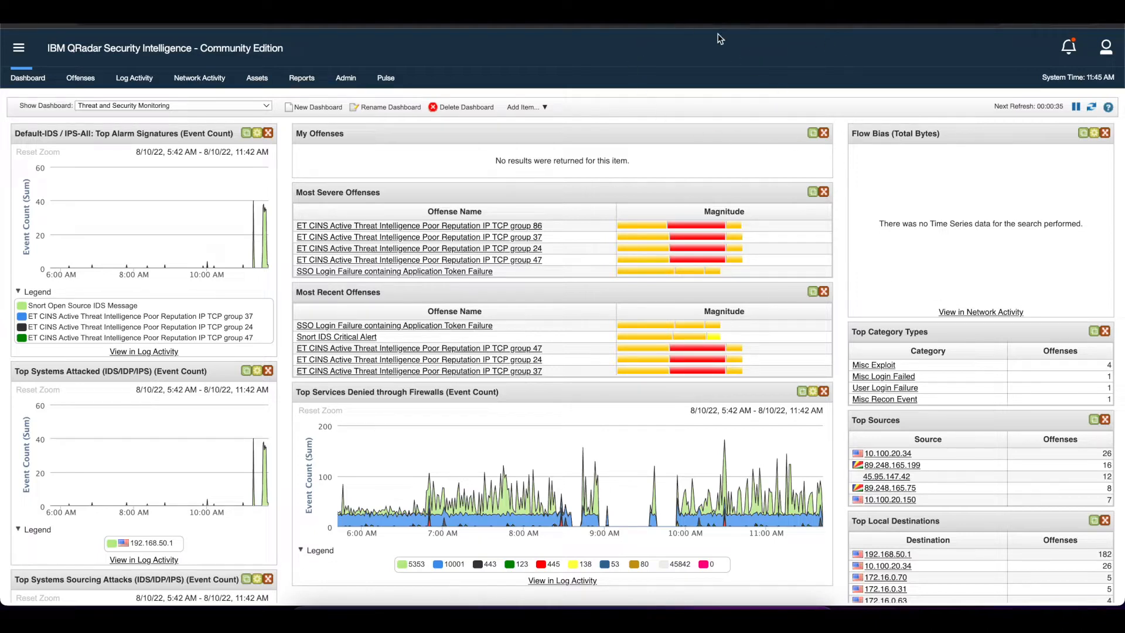
mouse_move(350, 78)
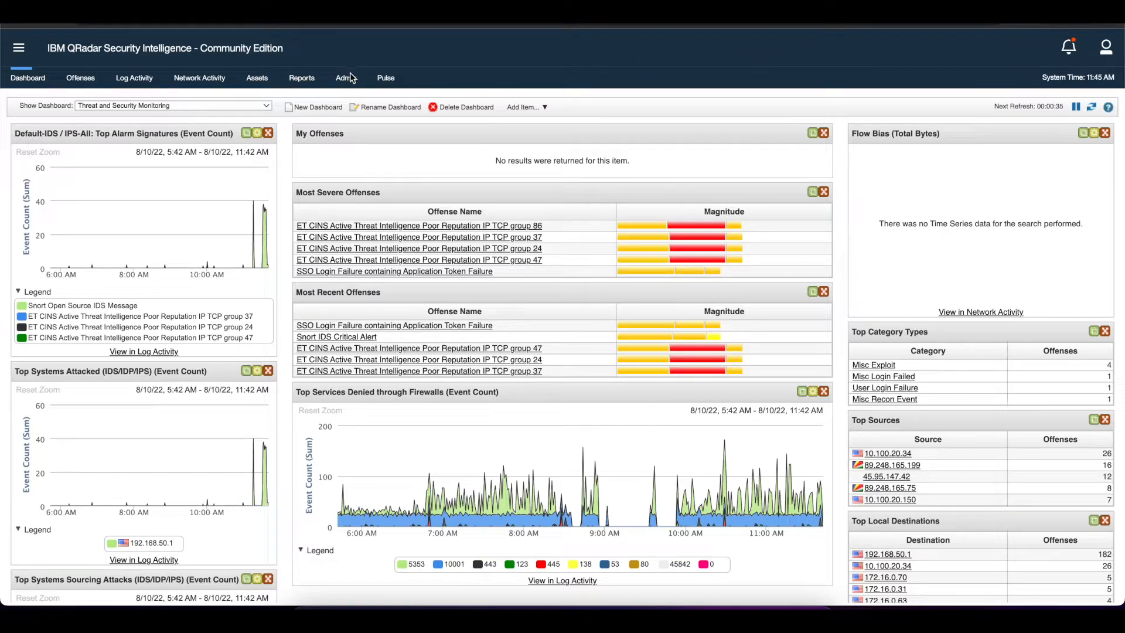
Switch from the monitoring dashboard to the Admin area
left_click(345, 78)
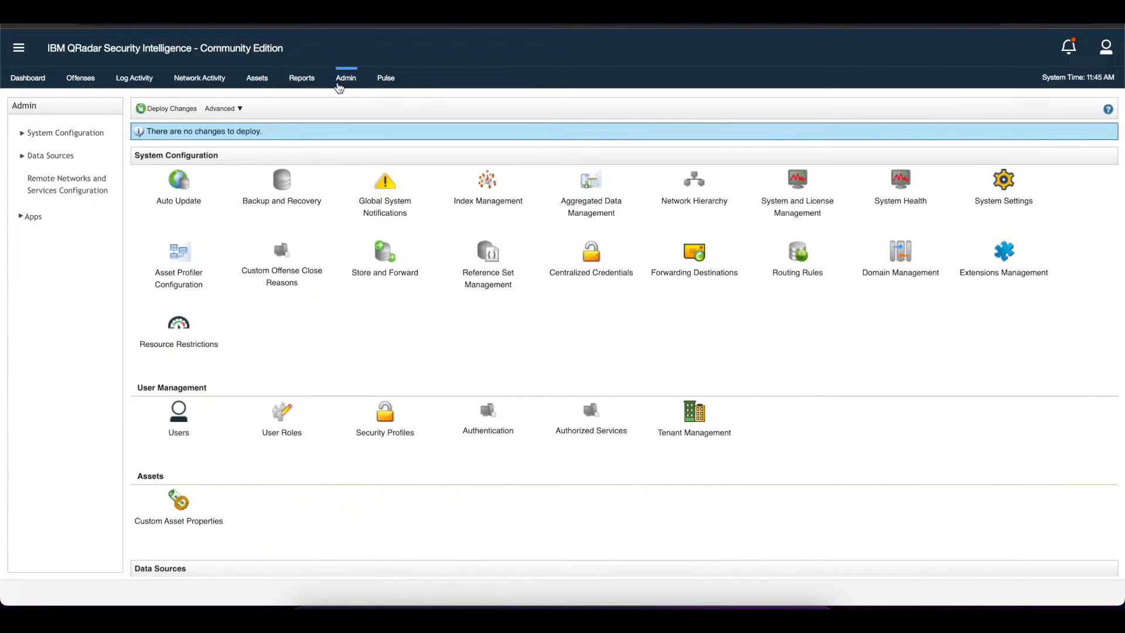
mouse_move(678, 509)
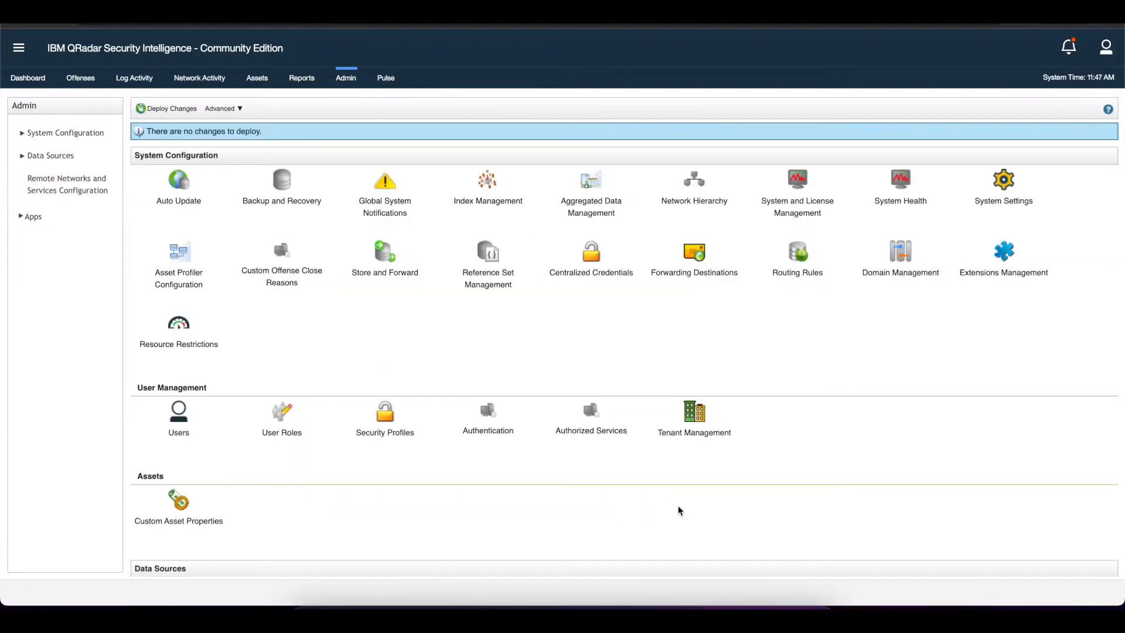
mouse_move(493, 364)
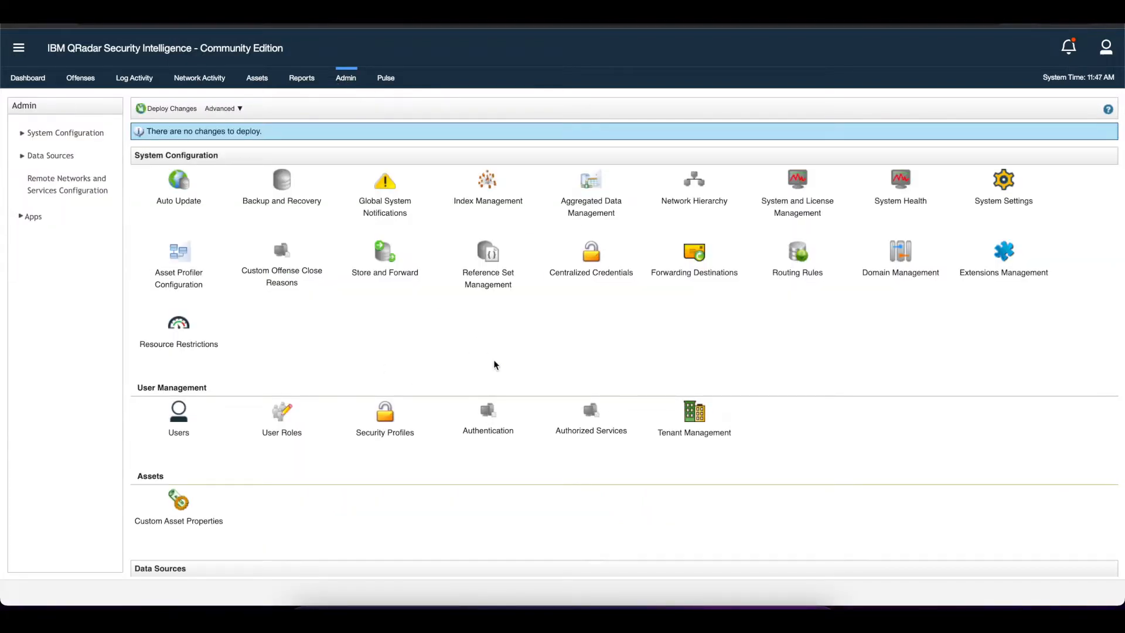
Bring up Authentication under User Management and keep SAML 2.0 as the module
left_click(488, 412)
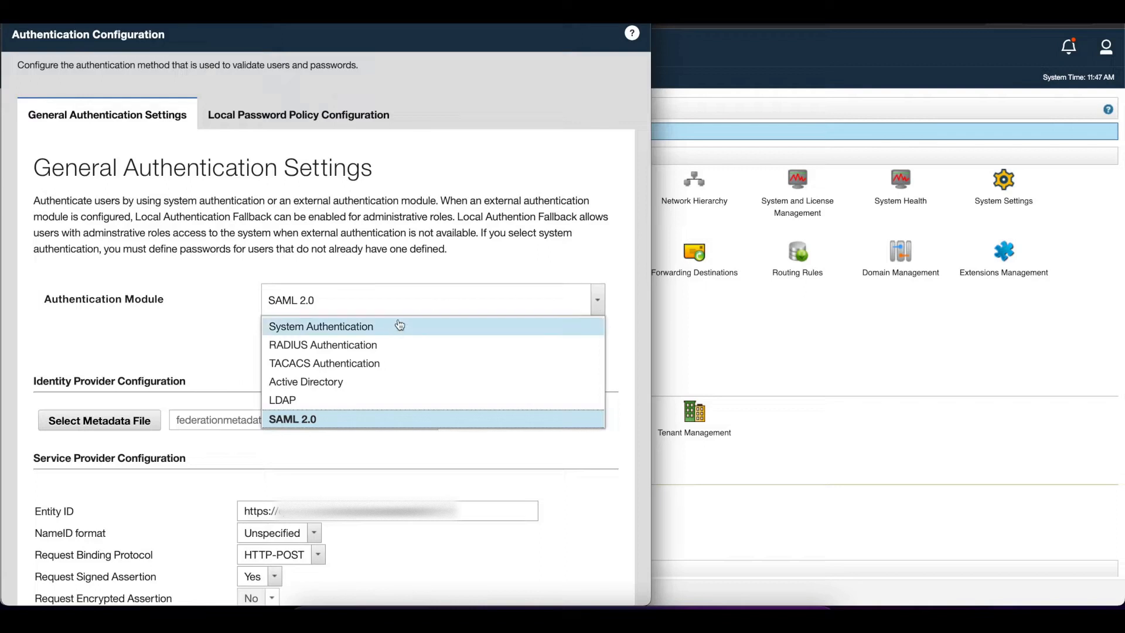
mouse_move(371, 332)
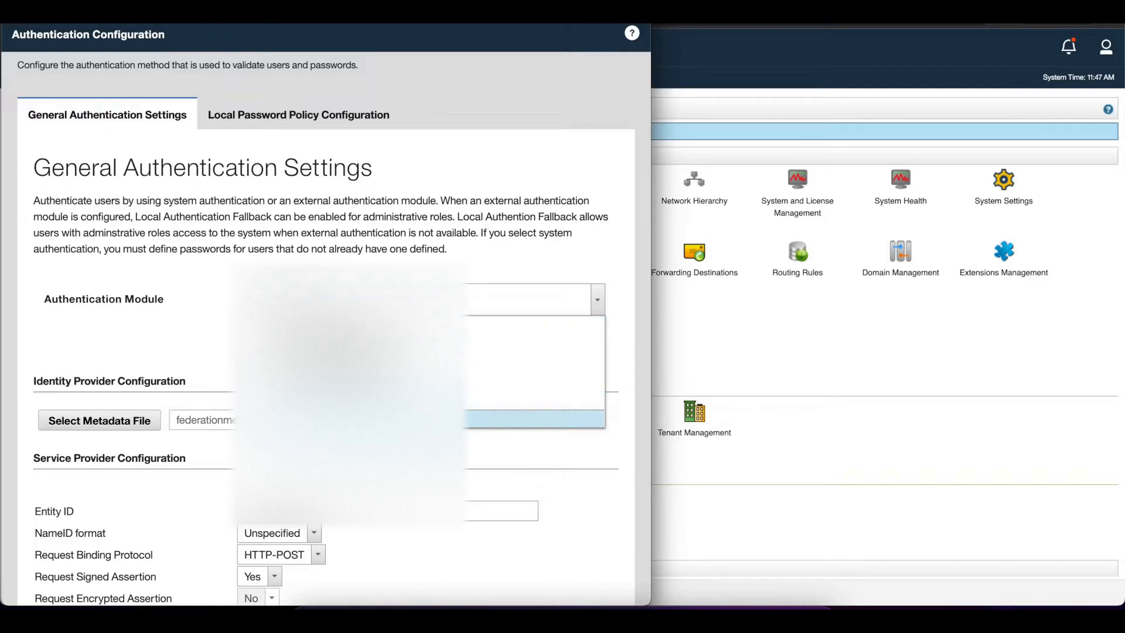
left_click(534, 420)
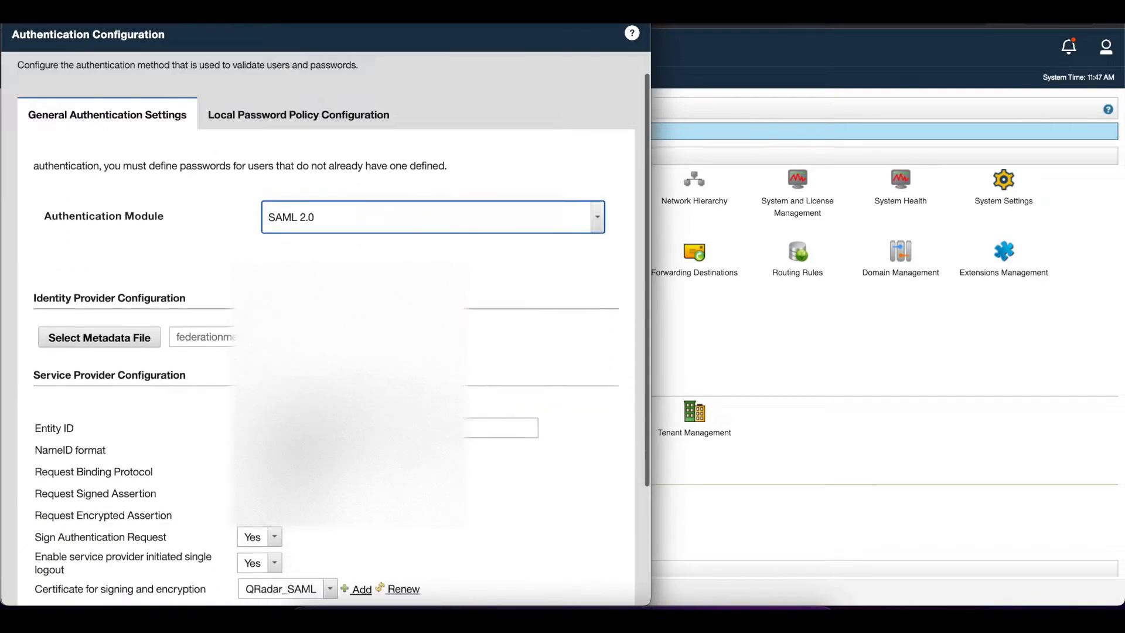
scroll("down", 3)
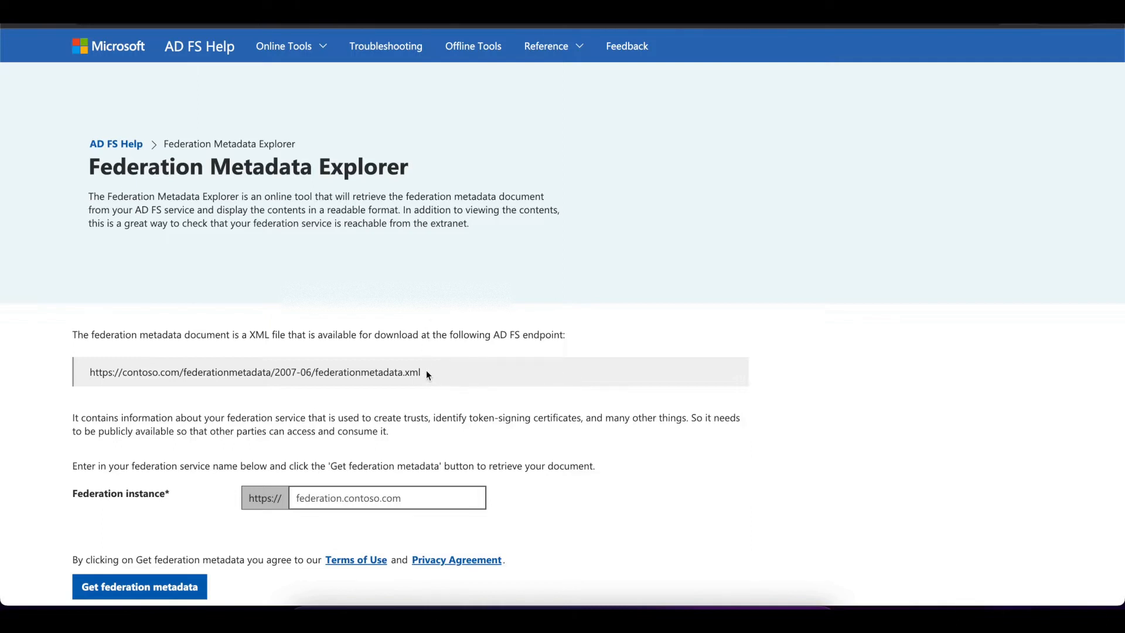
Select the federation metadata XML endpoint path shown on the AD FS help page
left_click_drag(180, 372, 339, 371)
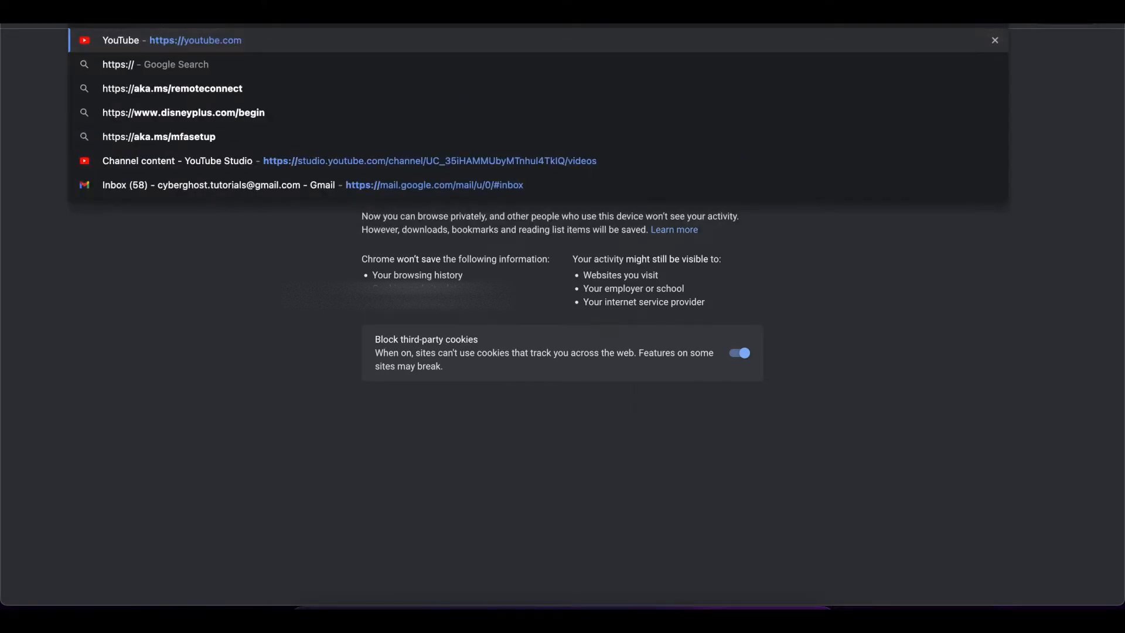
type("https://sso.ad.")
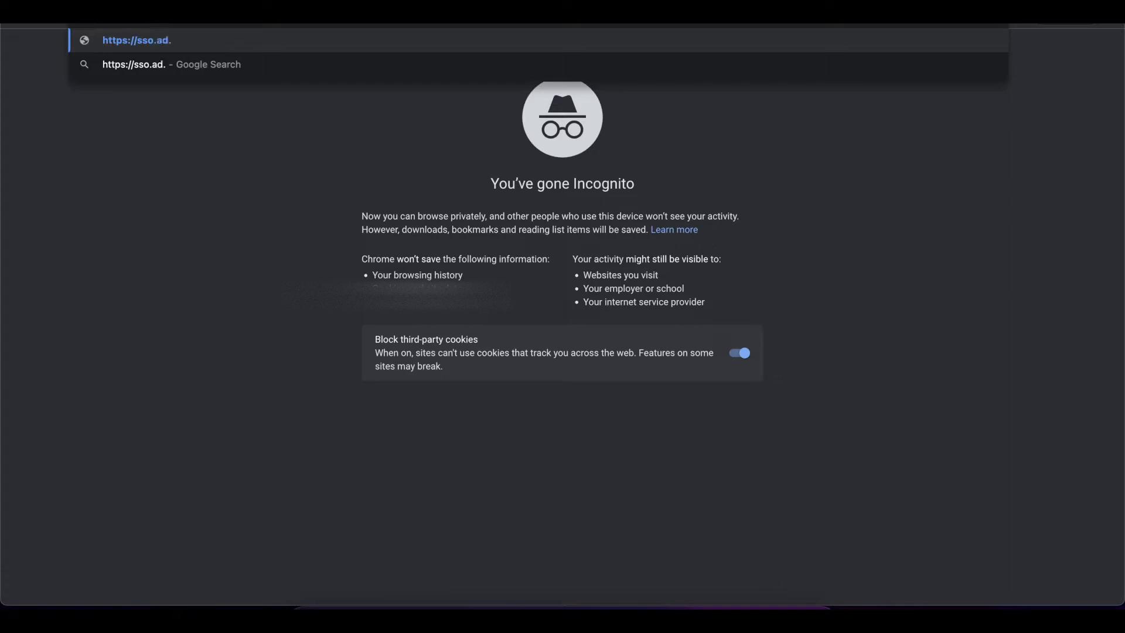
type("geek")
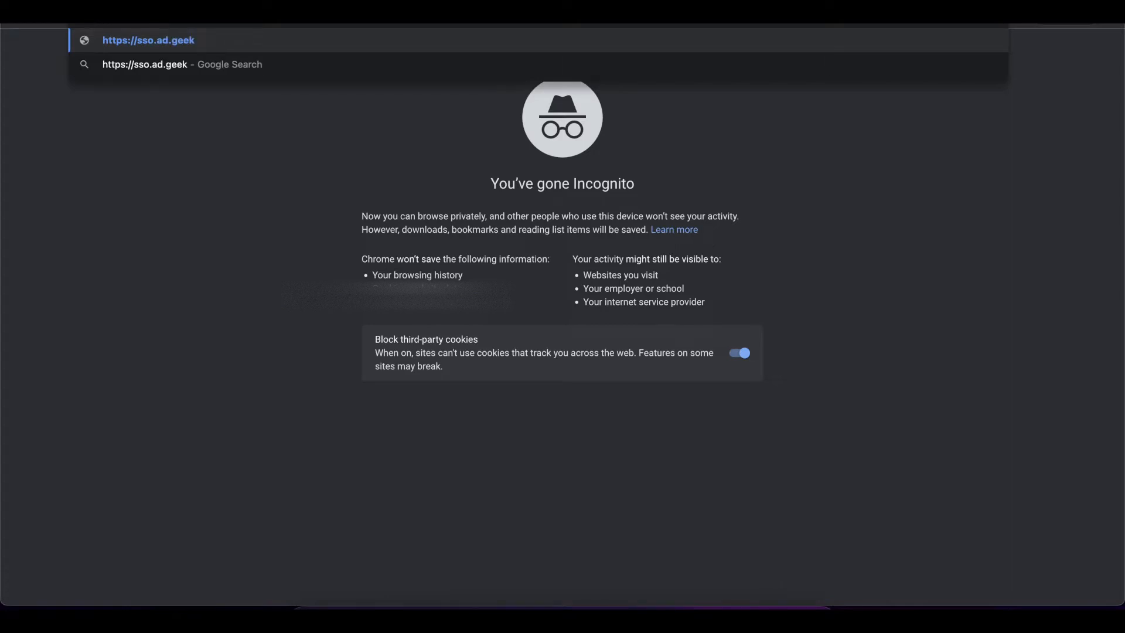
type("2geth")
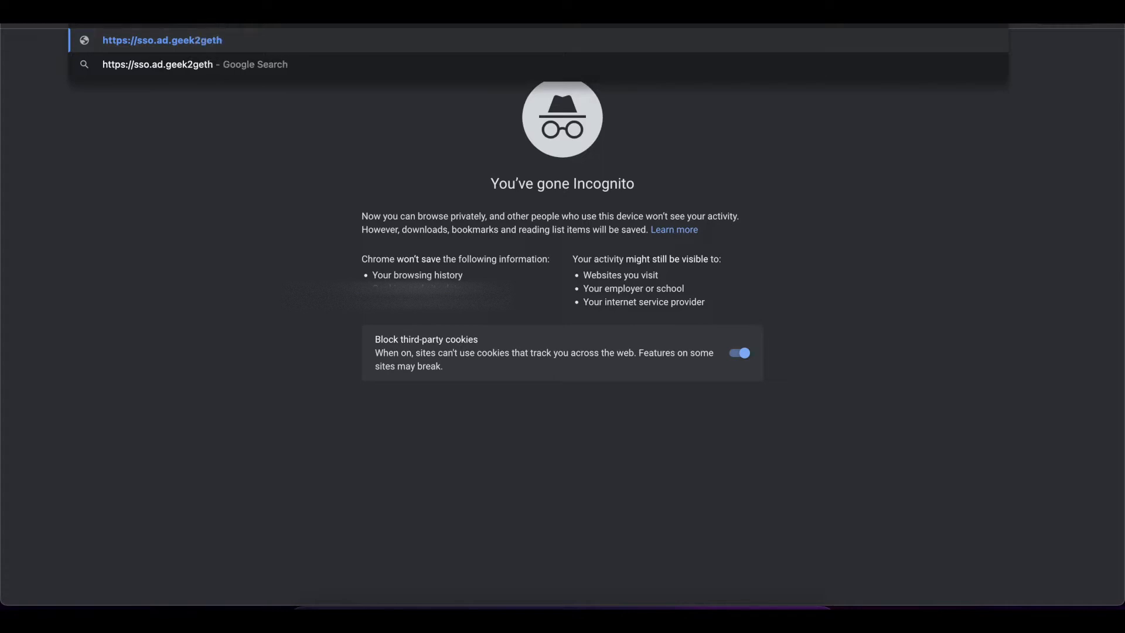
type("er.com")
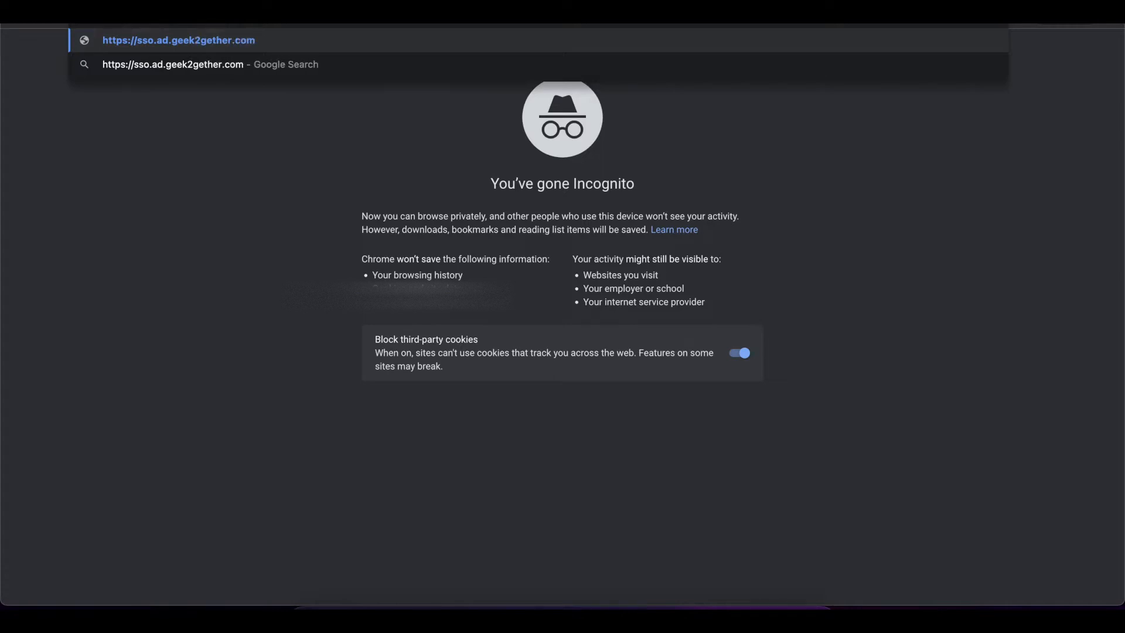
type("/federationmetadata/2007-06/federationmetadata.xml")
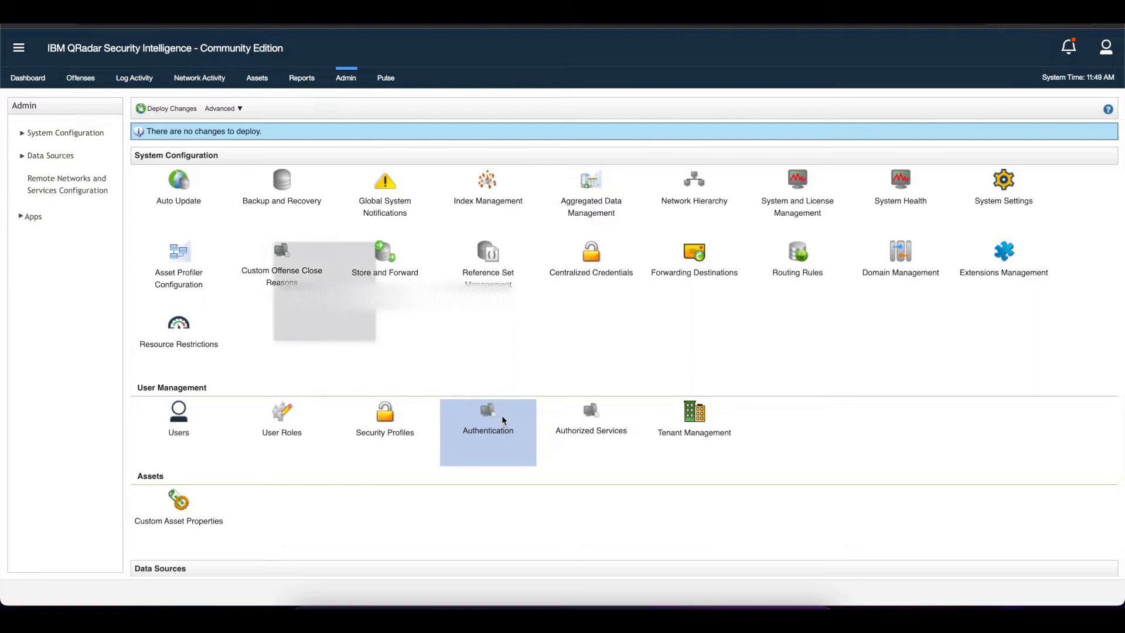
Reopen Authentication and choose Select Metadata File for the identity provider
left_click(487, 418)
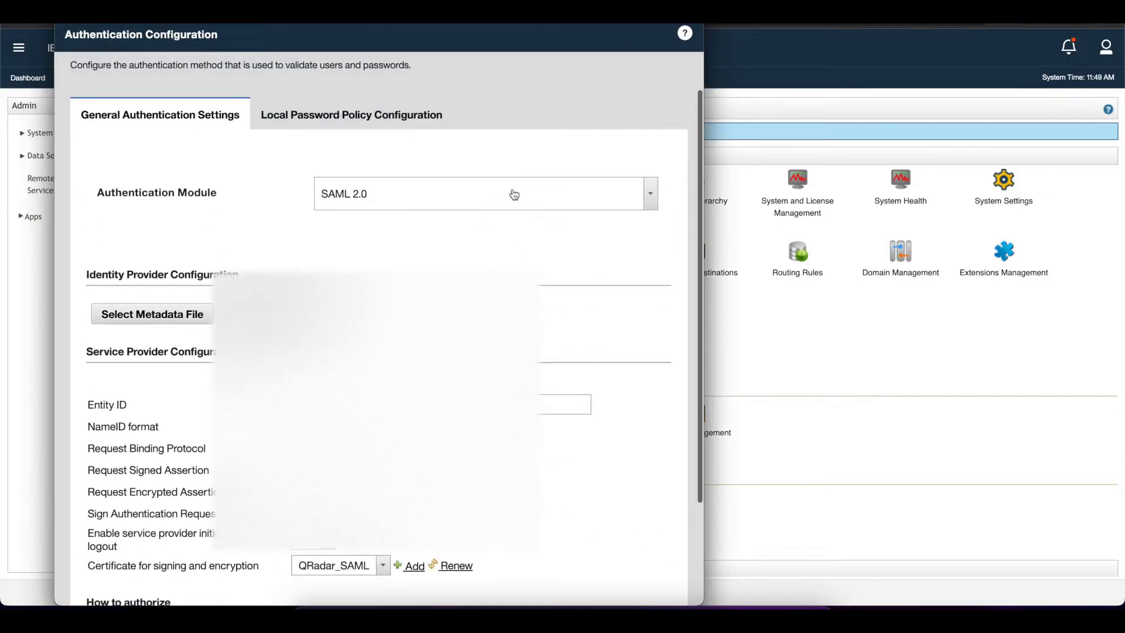
scroll("down", 3)
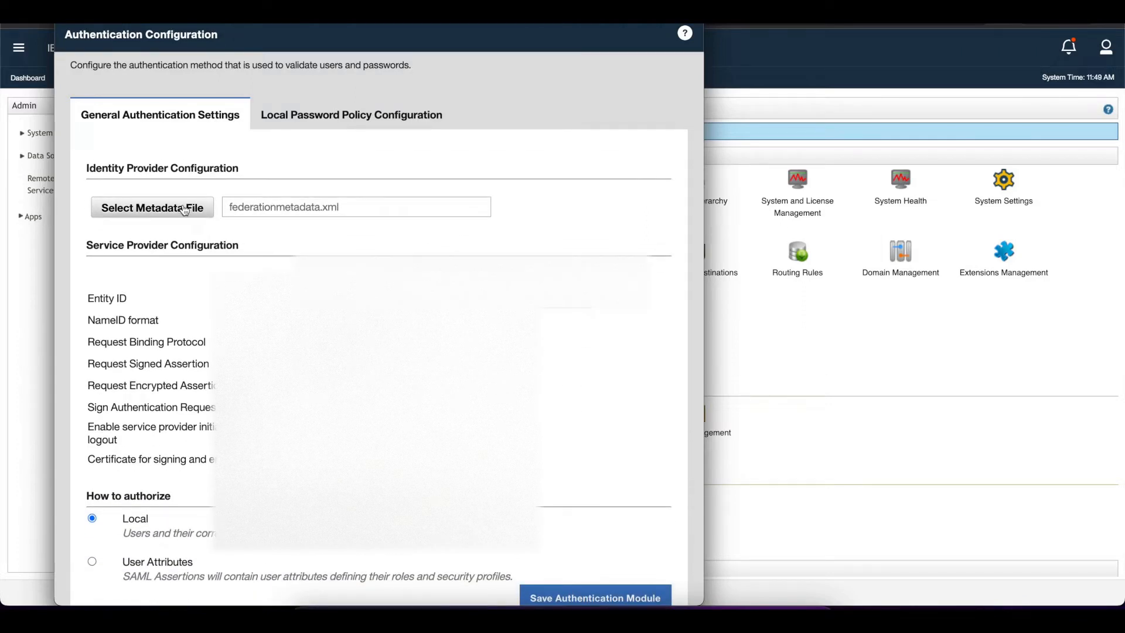
left_click(153, 207)
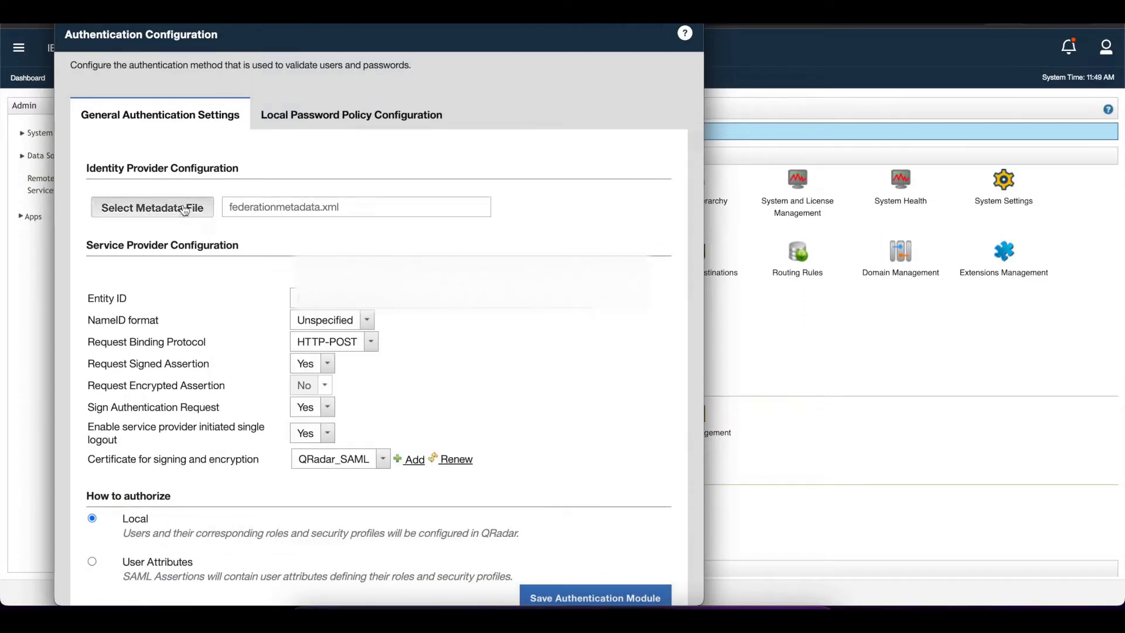
left_click(152, 208)
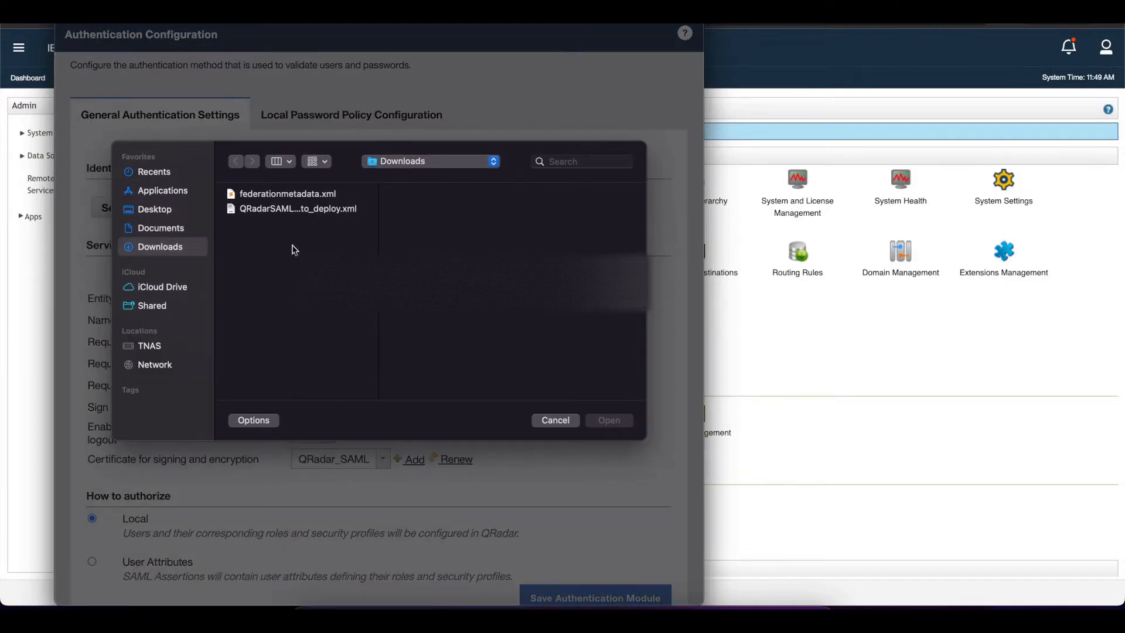
mouse_move(280, 237)
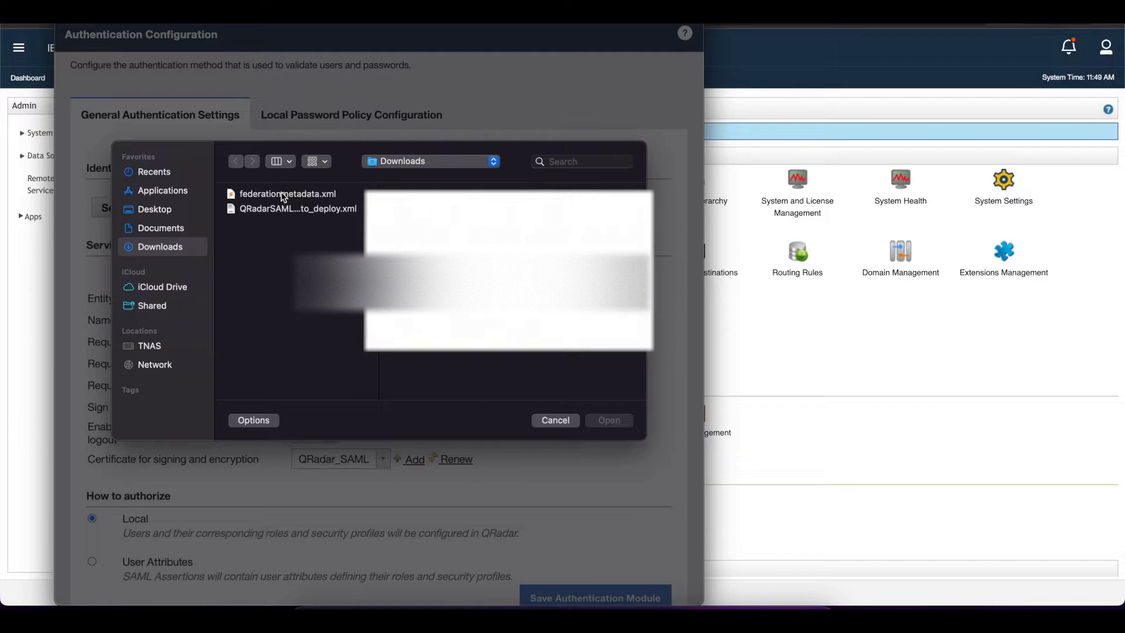
left_click(287, 193)
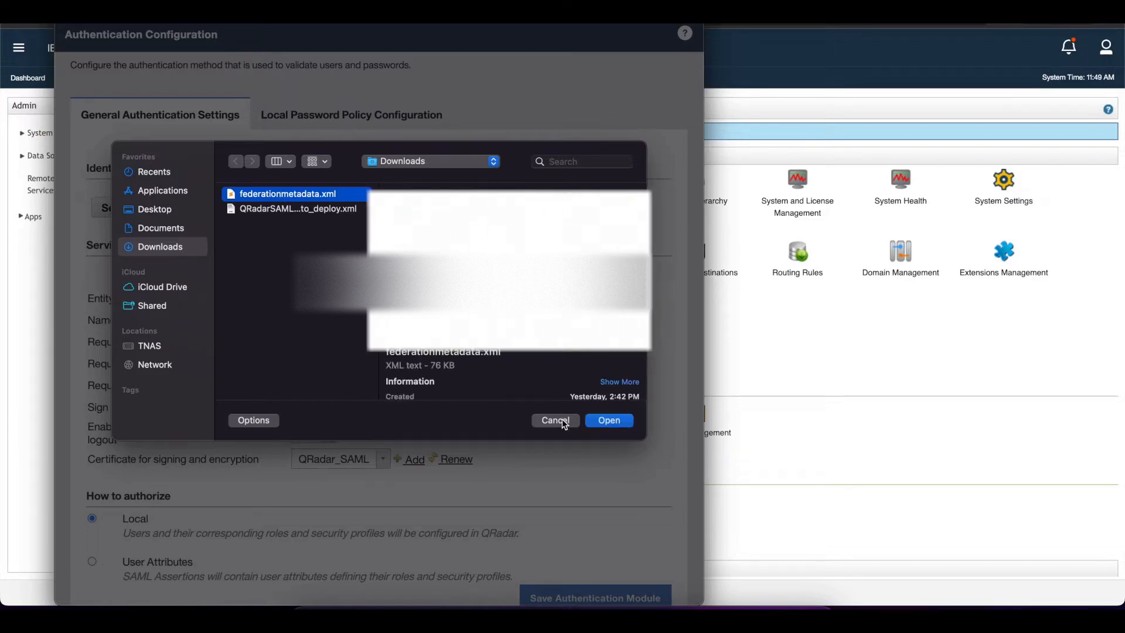
left_click(608, 419)
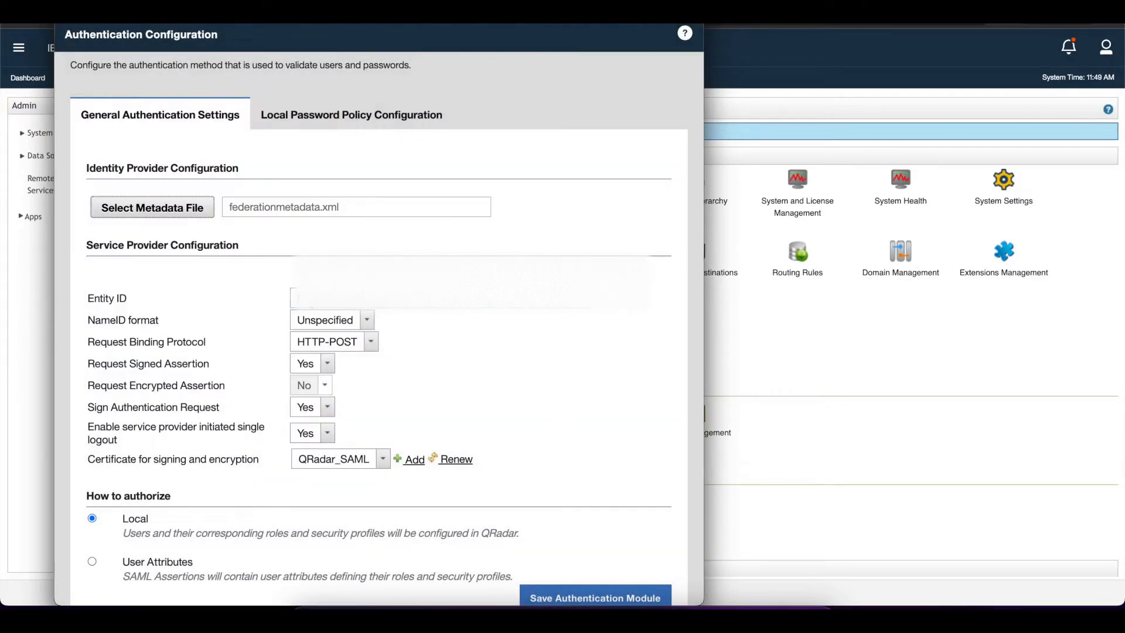
Review the service provider settings with the QRadar_SAML certificate and Local authorization
scroll("down", 3)
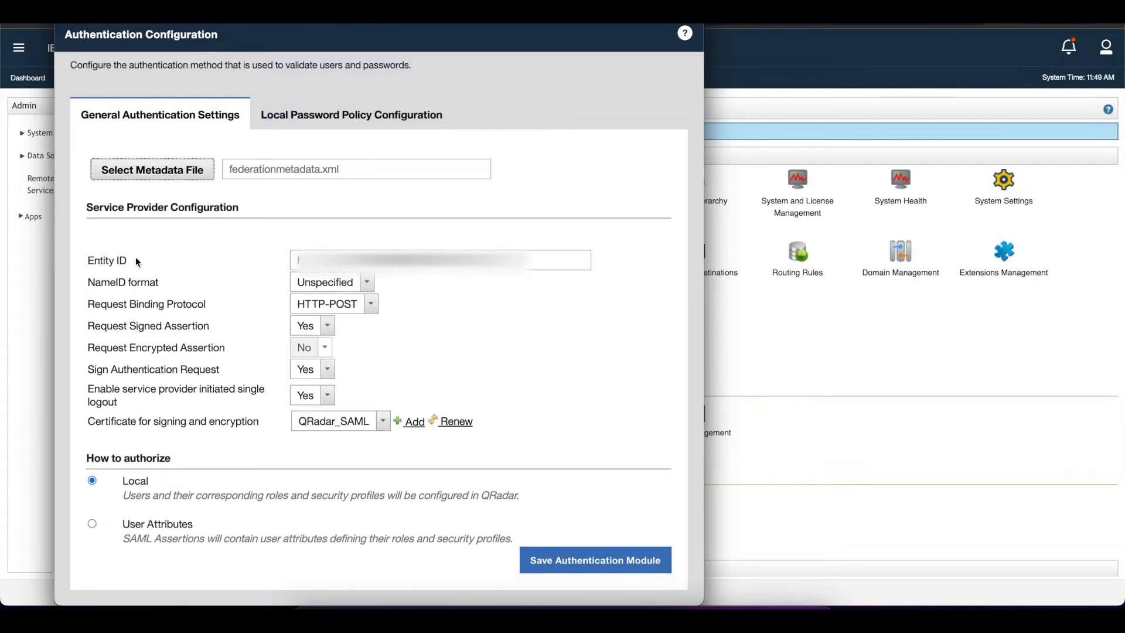
mouse_move(169, 288)
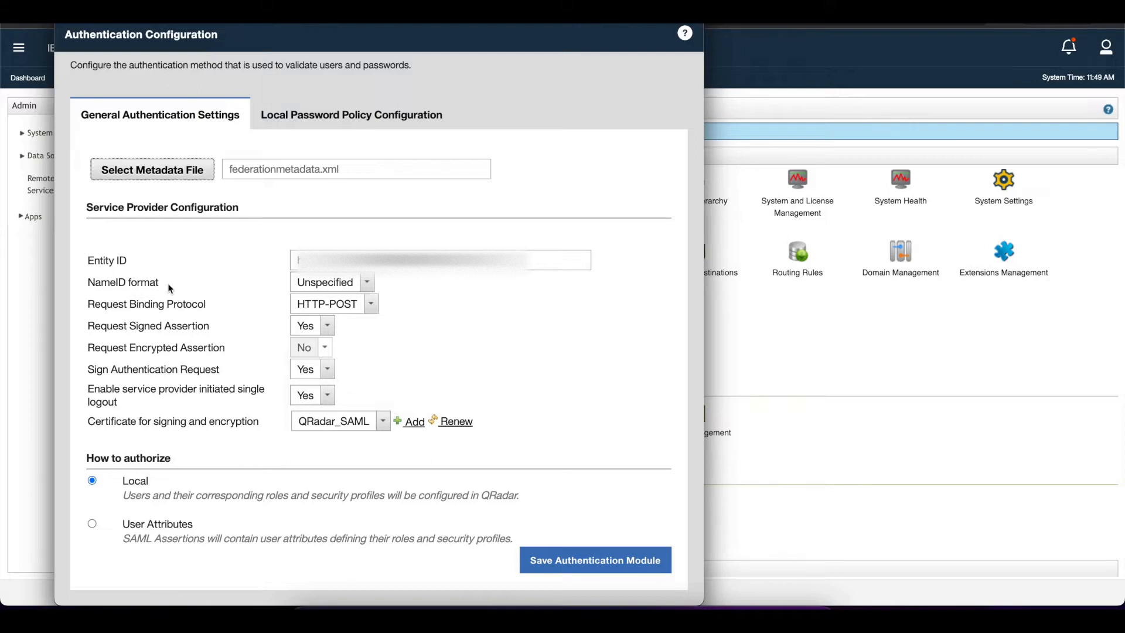
mouse_move(401, 280)
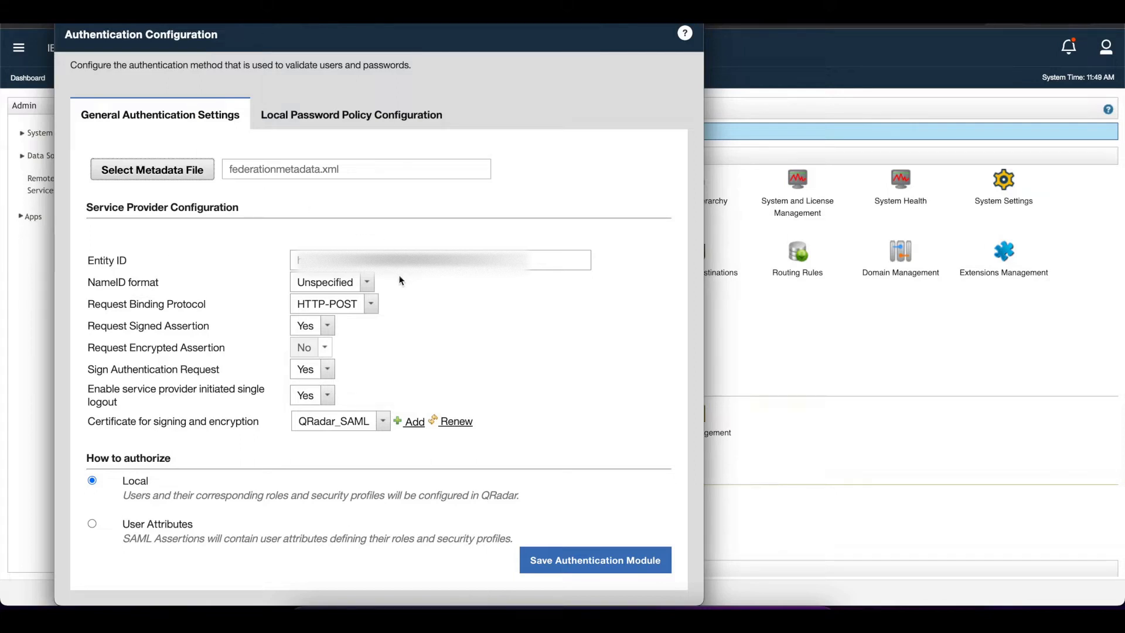
mouse_move(305, 324)
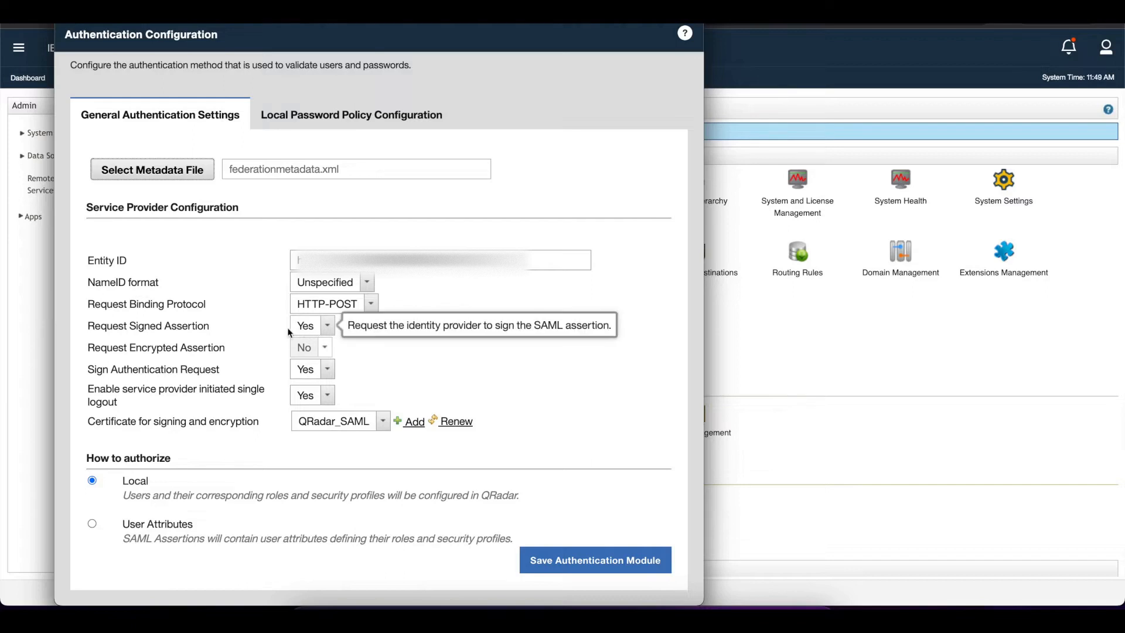
mouse_move(186, 331)
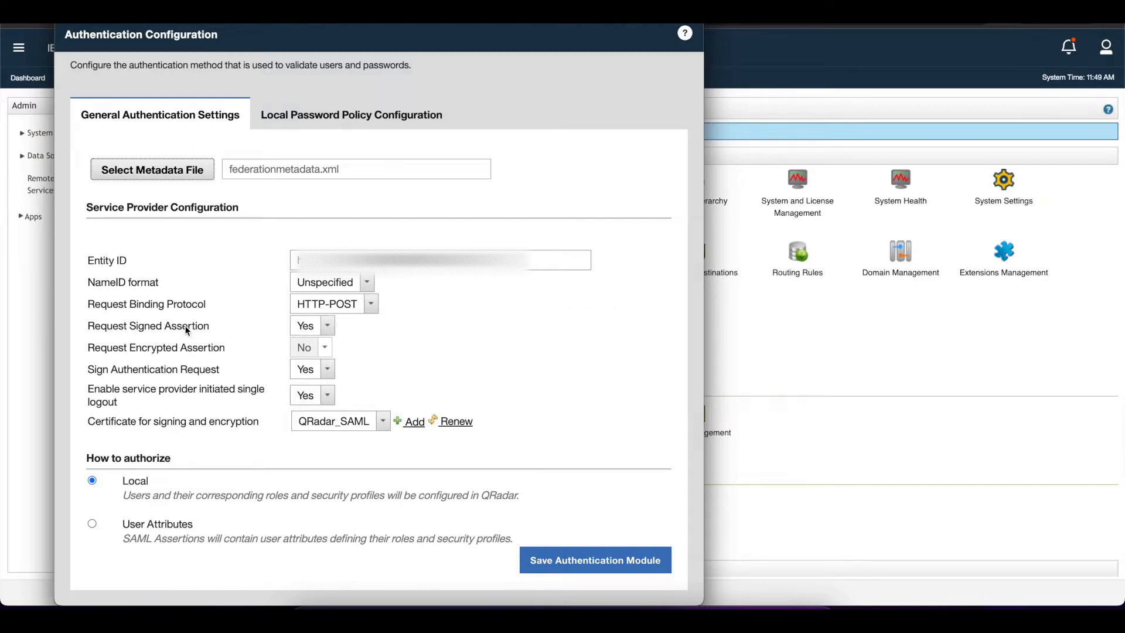
mouse_move(130, 336)
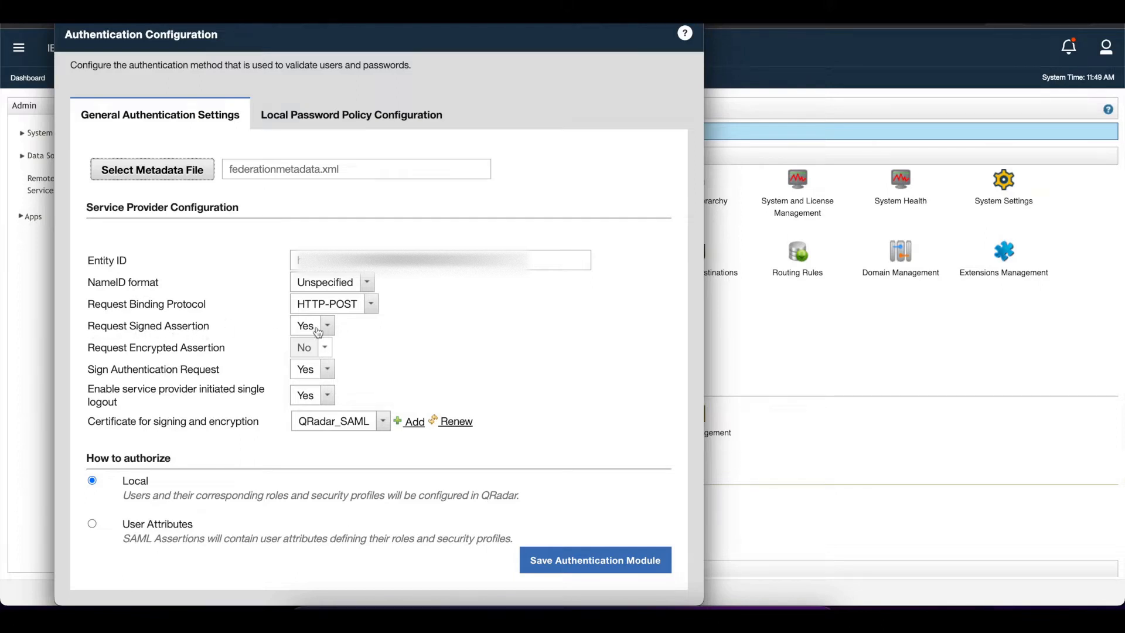
mouse_move(229, 379)
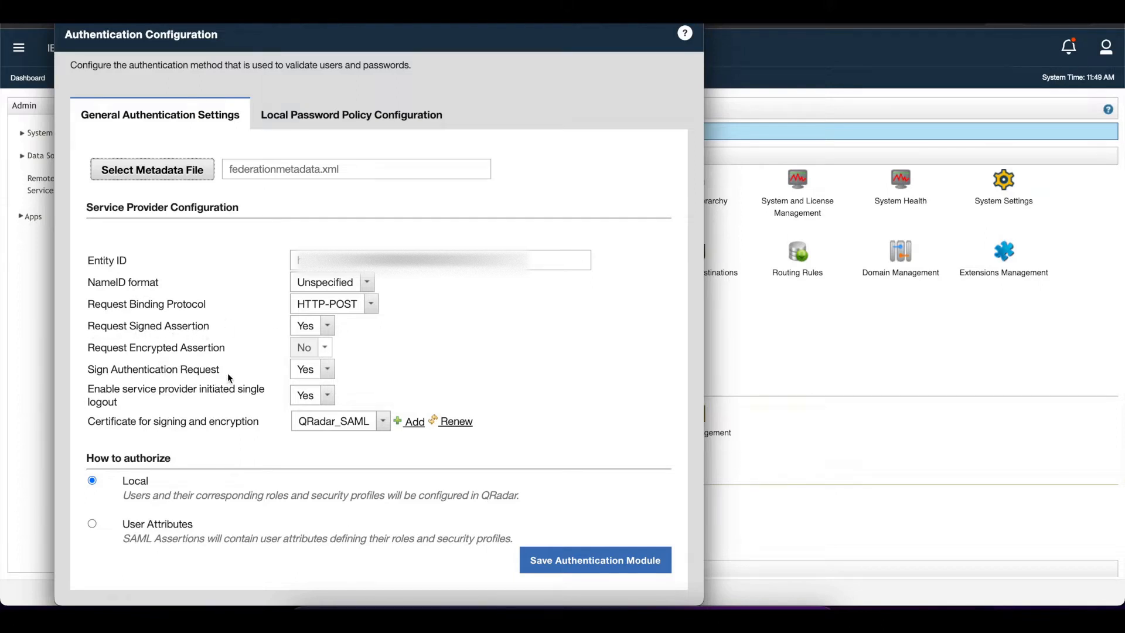
mouse_move(101, 397)
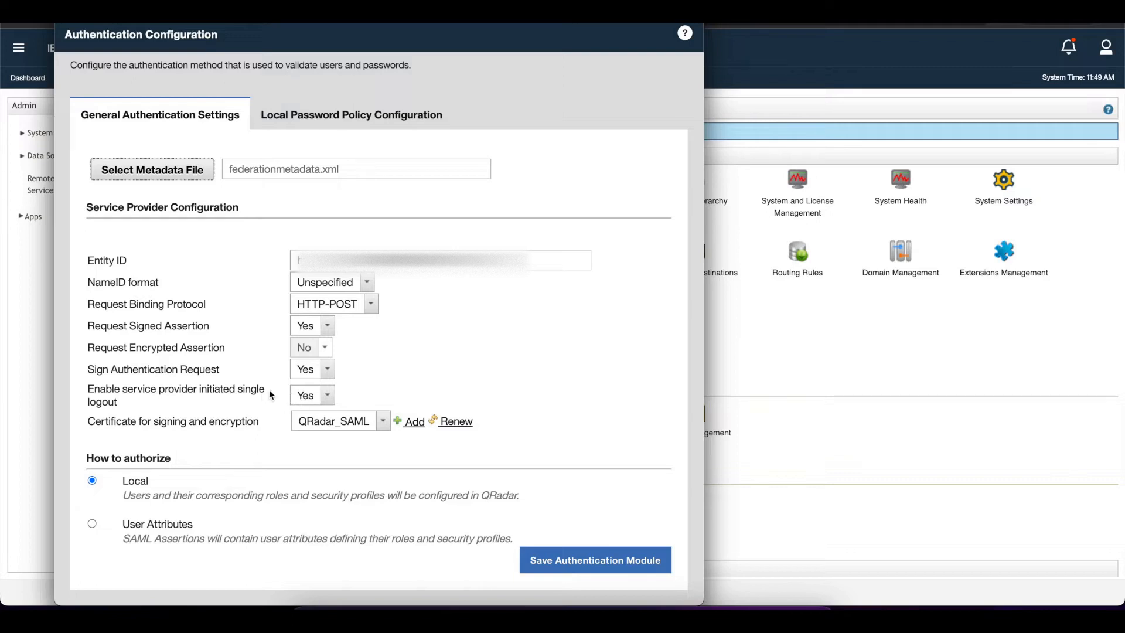
mouse_move(330, 395)
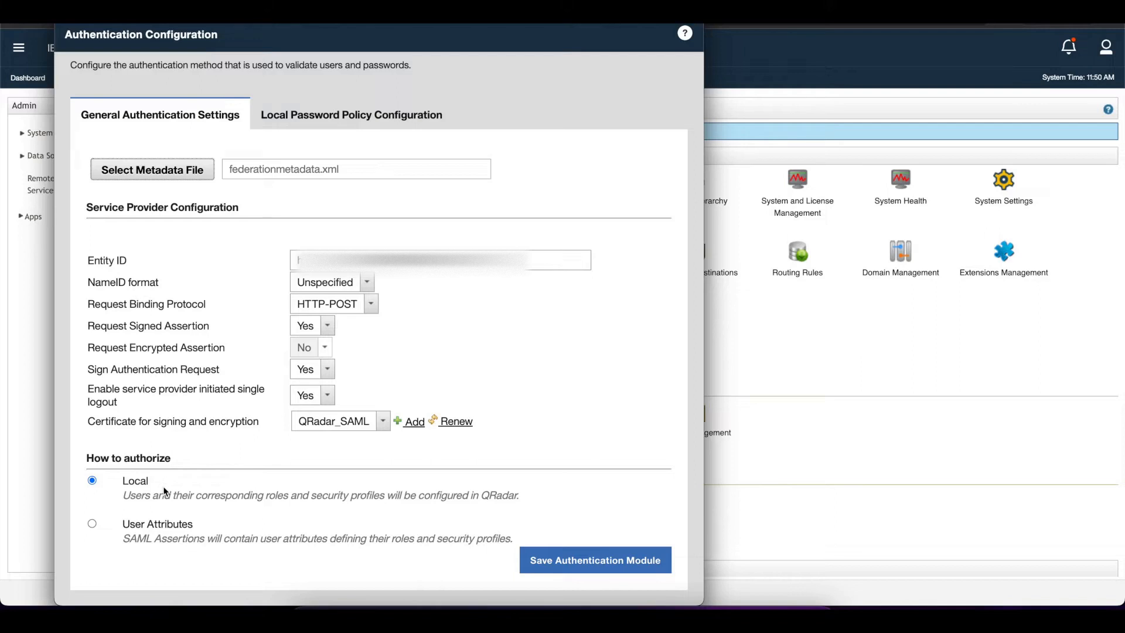
mouse_move(230, 450)
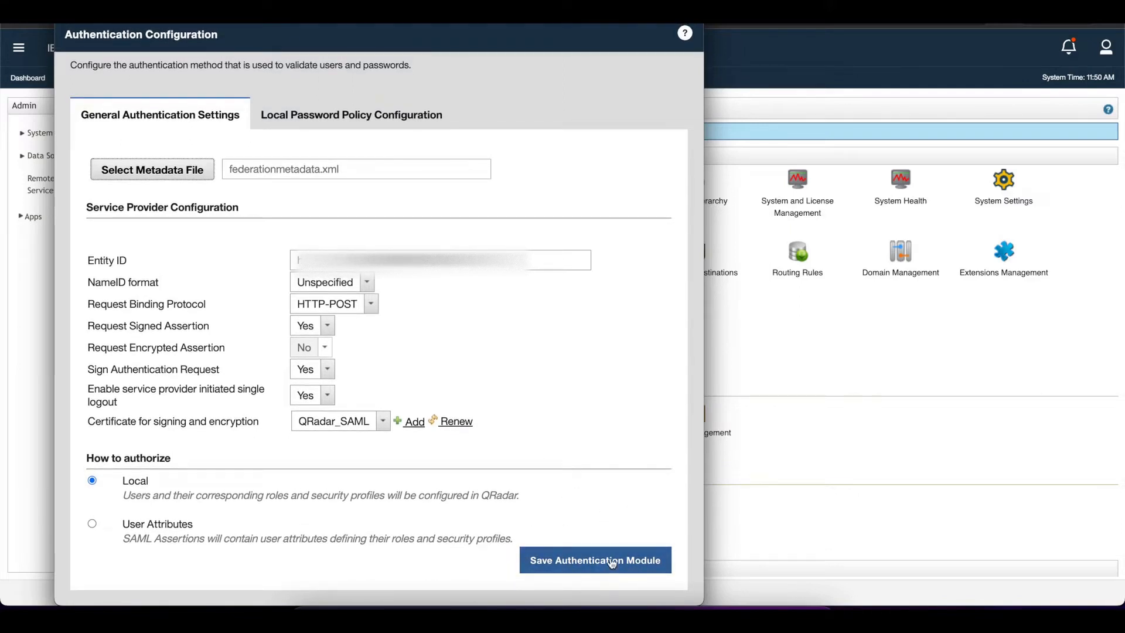
mouse_move(309, 534)
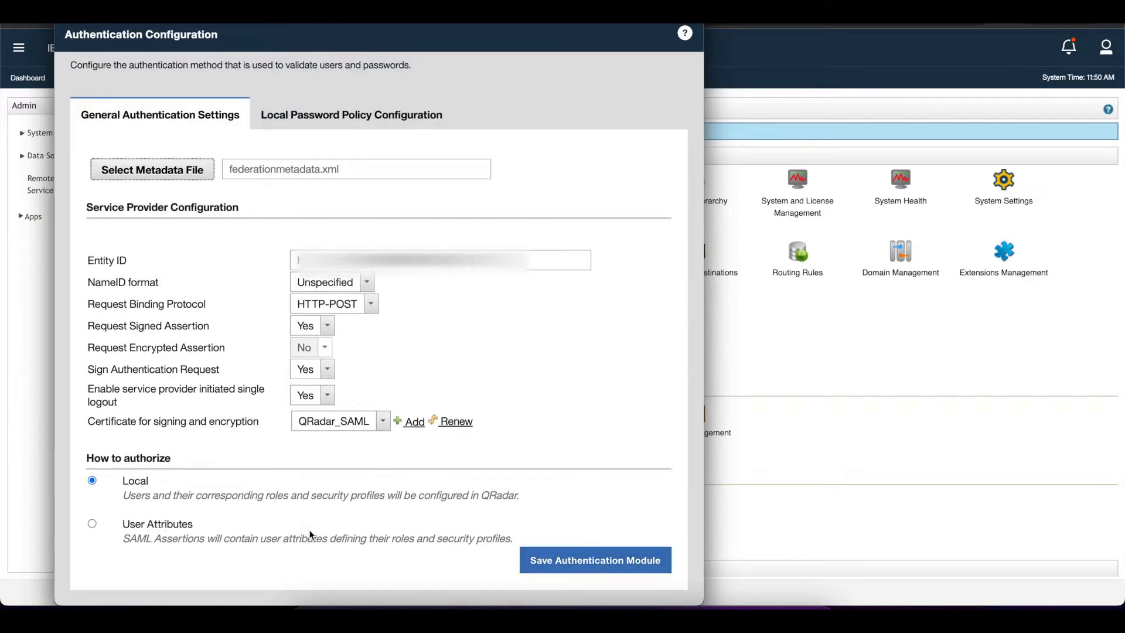
Pick QRadarSAMLSPMetadata_to_deploy.xml from the Downloads folder in Finder
left_click(151, 170)
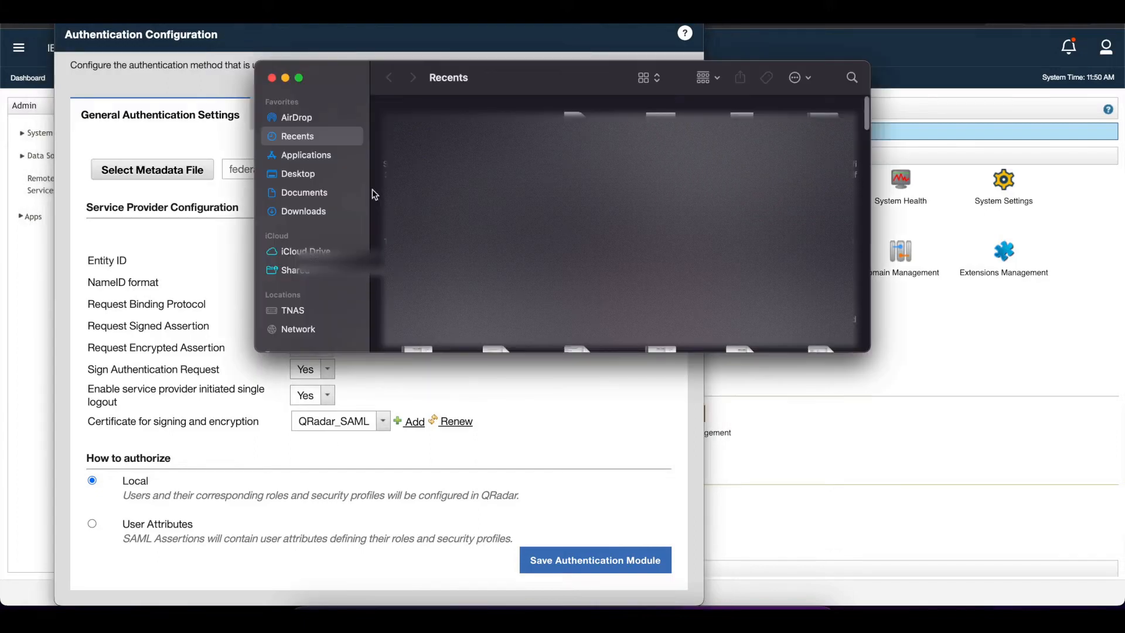
left_click(303, 210)
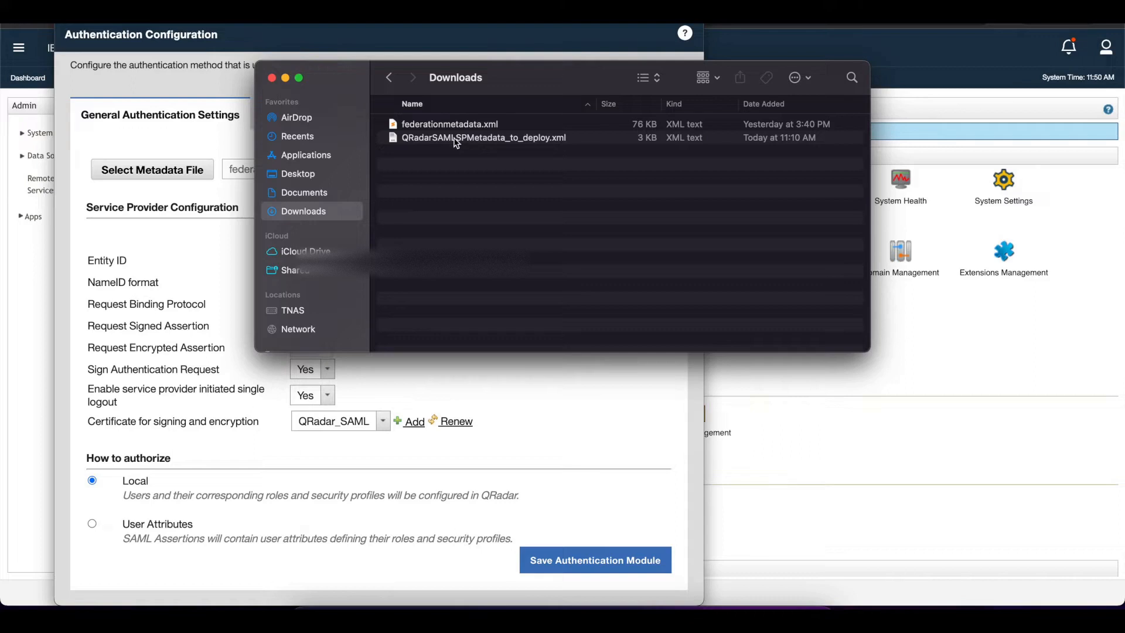
left_click(483, 137)
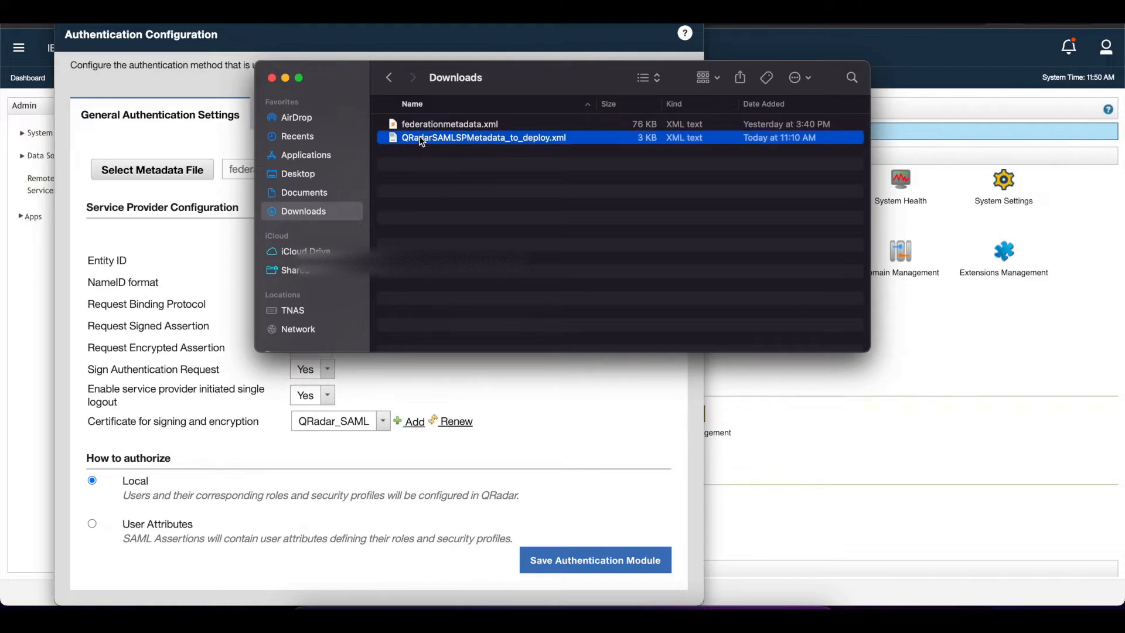
mouse_move(466, 140)
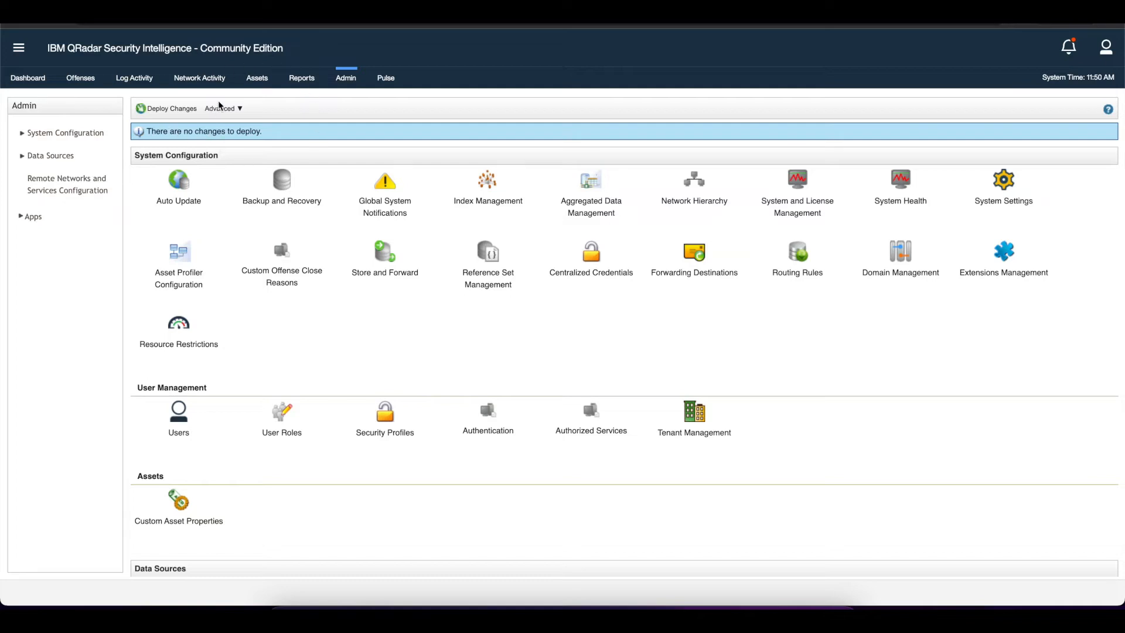
mouse_move(243, 204)
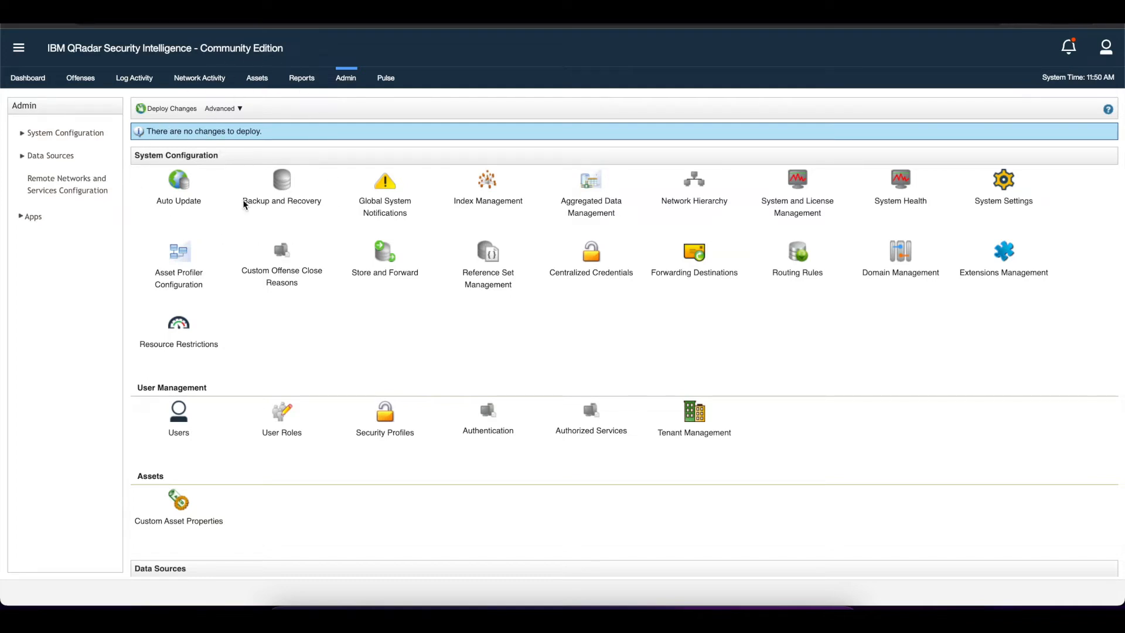
mouse_move(164, 167)
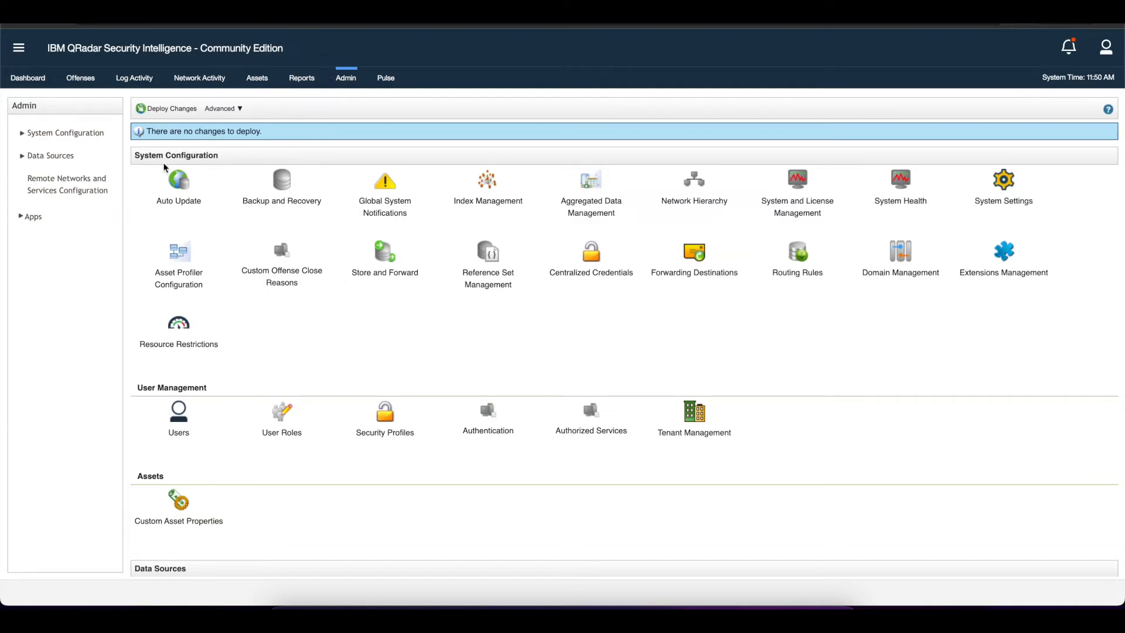
mouse_move(161, 117)
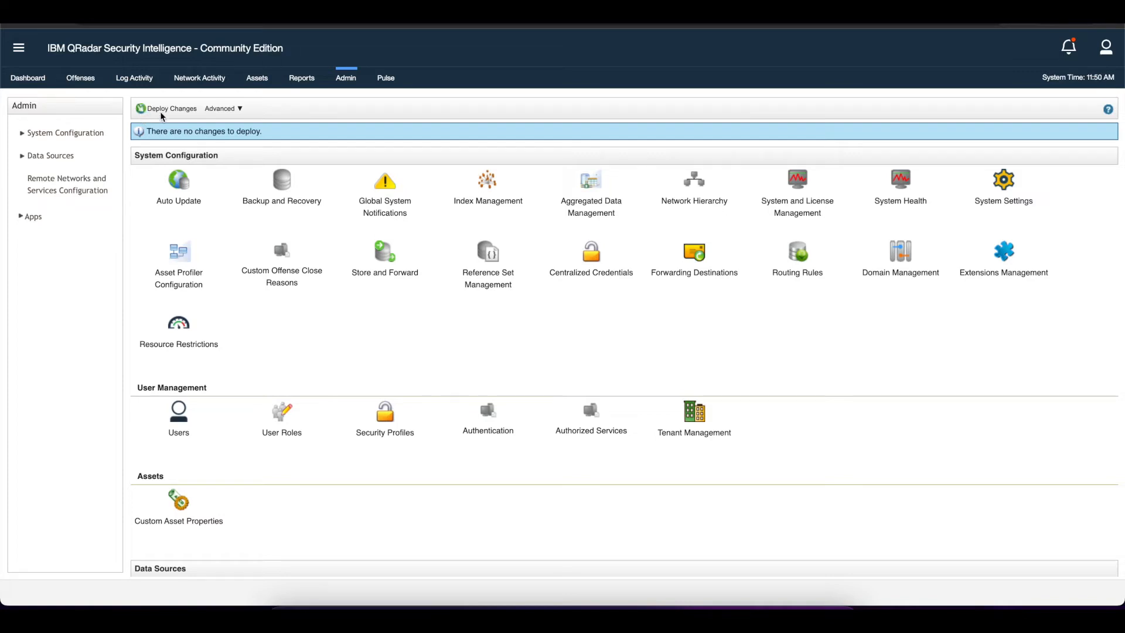
mouse_move(580, 407)
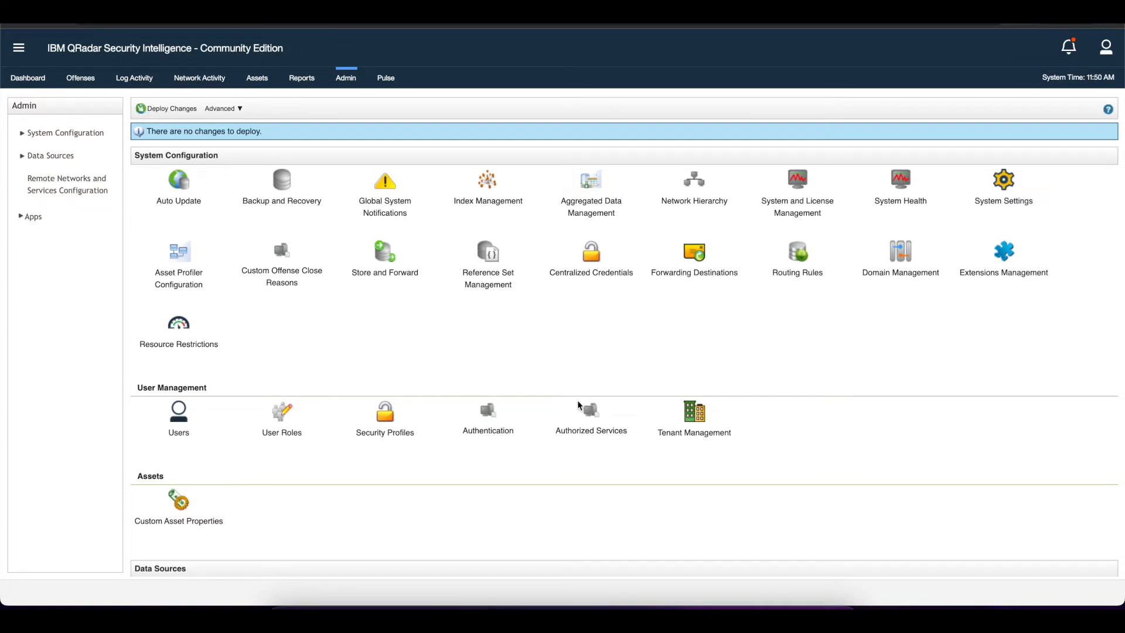
mouse_move(441, 325)
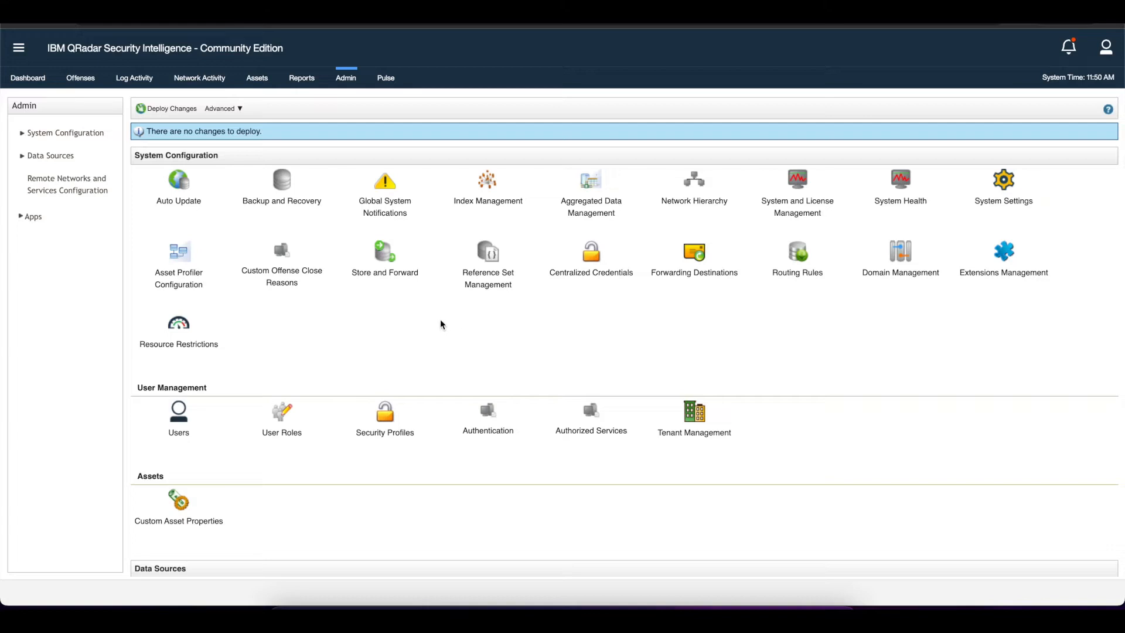
mouse_move(183, 409)
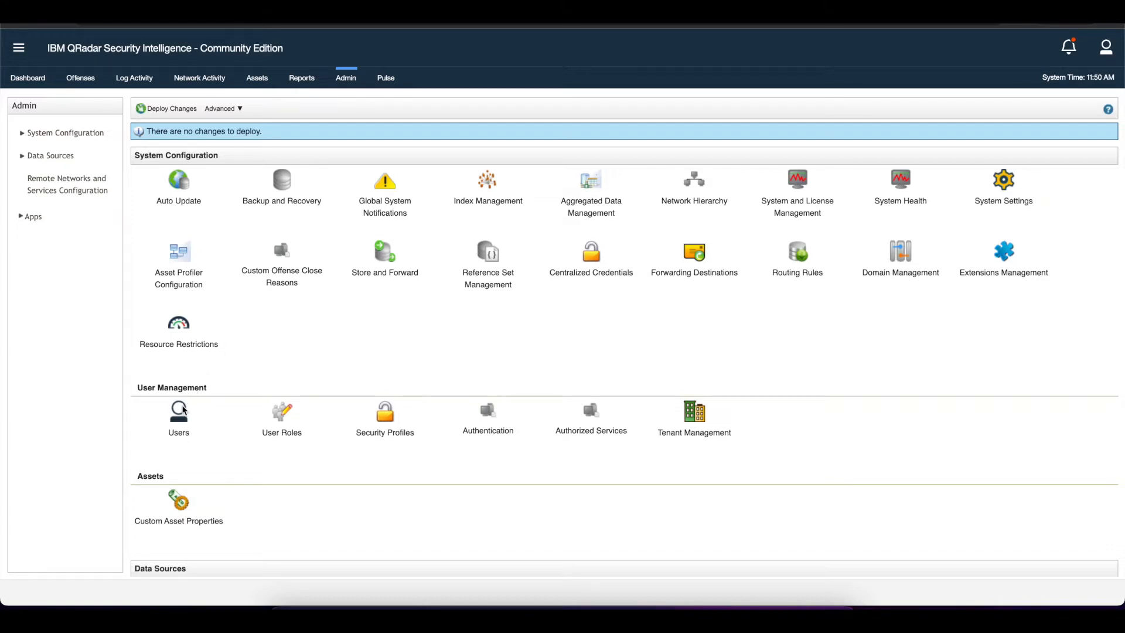
Go to Users under User Management from the Admin page
left_click(178, 415)
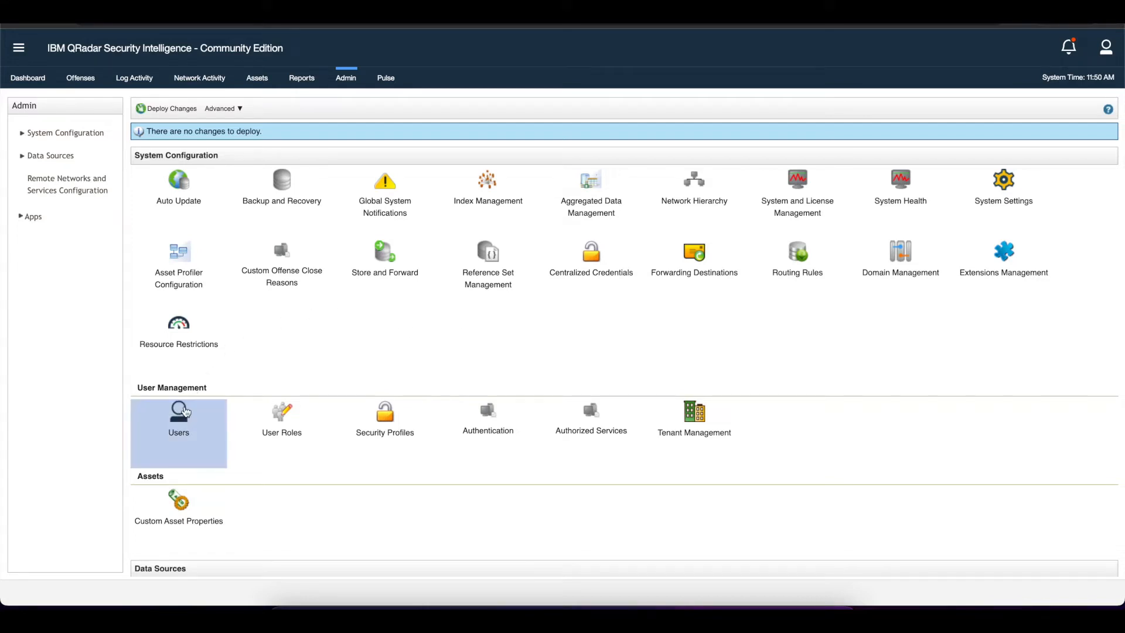
View the user list with the admin account, briefly opening and cancelling a new-user form
left_click(178, 413)
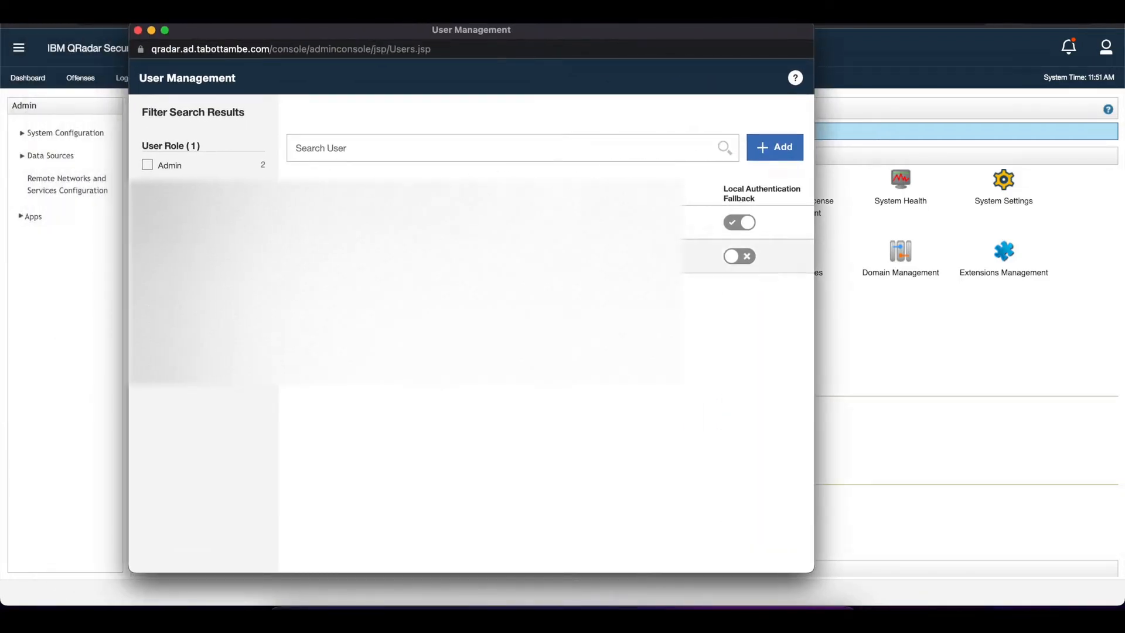
left_click(775, 147)
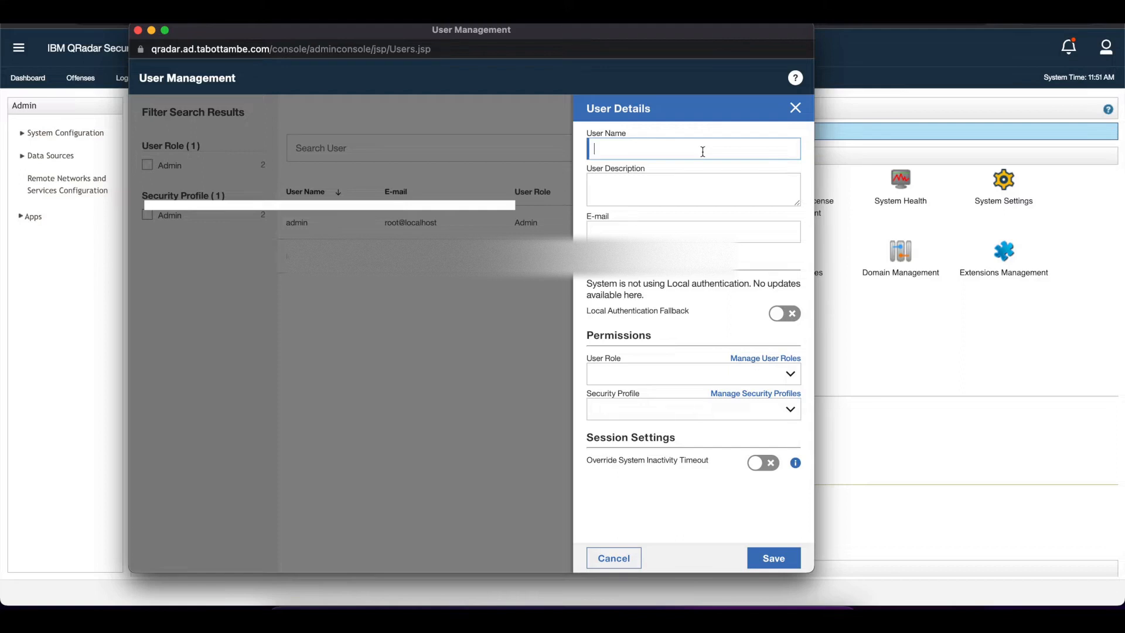
mouse_move(139, 27)
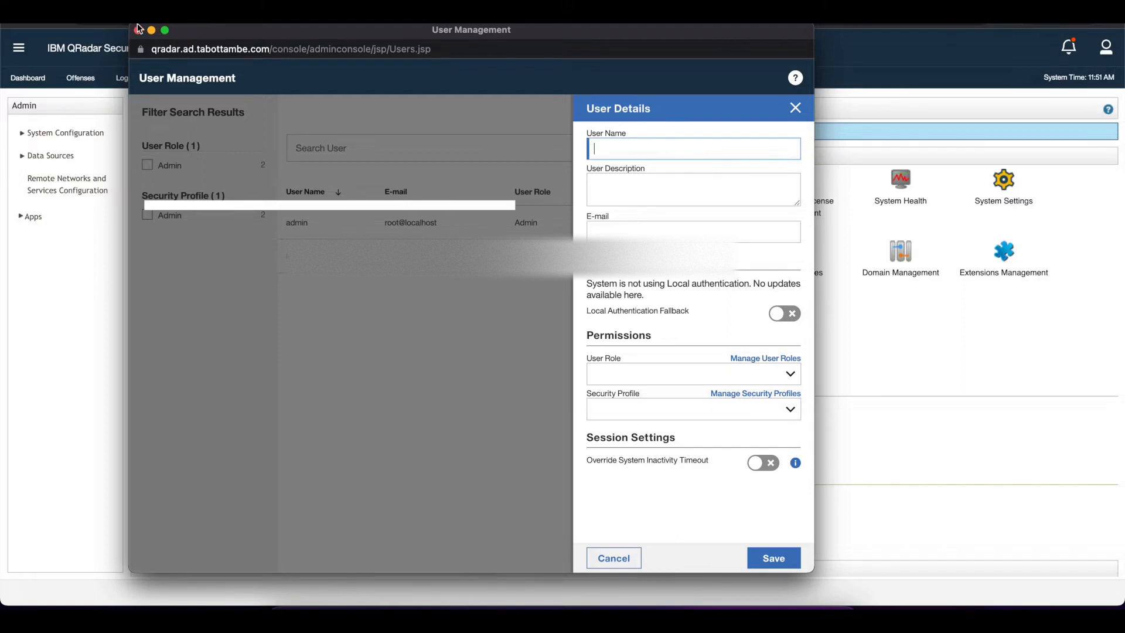
mouse_move(805, 258)
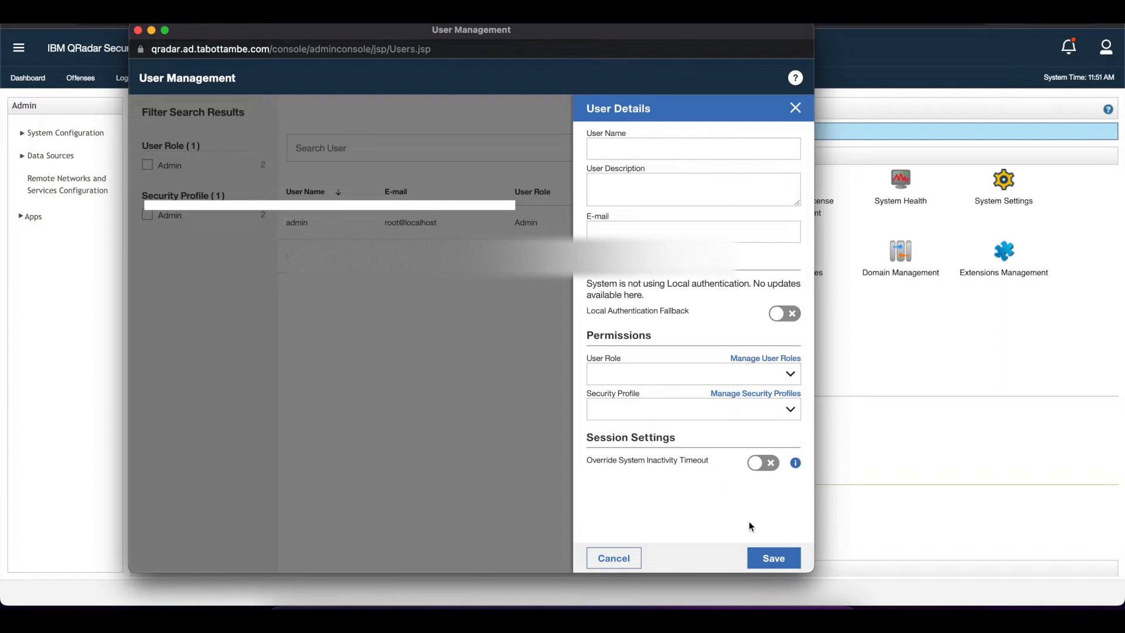
left_click(794, 107)
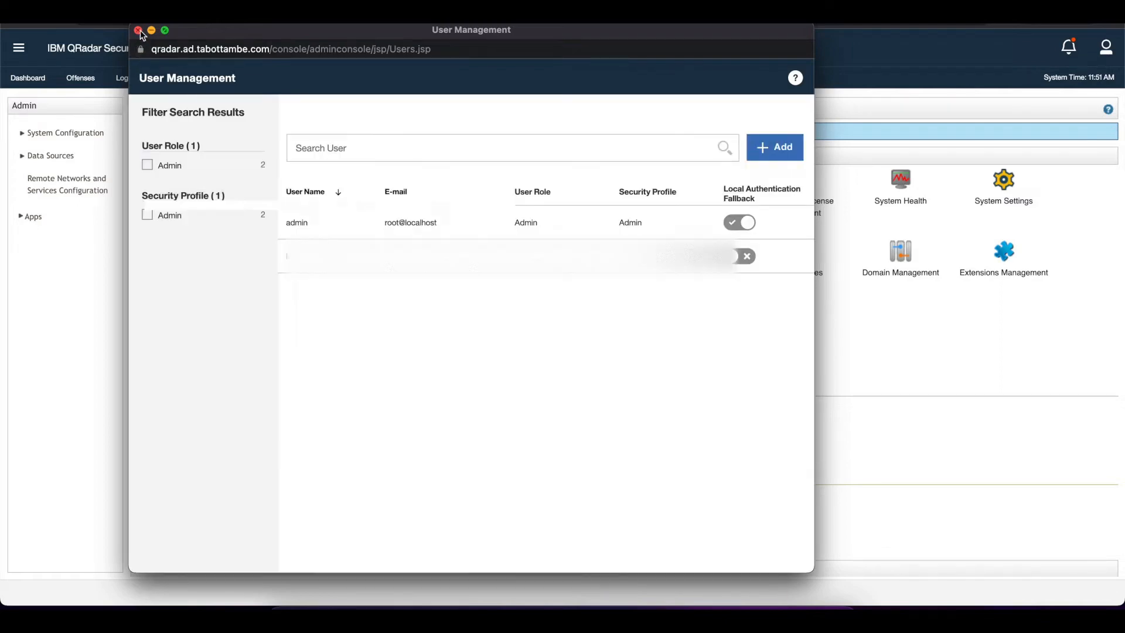
Close the User Management window to return to the Admin page
left_click(139, 31)
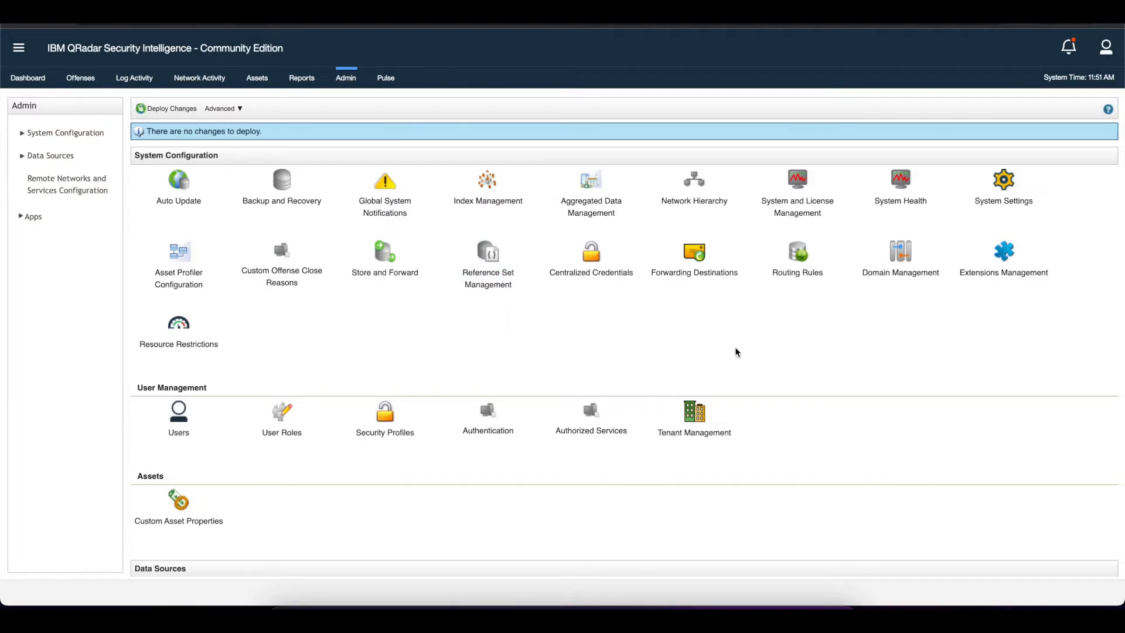
mouse_move(1041, 94)
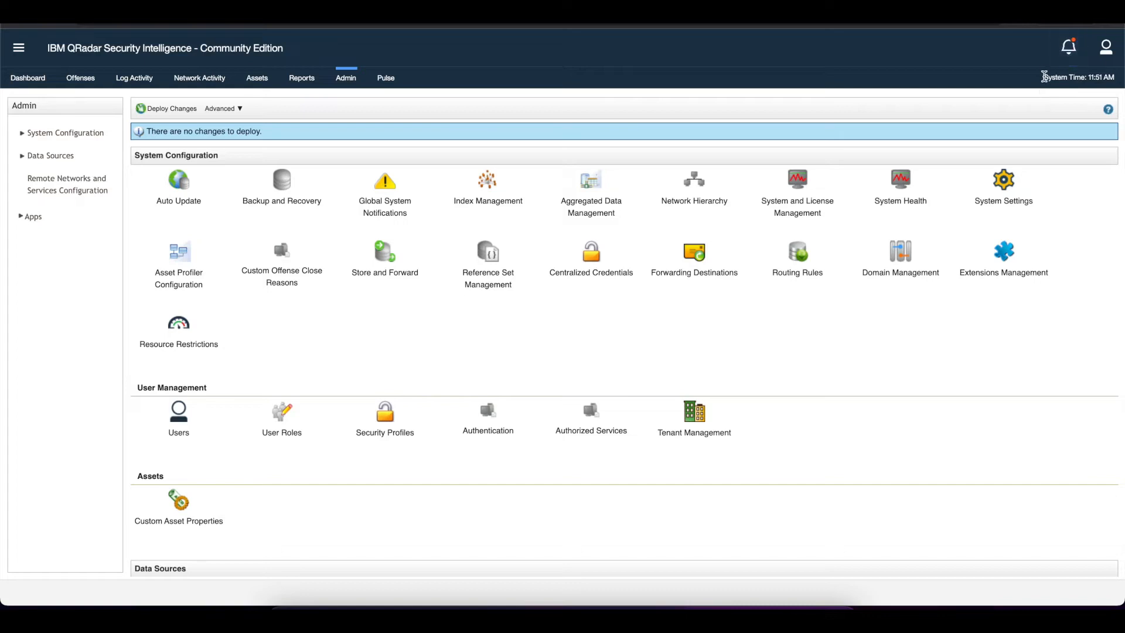
mouse_move(1078, 77)
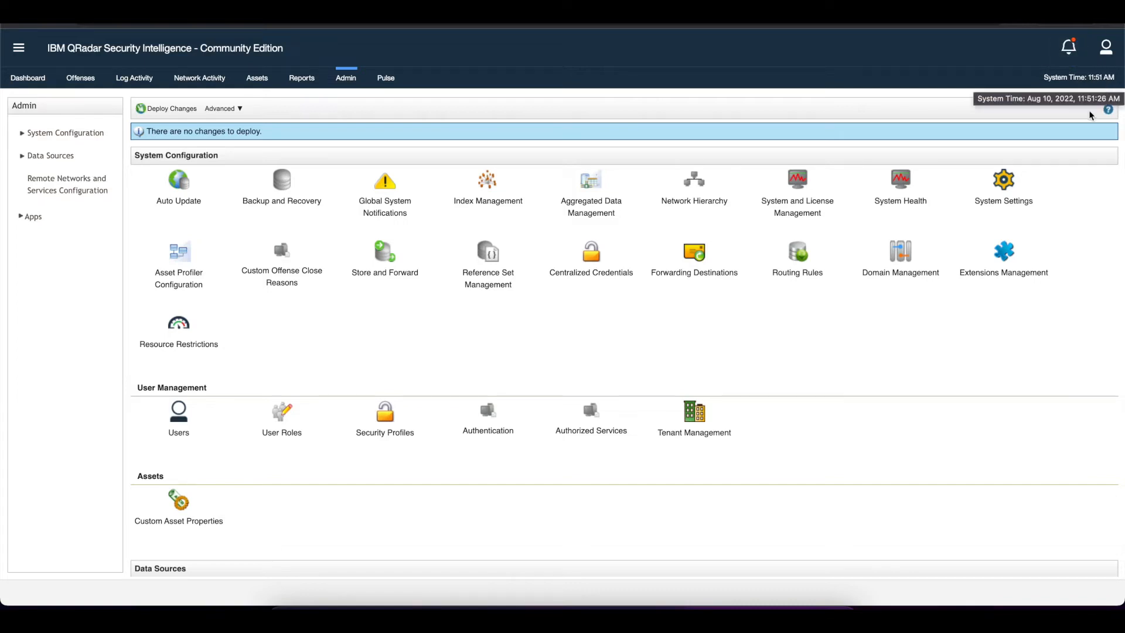
mouse_move(1088, 117)
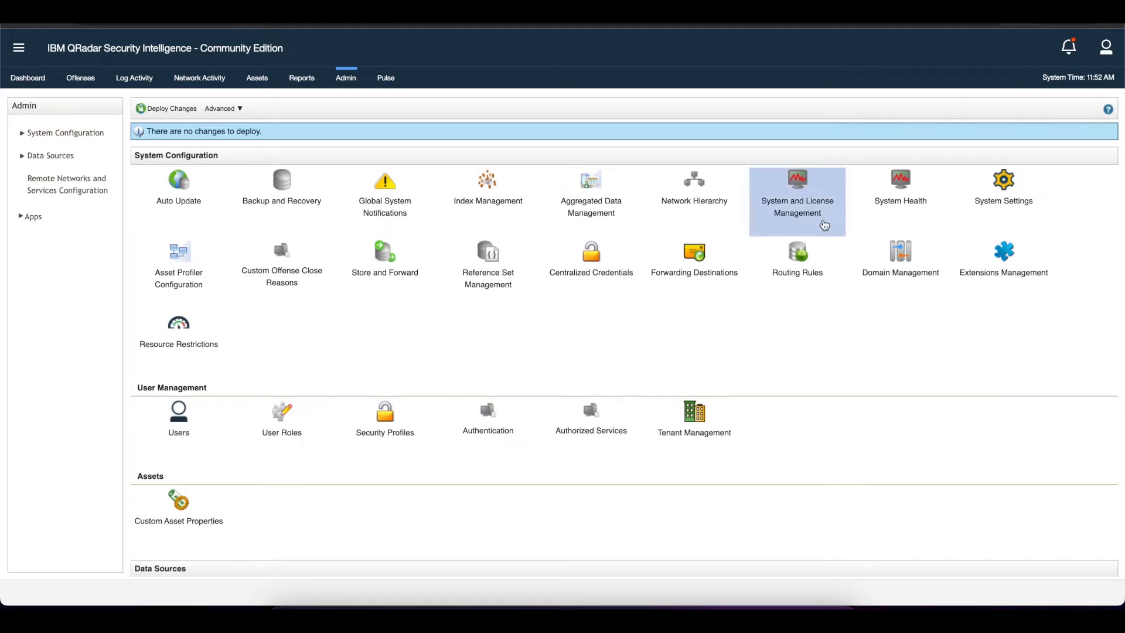
mouse_move(480, 495)
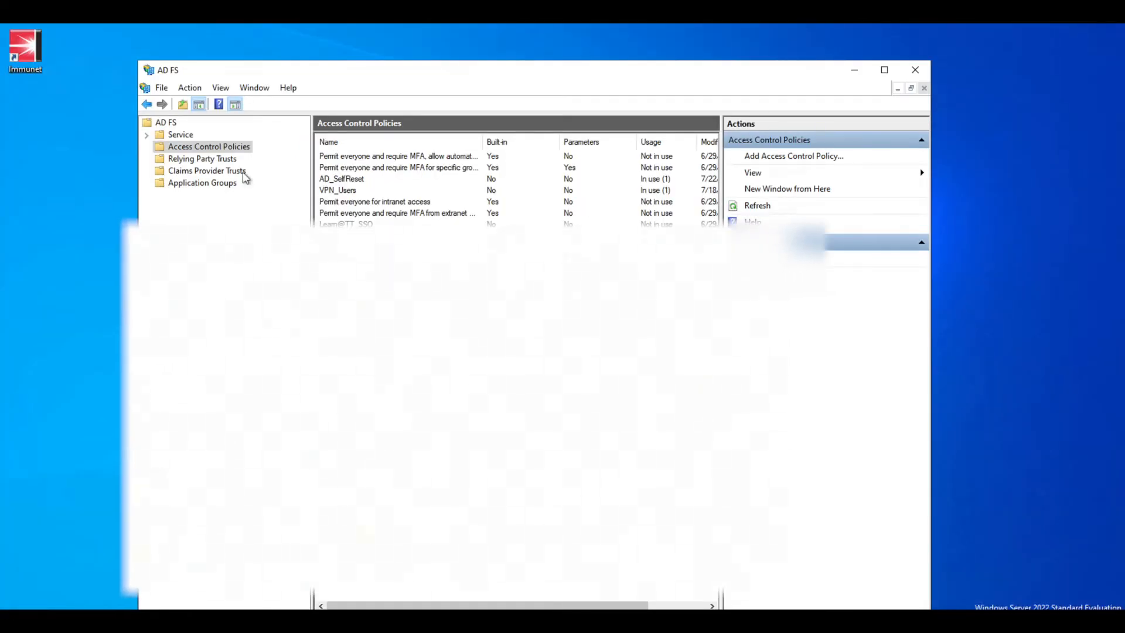
Start the Add Relying Party Trust wizard from the Relying Party Trusts node
left_click(202, 158)
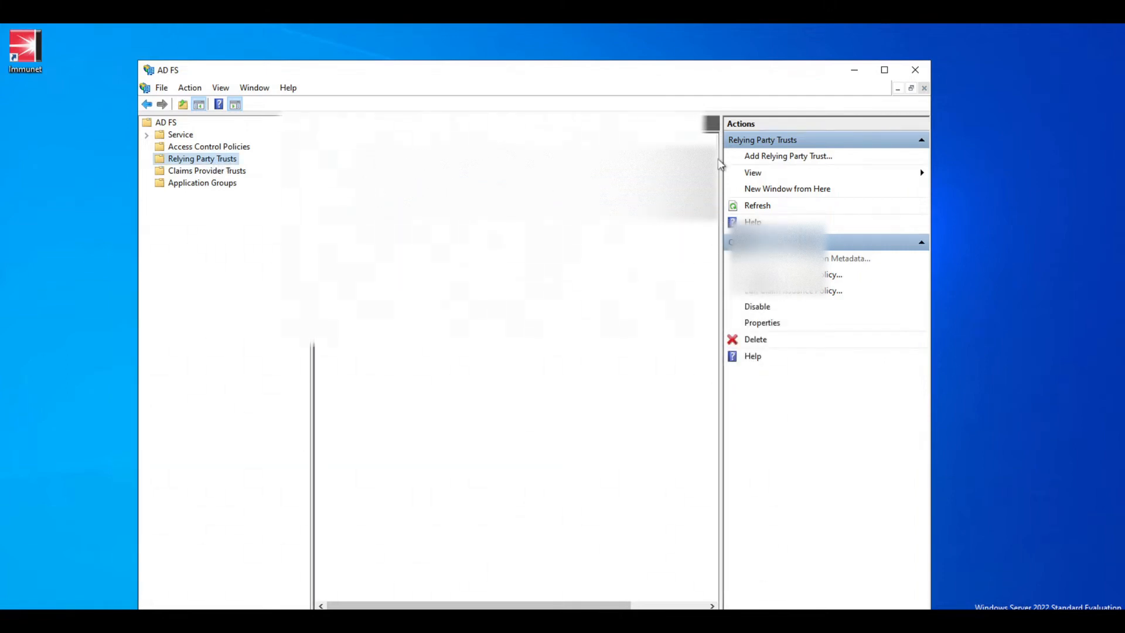
mouse_move(765, 160)
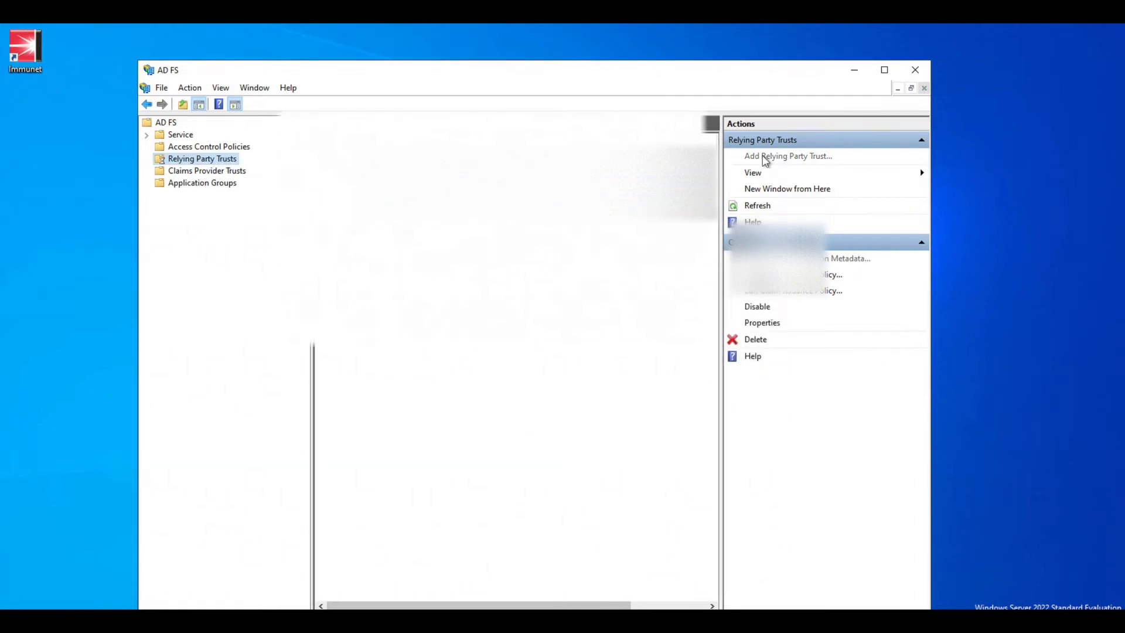
left_click(788, 156)
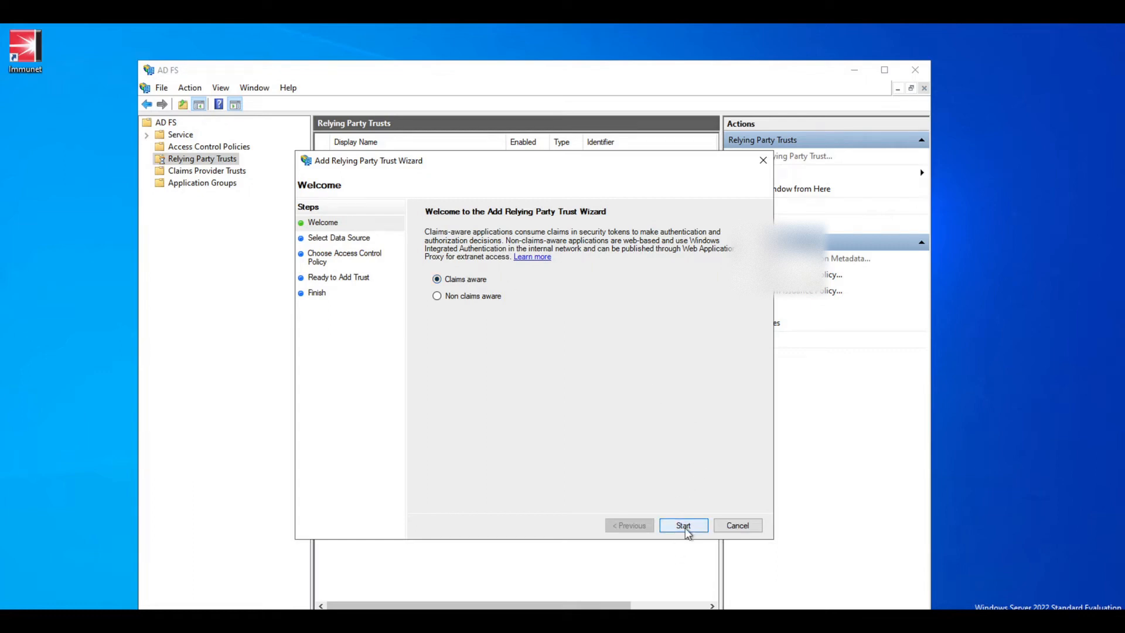
Import the trust data from QRadarSAMLSPMetadata_to_deploy.xml and continue to the display name step
left_click(682, 525)
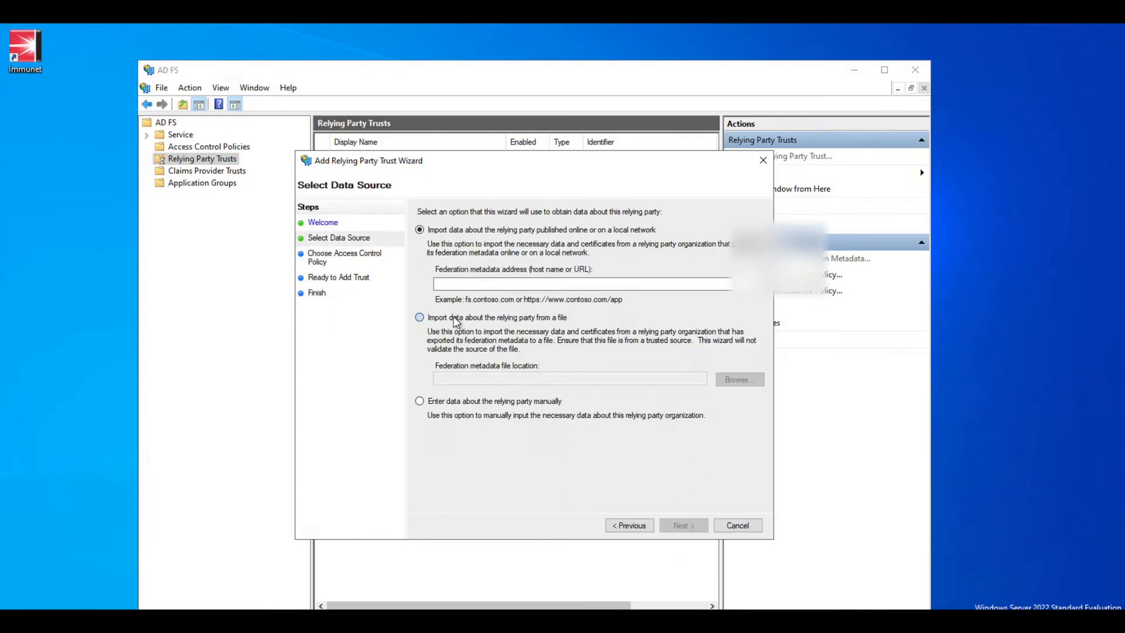
left_click(420, 318)
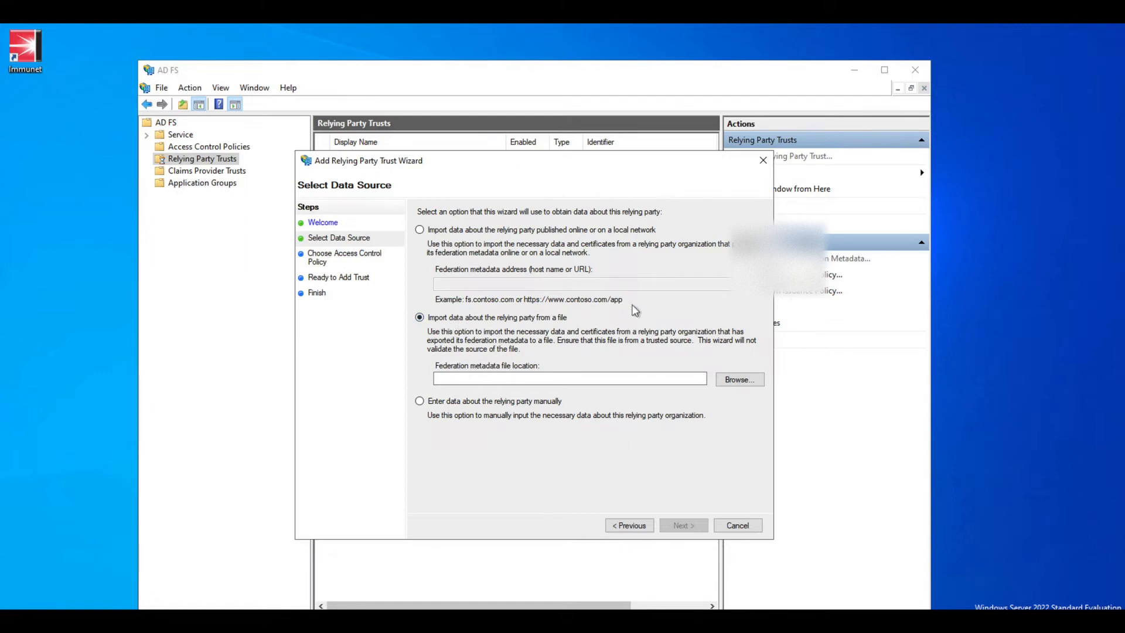
mouse_move(737, 395)
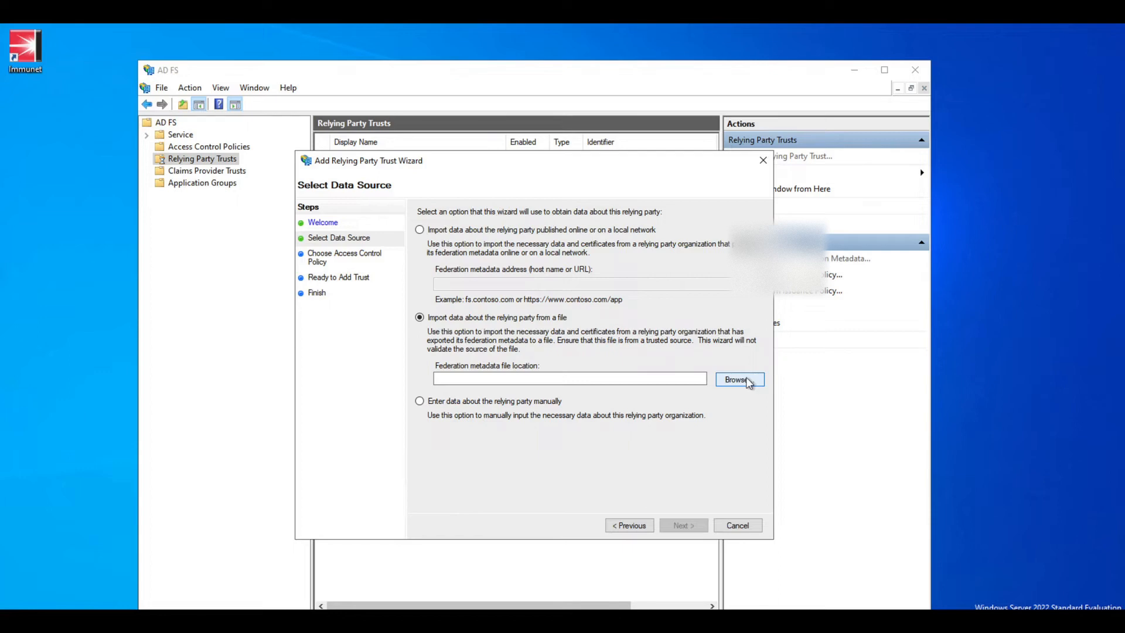
left_click(739, 380)
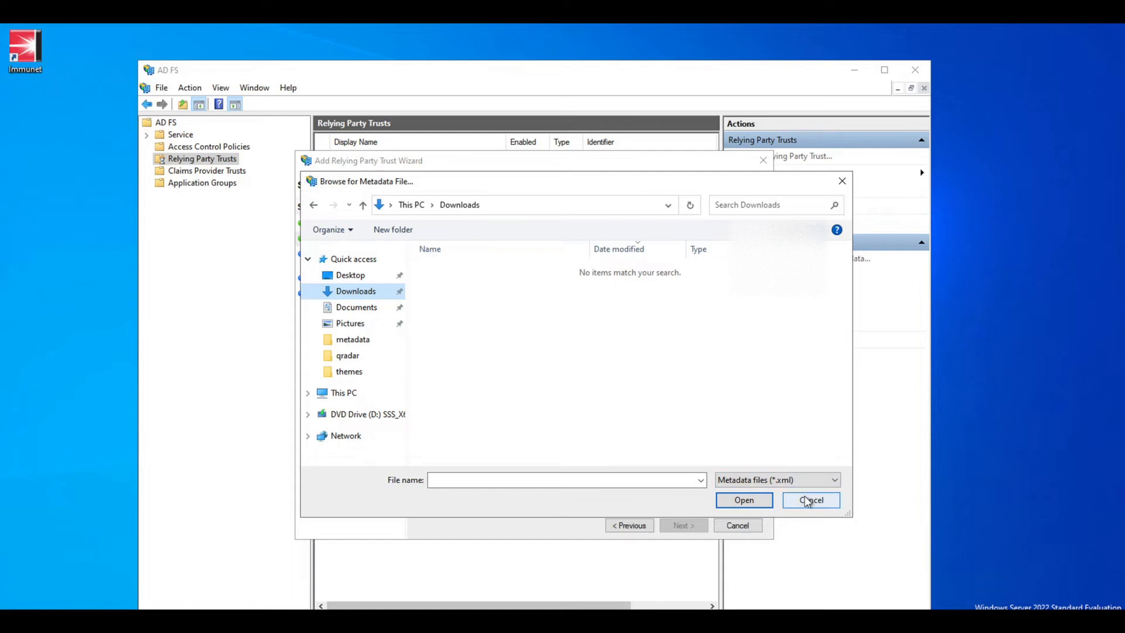
left_click(346, 355)
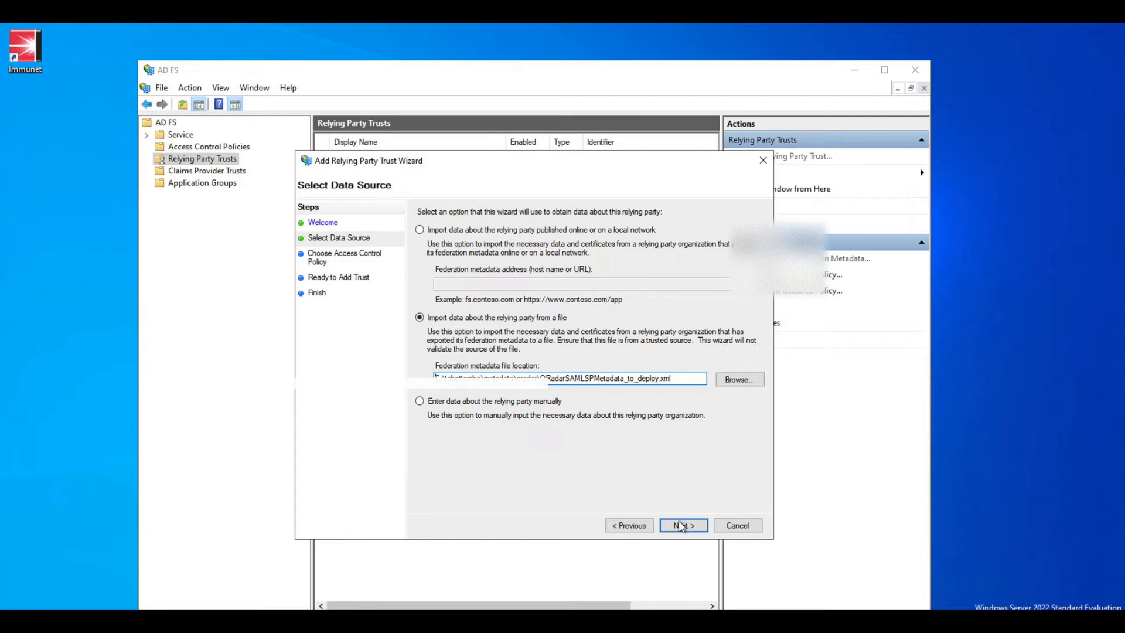
left_click(682, 525)
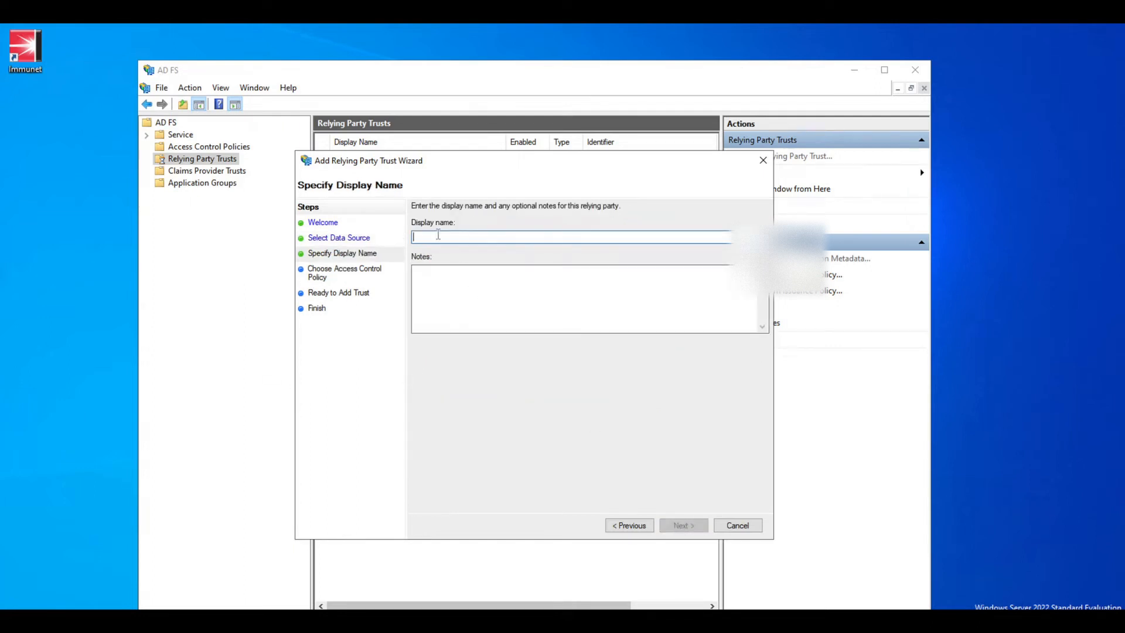
Name the trust Qradar, choose the Permit everyone access policy, and reach the review step
type("Qradar")
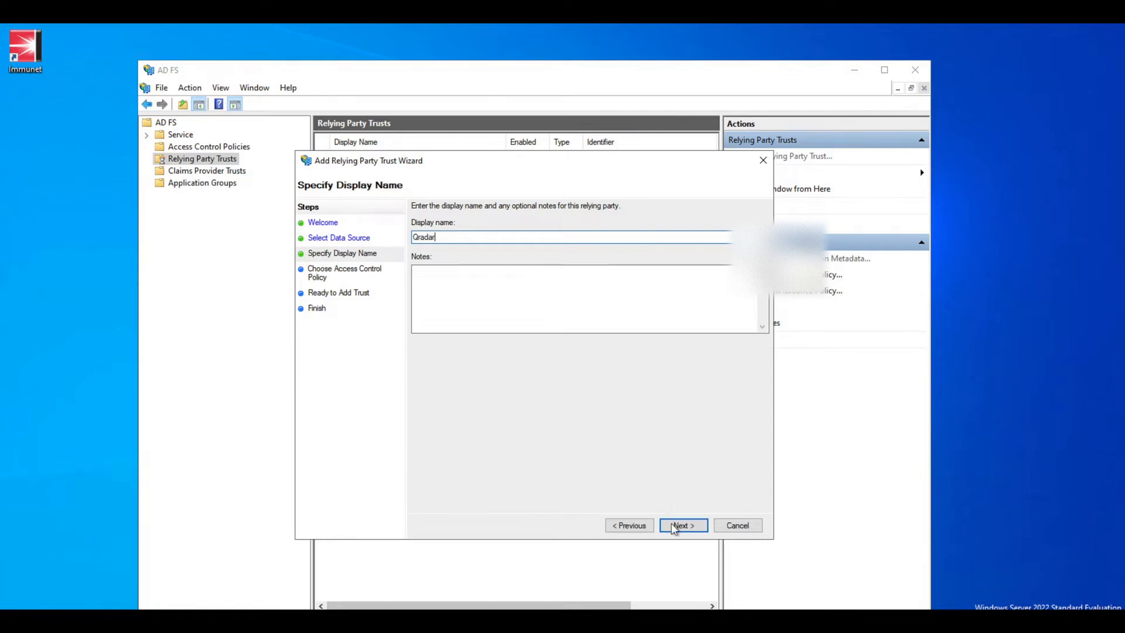
left_click(681, 525)
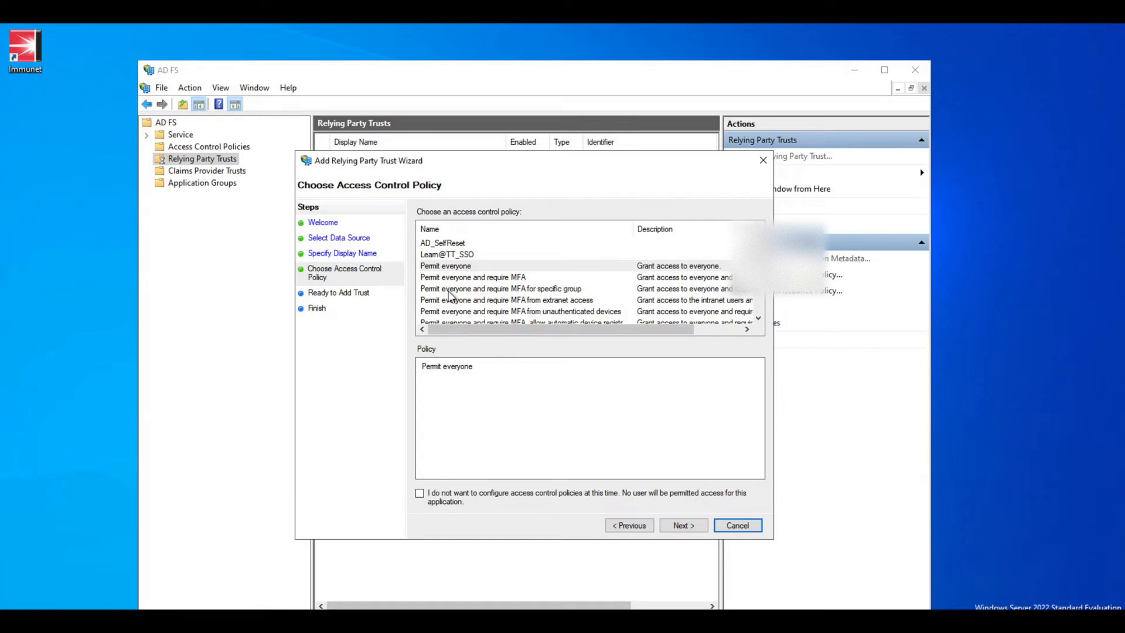
left_click(446, 266)
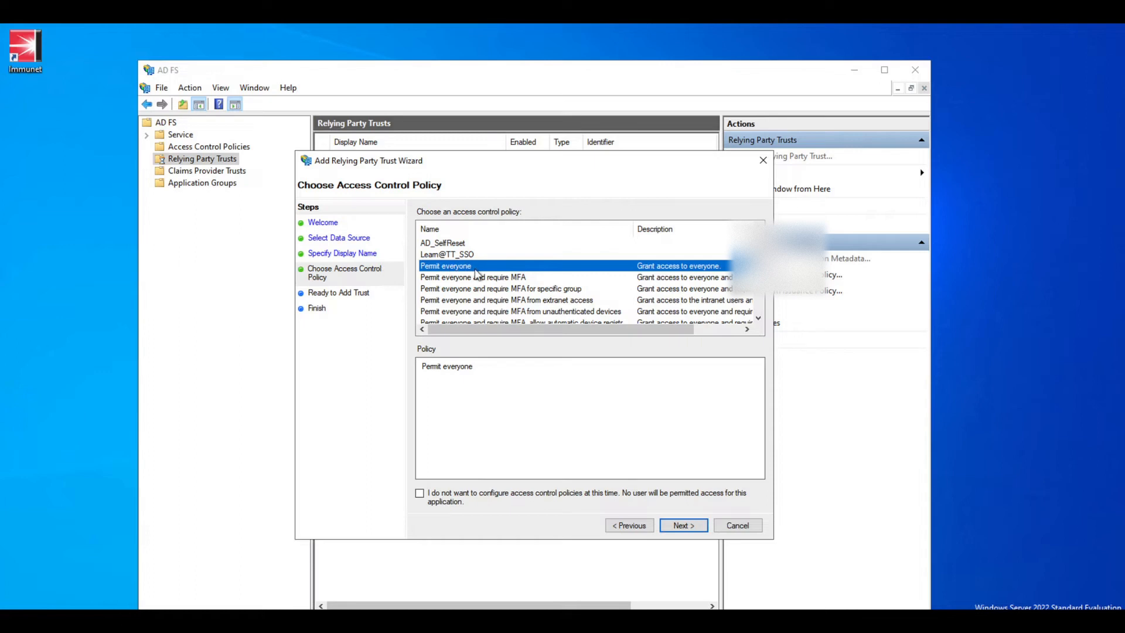
mouse_move(547, 310)
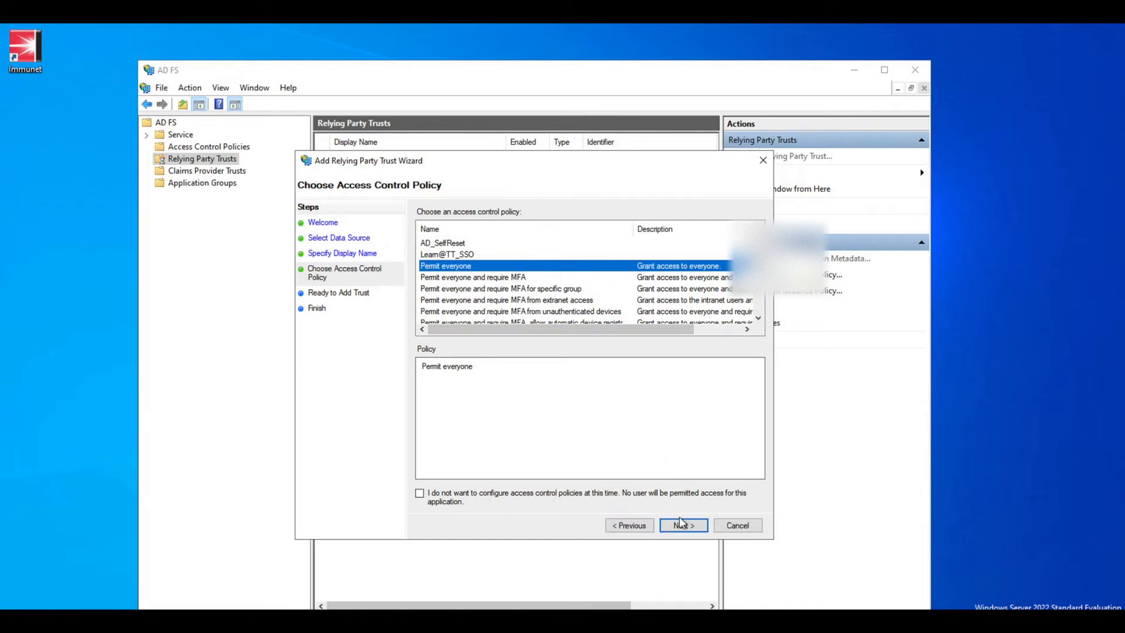
left_click(681, 525)
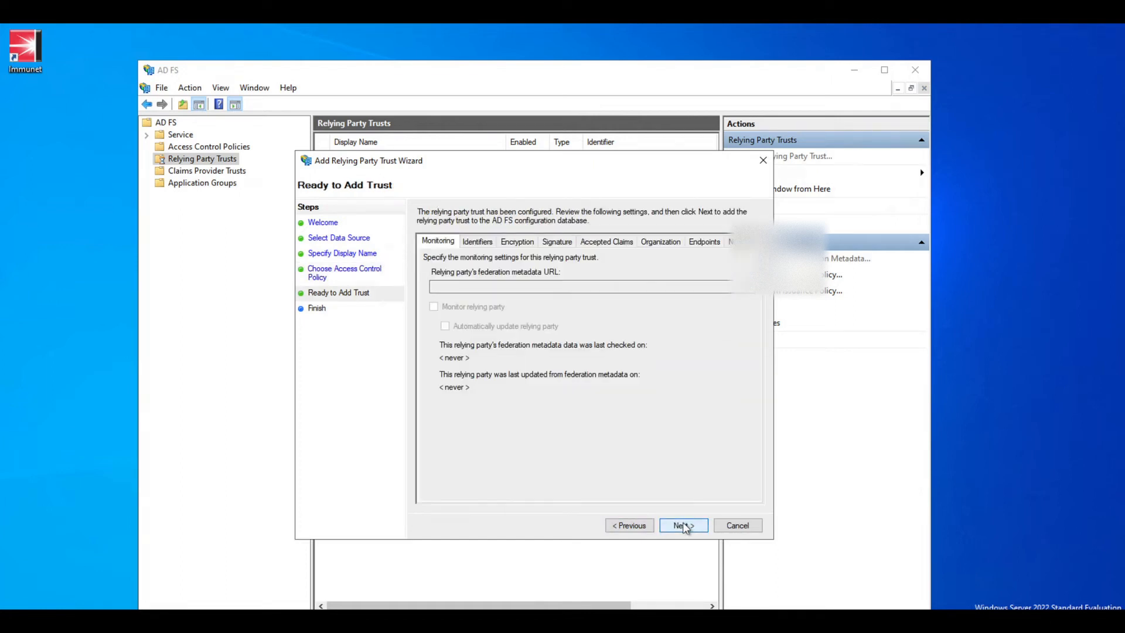
Attempt to add the Qradar trust, acknowledge the MSIS7612 duplicate-identifier error, and exit the wizard
left_click(681, 525)
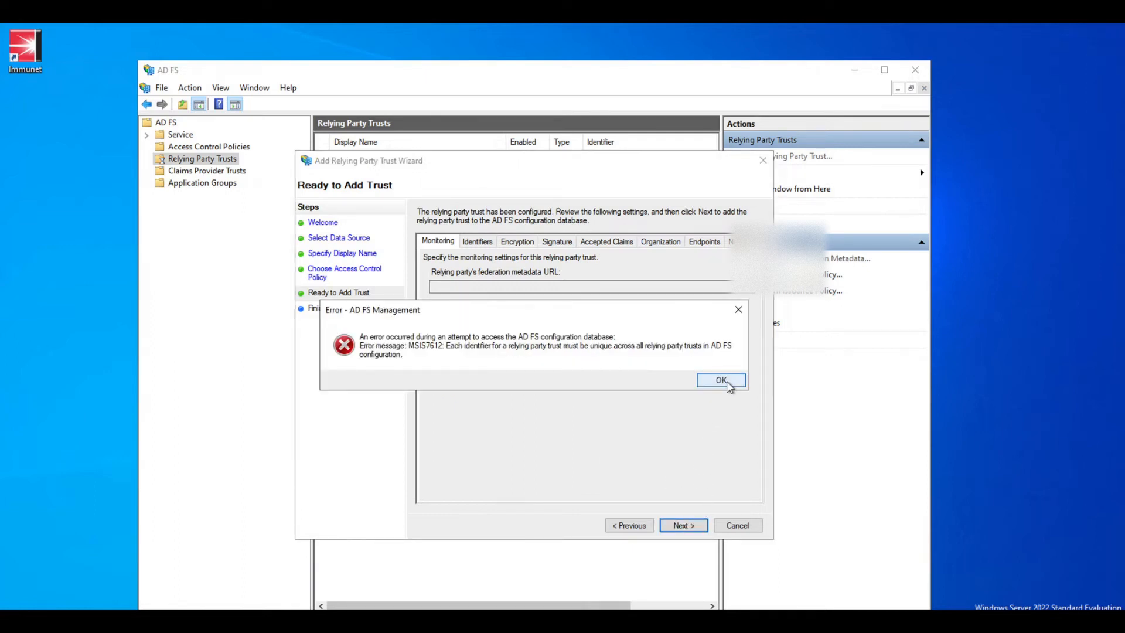
left_click(720, 380)
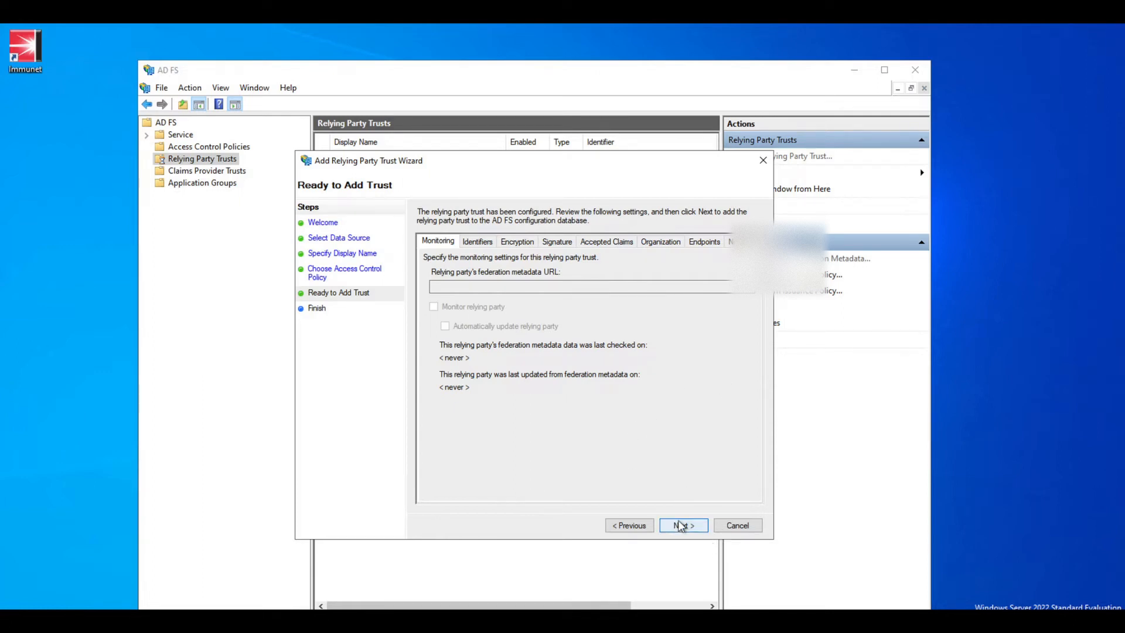
left_click(682, 525)
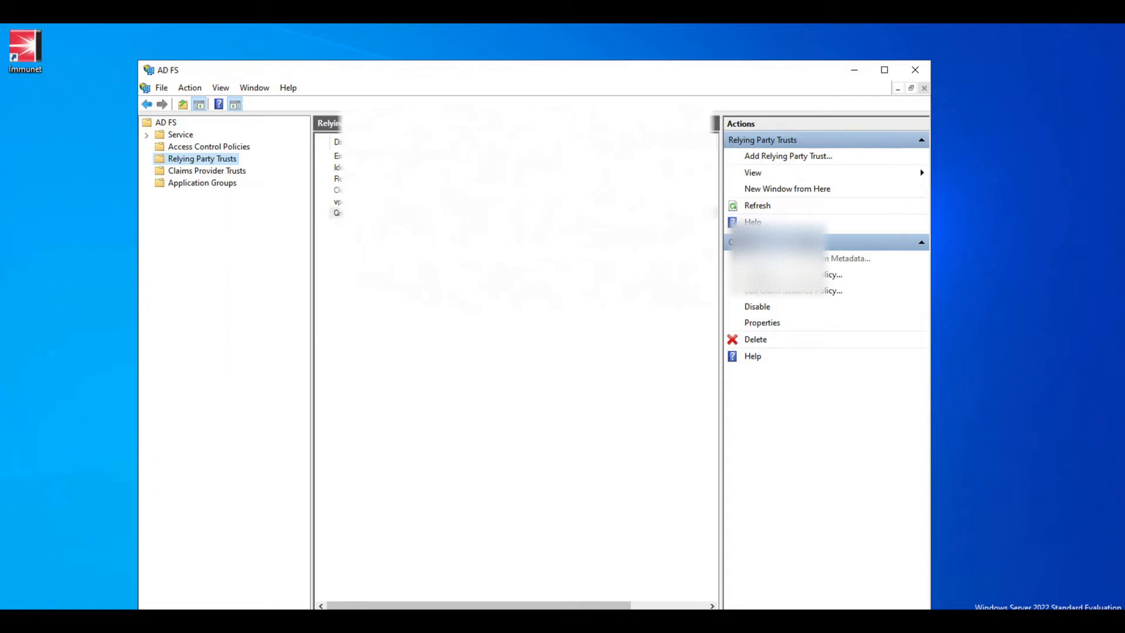
Open the existing trust's claim issuance rules listing Qradar-SSO and begin adding a rule
left_click(337, 213)
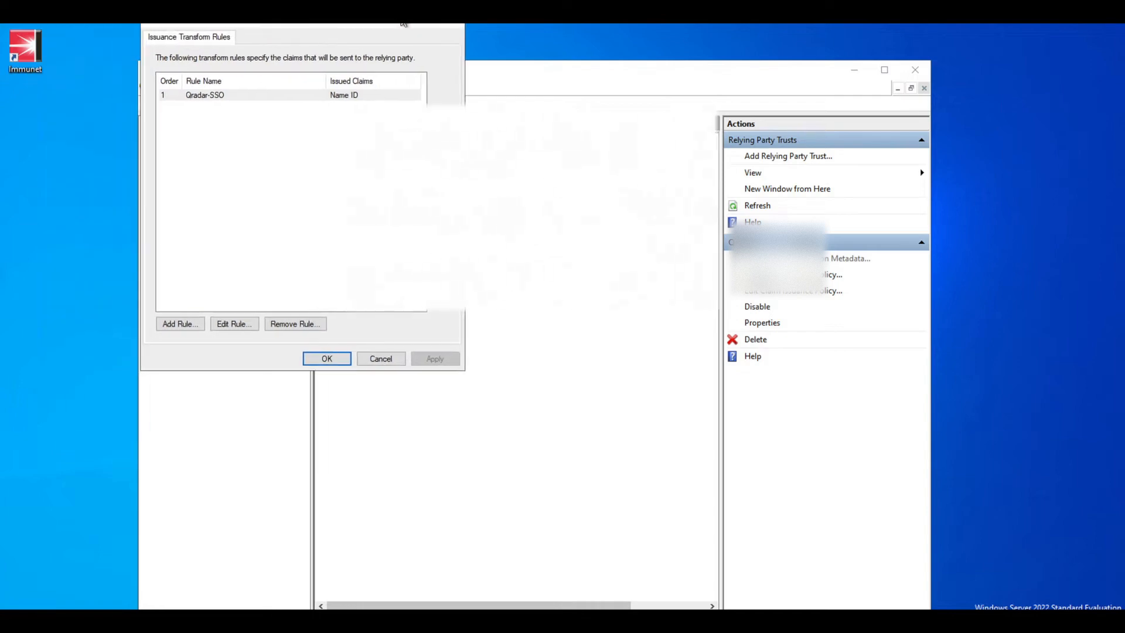
mouse_move(325, 144)
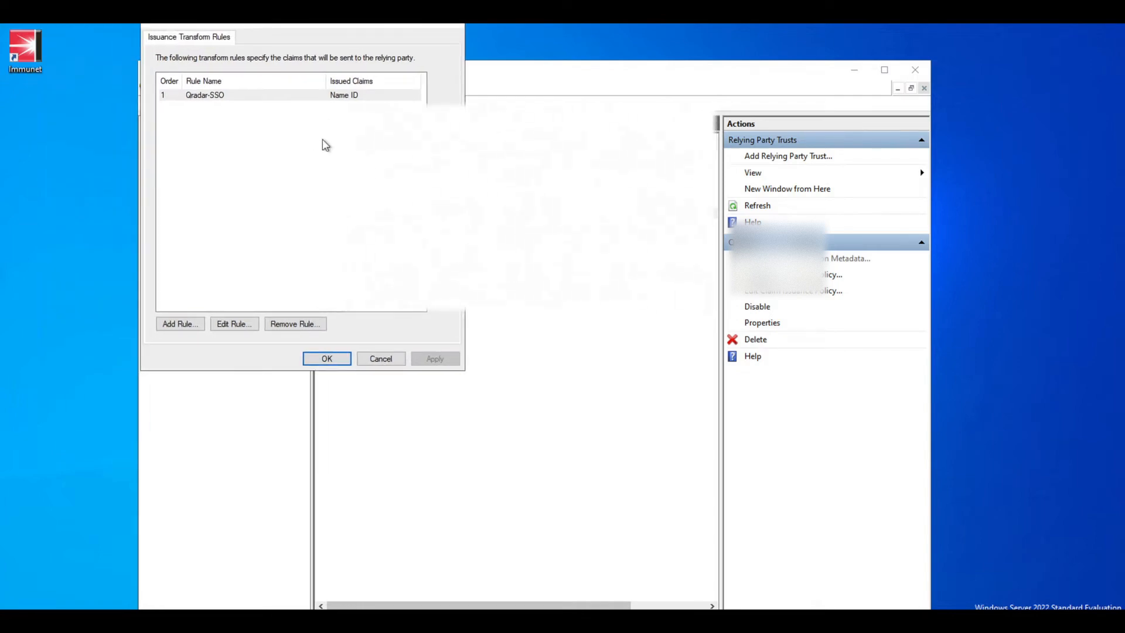
mouse_move(223, 121)
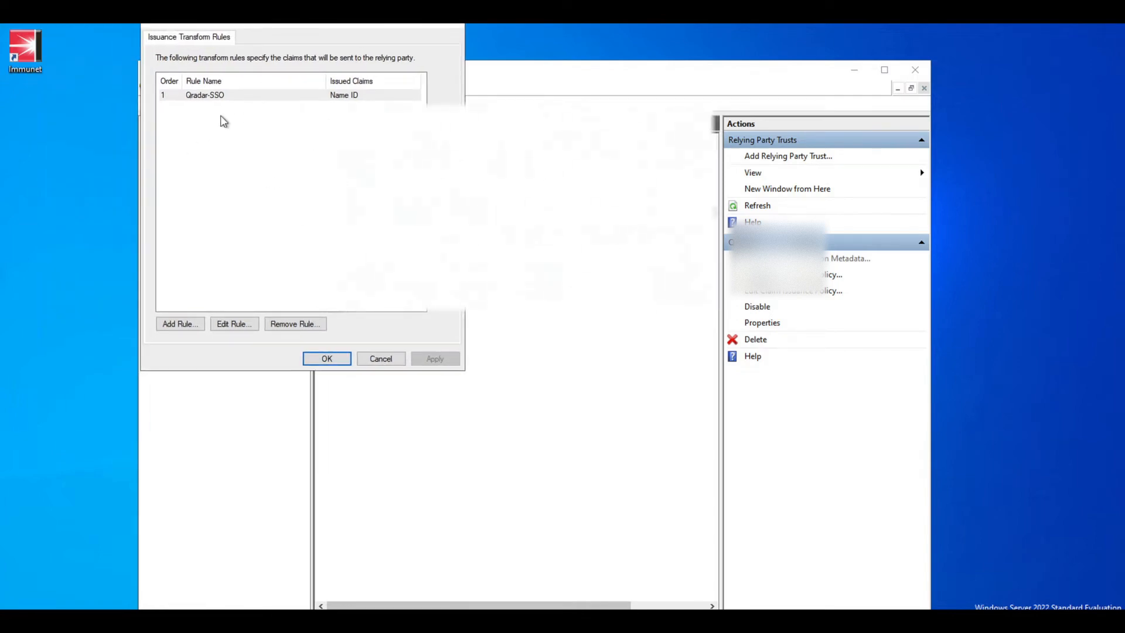
left_click(179, 324)
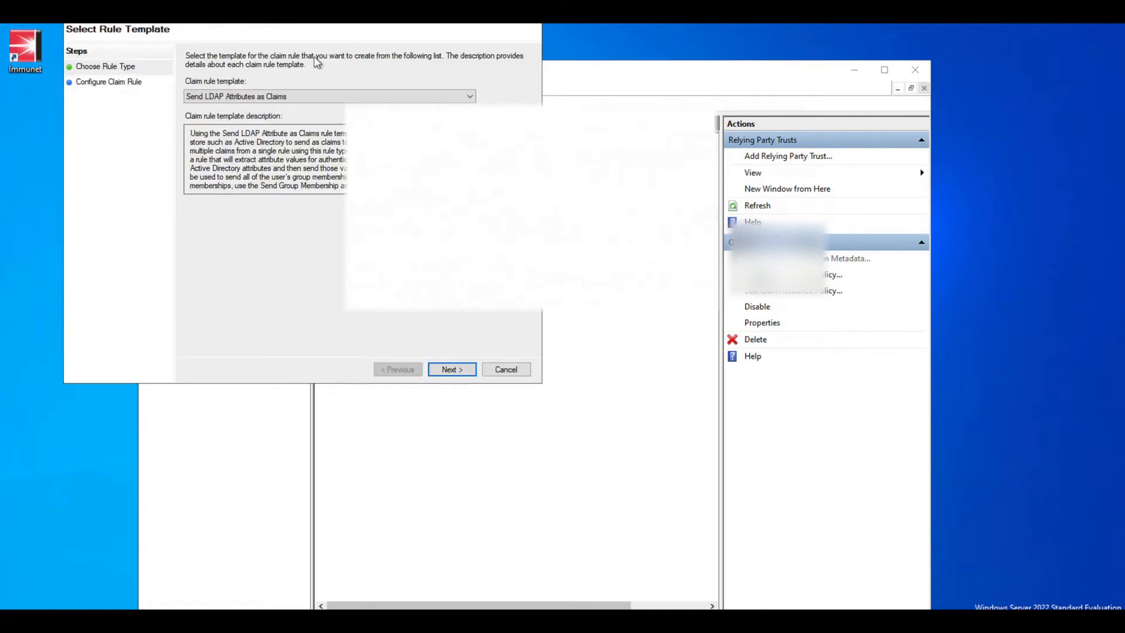
mouse_move(539, 377)
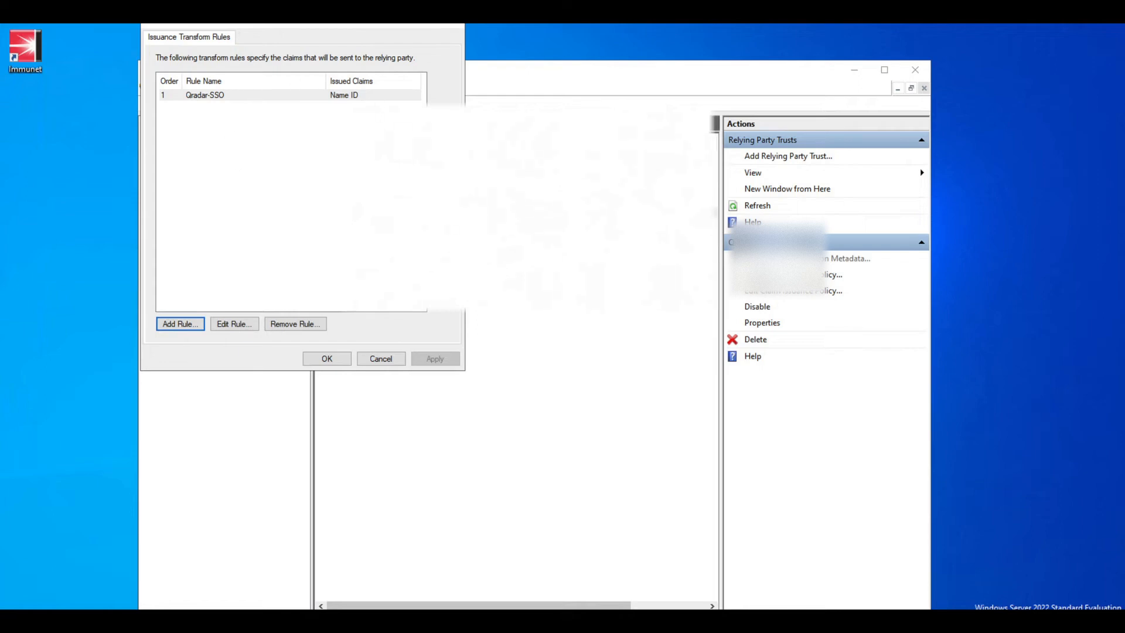
Draft a Send LDAP Attributes as Claims rule from Active Directory mapping SAM-Account-Name
left_click(179, 324)
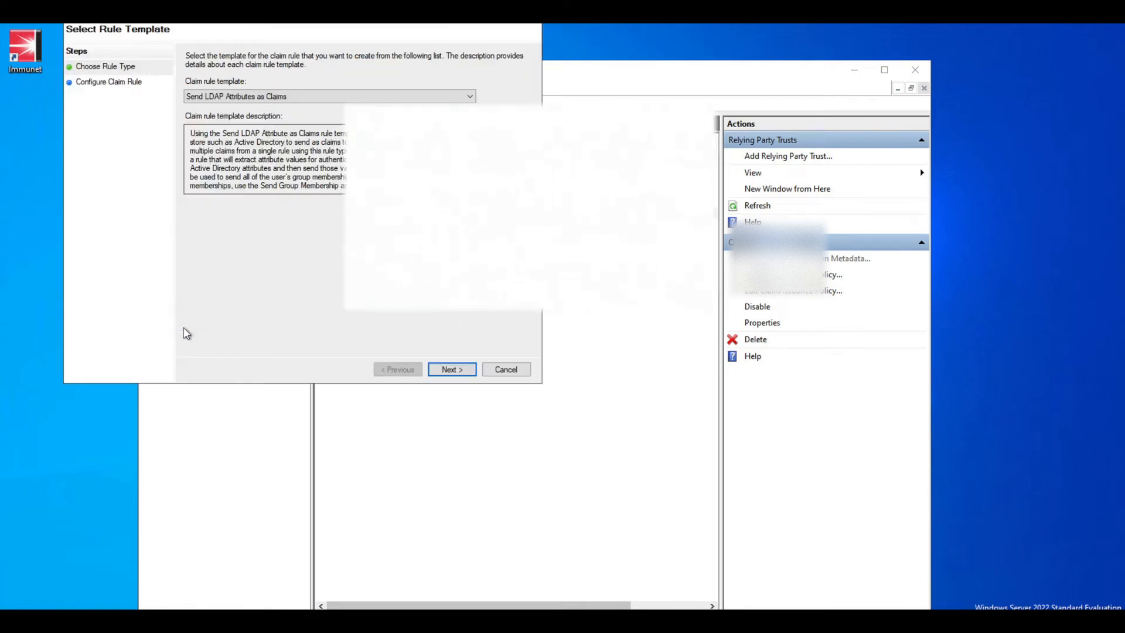
left_click(327, 96)
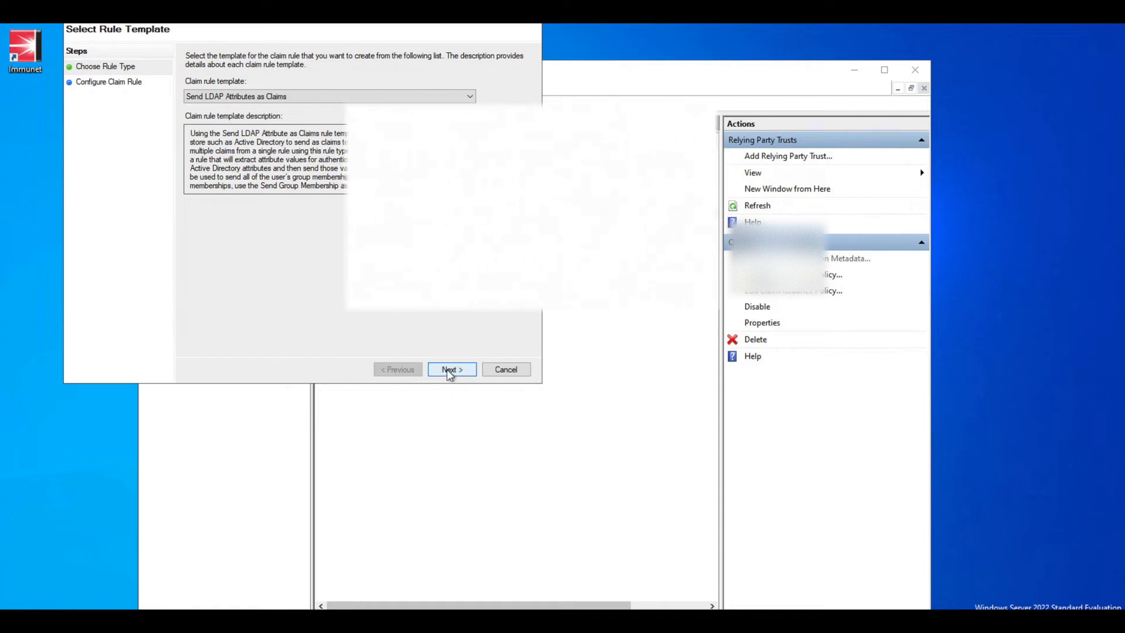
left_click(451, 369)
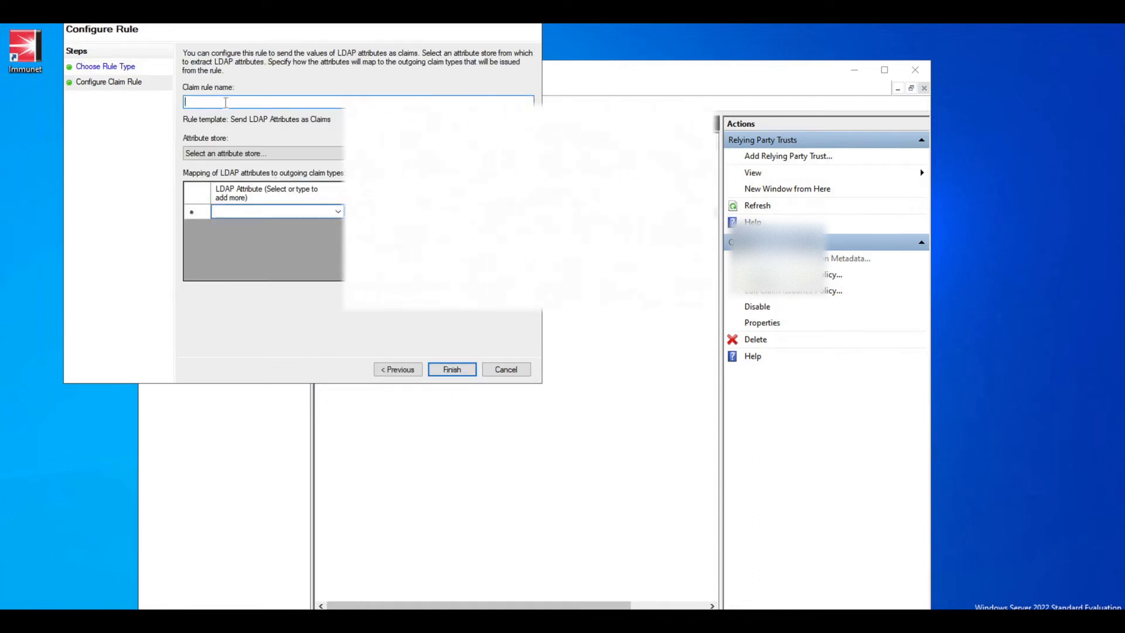
mouse_move(321, 168)
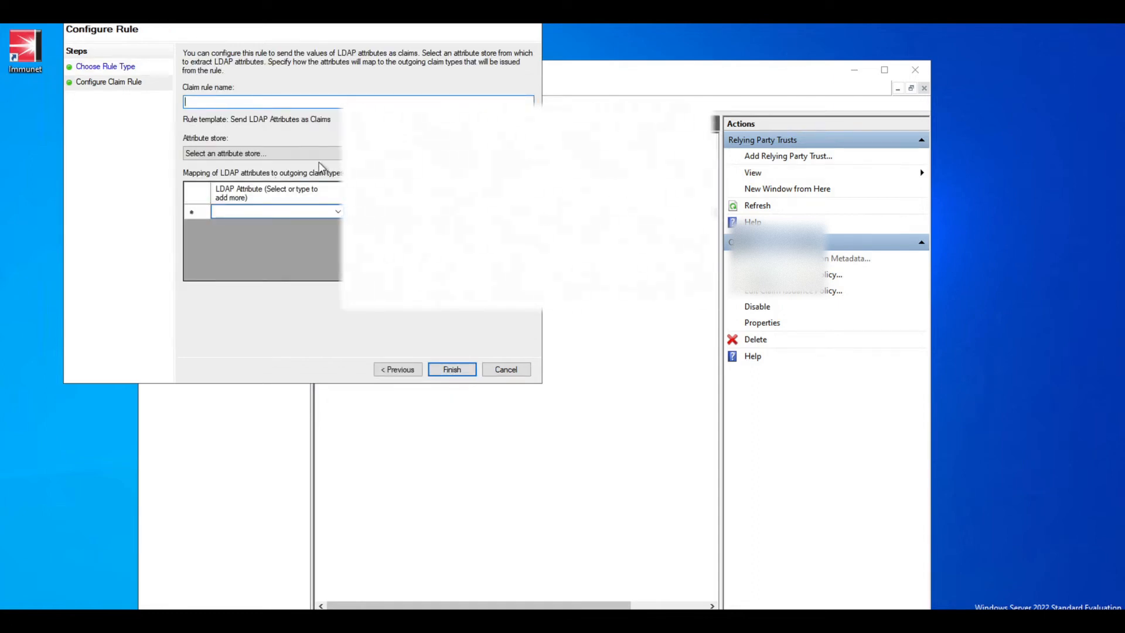
left_click(262, 152)
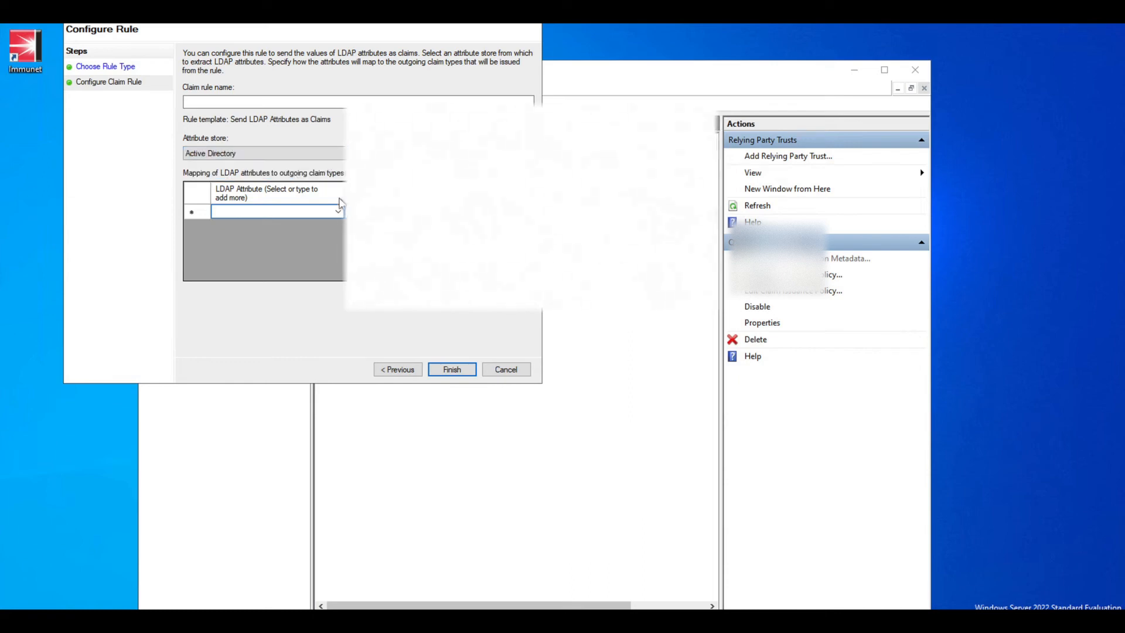
left_click(337, 211)
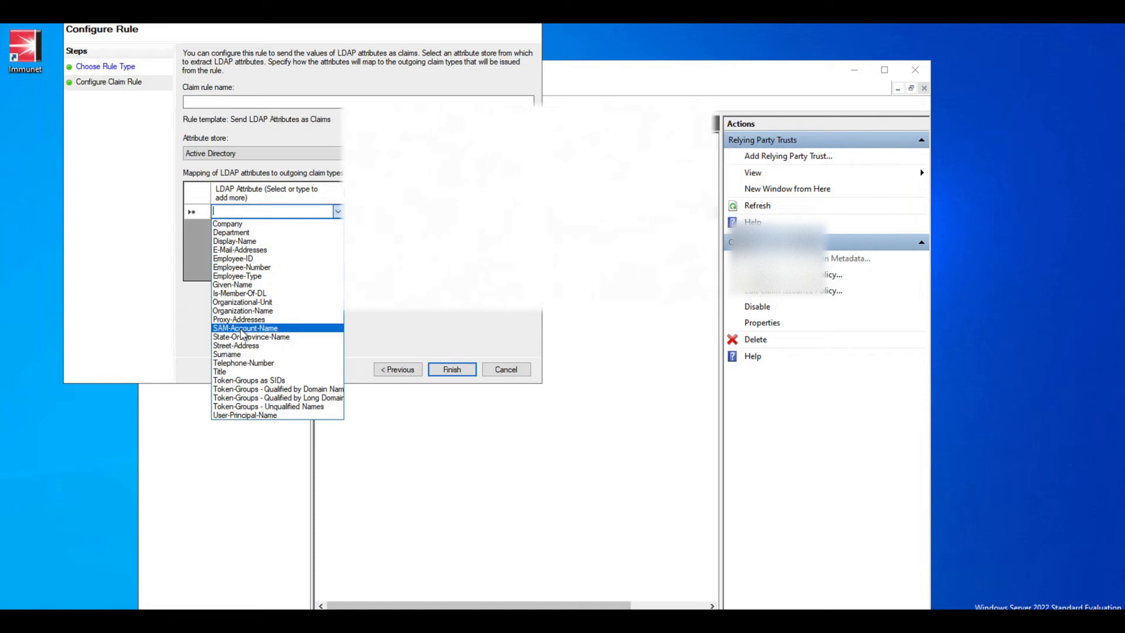
left_click(245, 328)
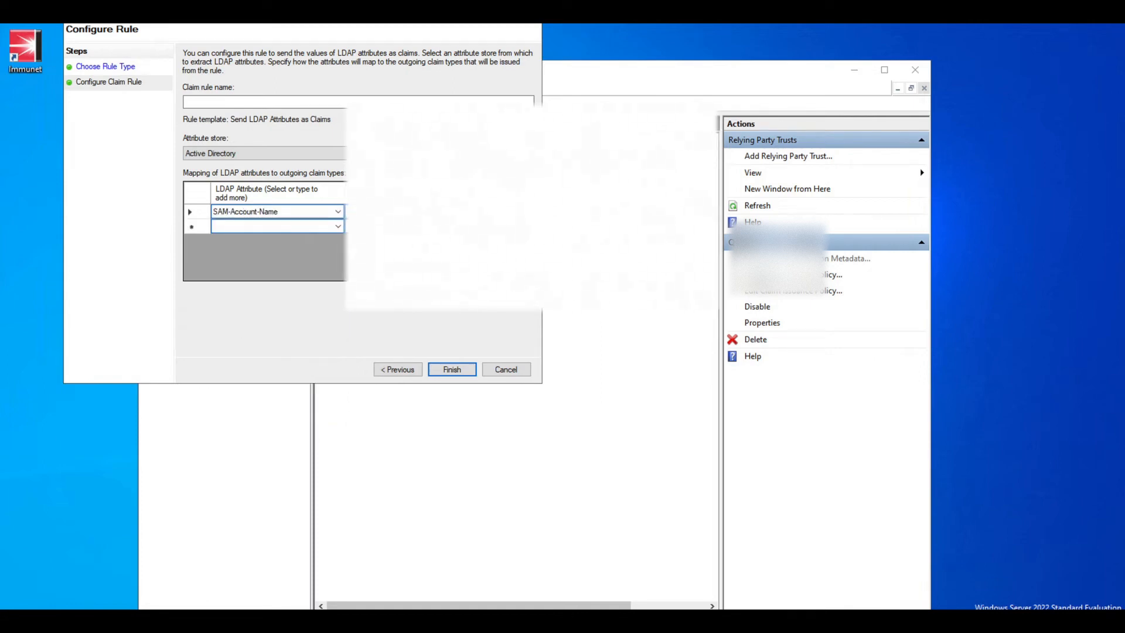
left_click(337, 226)
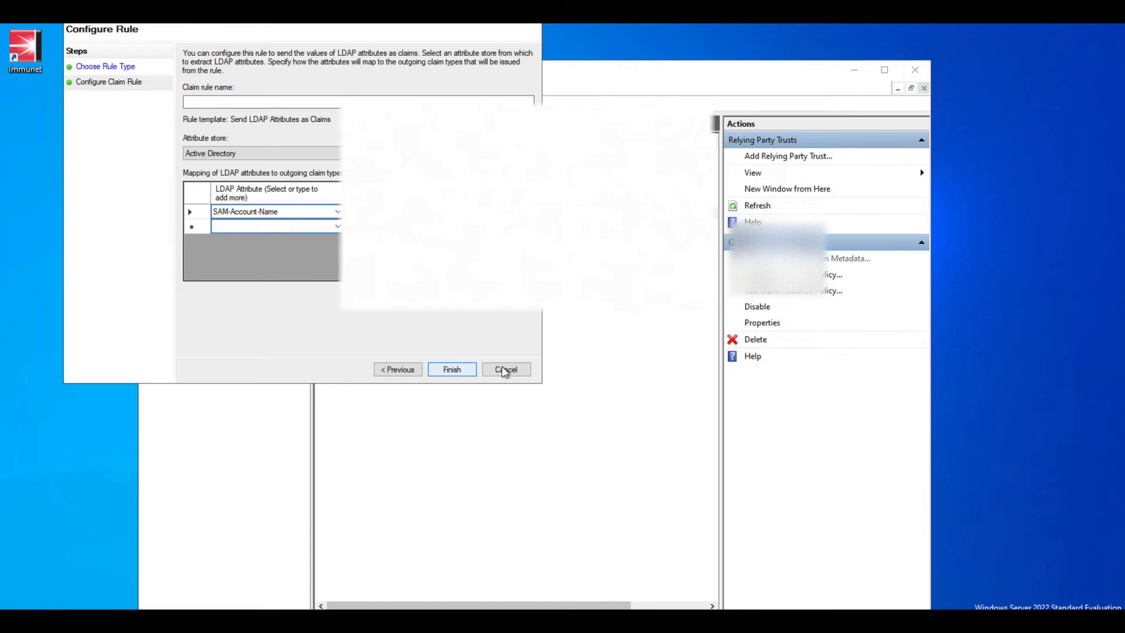
Cancel the draft rule and close the claim rules without saving, leaving Qradar-SSO as the only rule
left_click(505, 369)
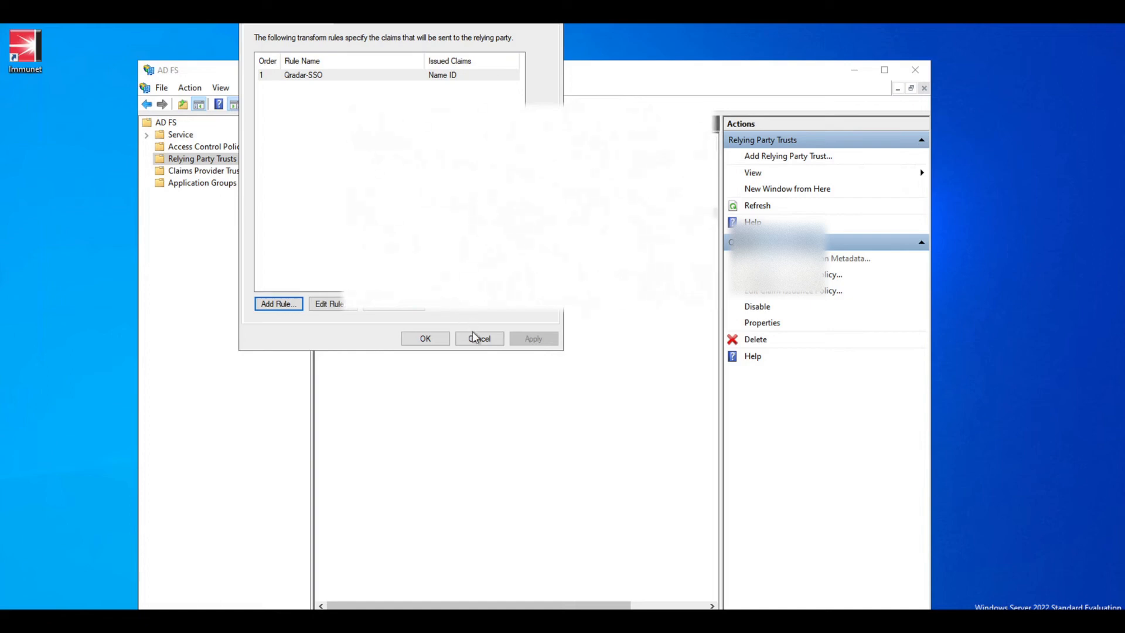
left_click(478, 338)
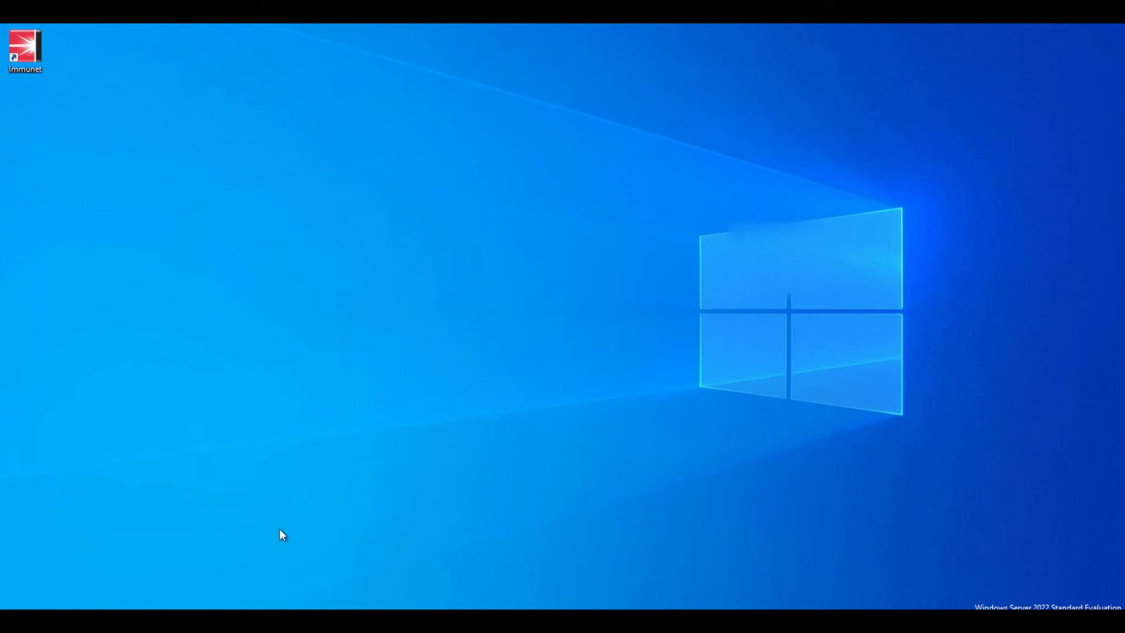
mouse_move(260, 559)
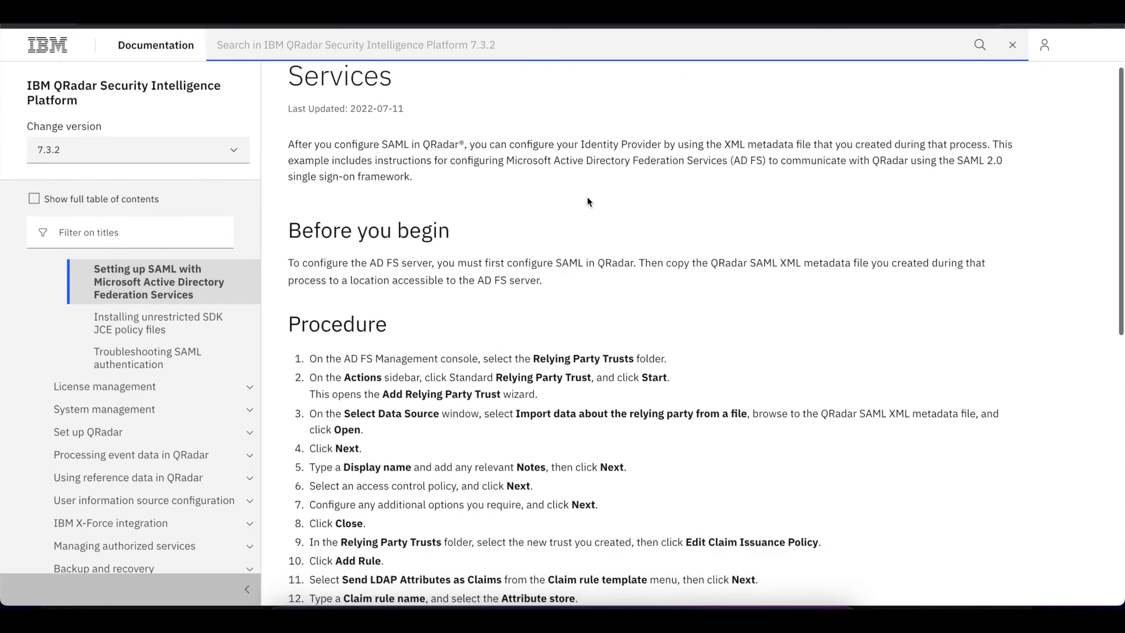
Scroll the IBM Documentation guide to step 18's certutil commands and the /opt/qradar/ca/www path
scroll("down", 3)
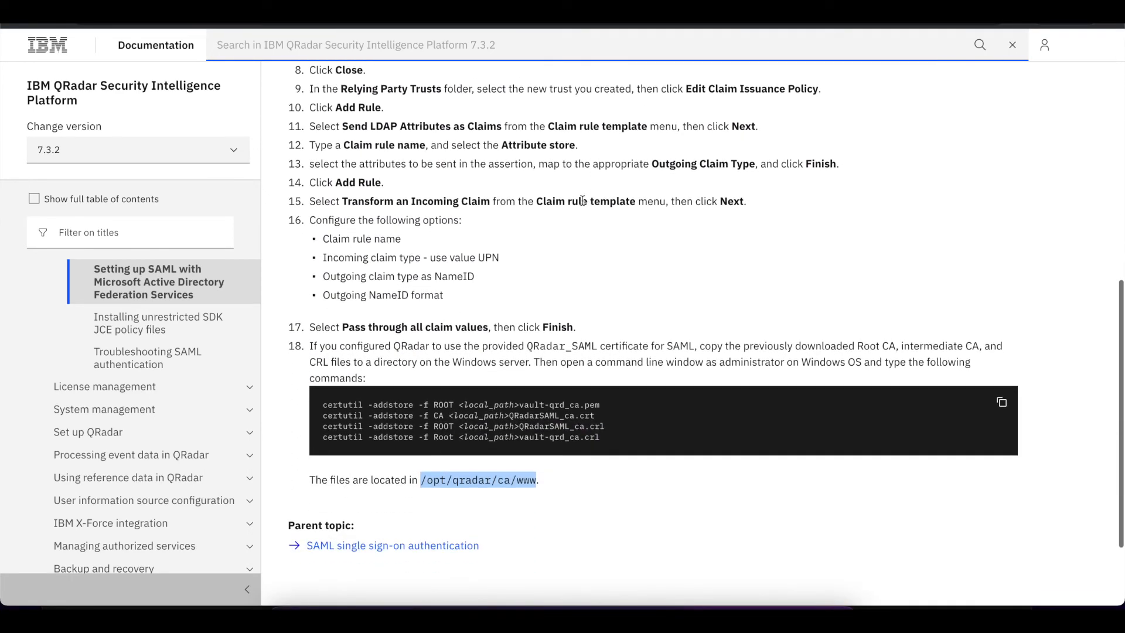
scroll("down", 3)
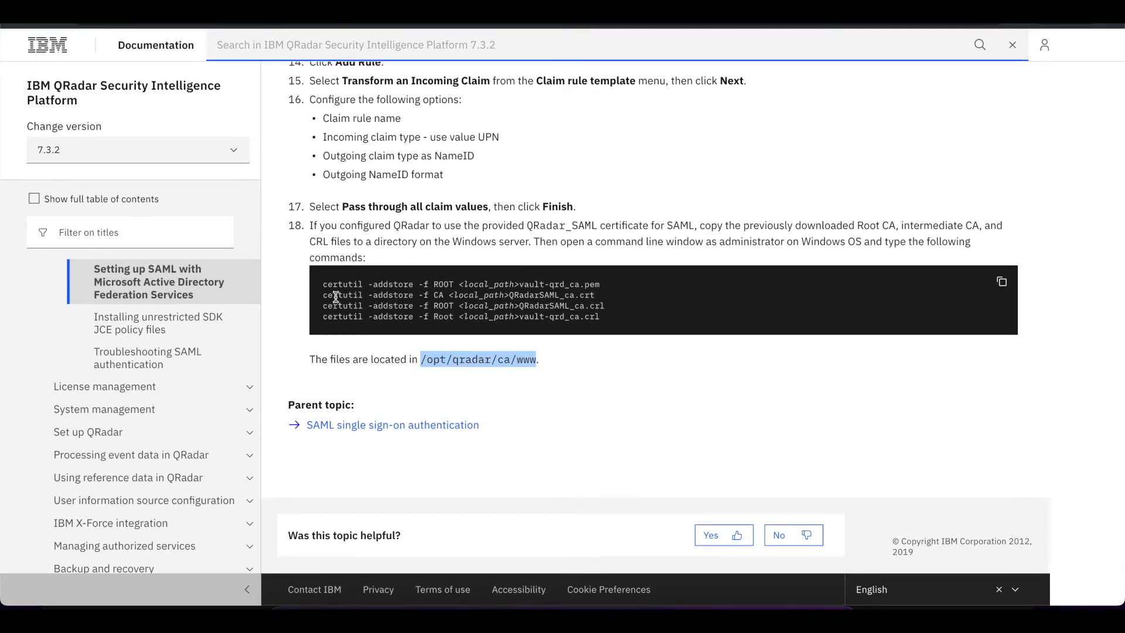
mouse_move(533, 330)
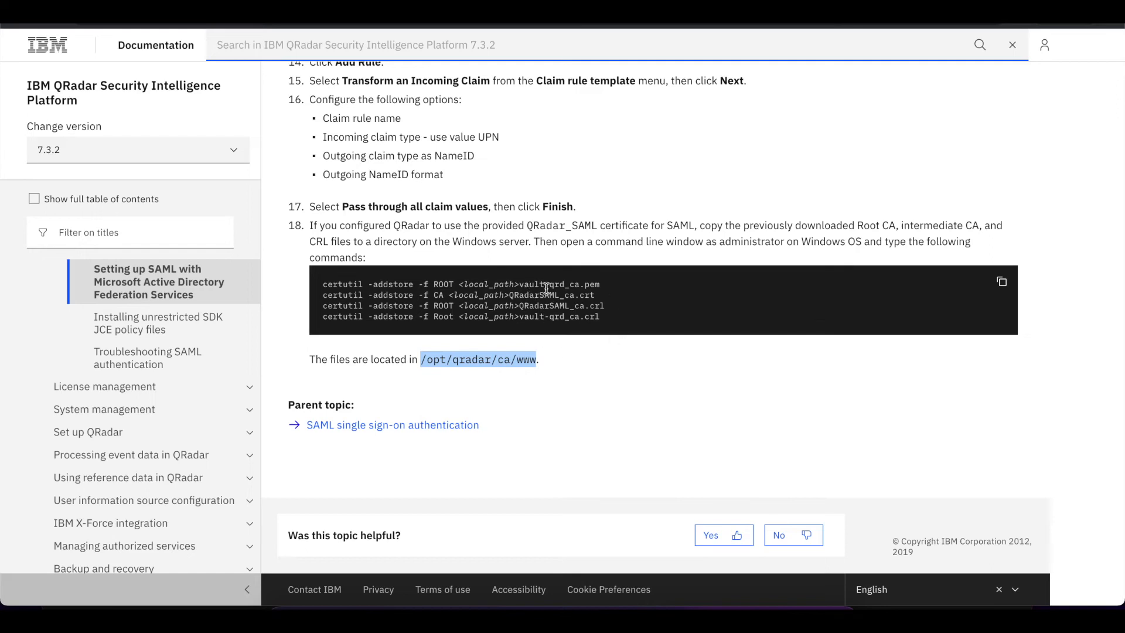
mouse_move(372, 295)
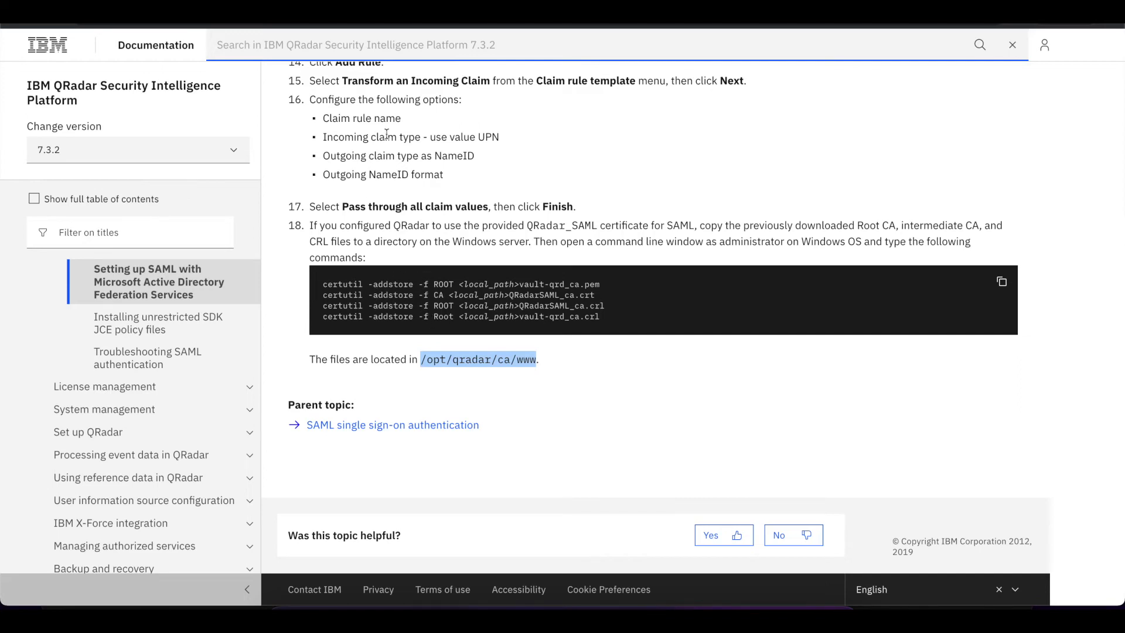
mouse_move(530, 389)
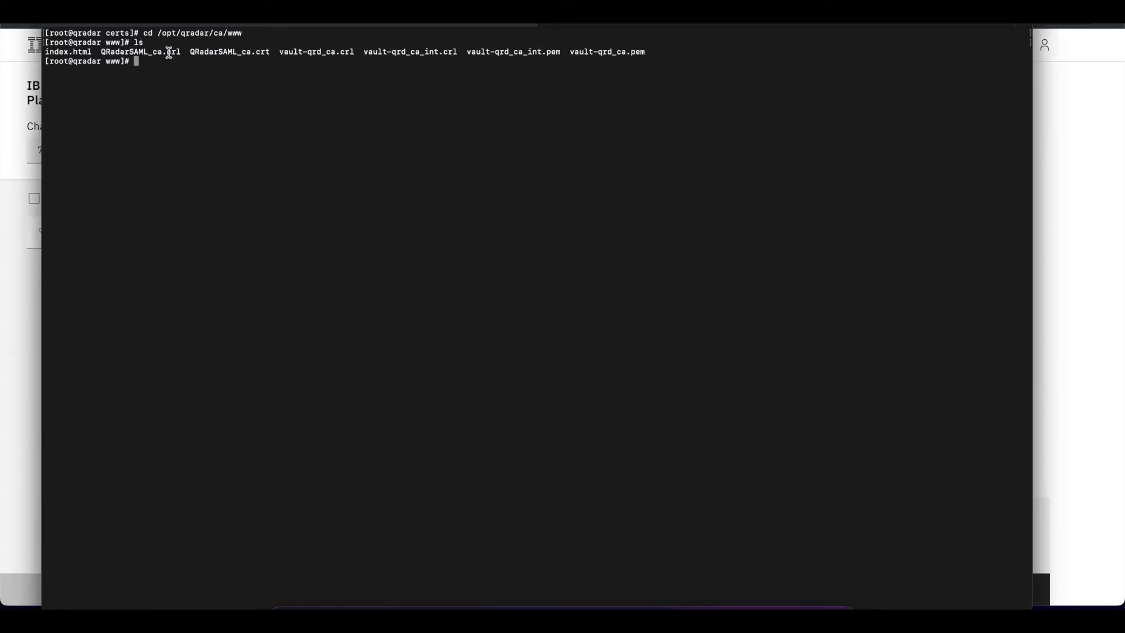
Pick out the QRadarSAML_ca.crl and vault-qrd_ca file names from the /opt/qradar/ca/www listing
double_click(141, 50)
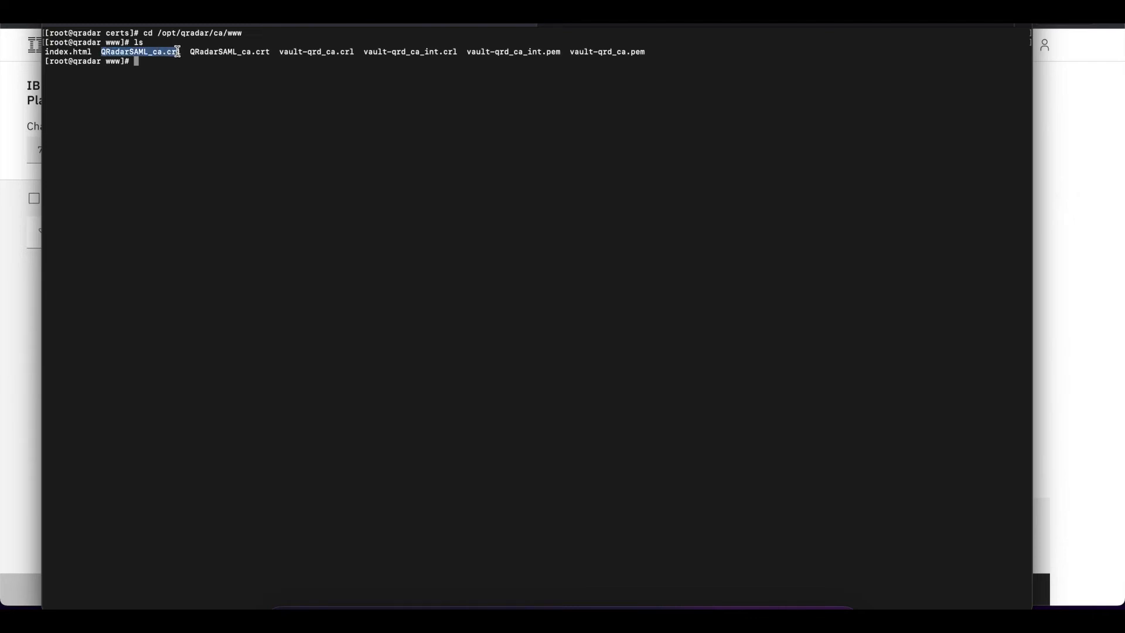
double_click(228, 50)
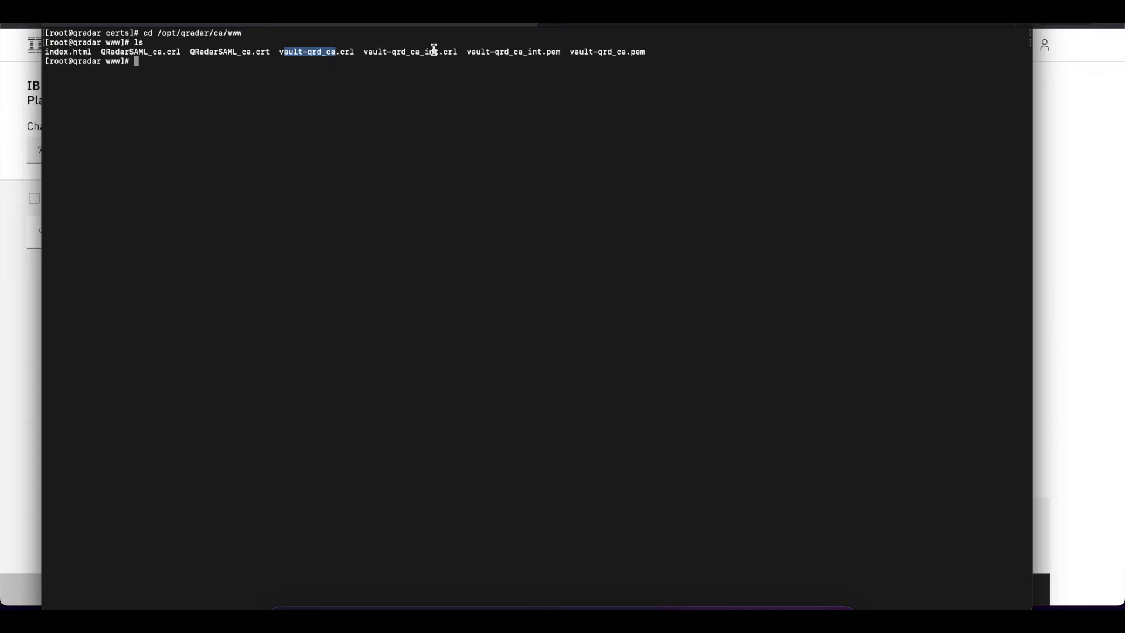
mouse_move(460, 50)
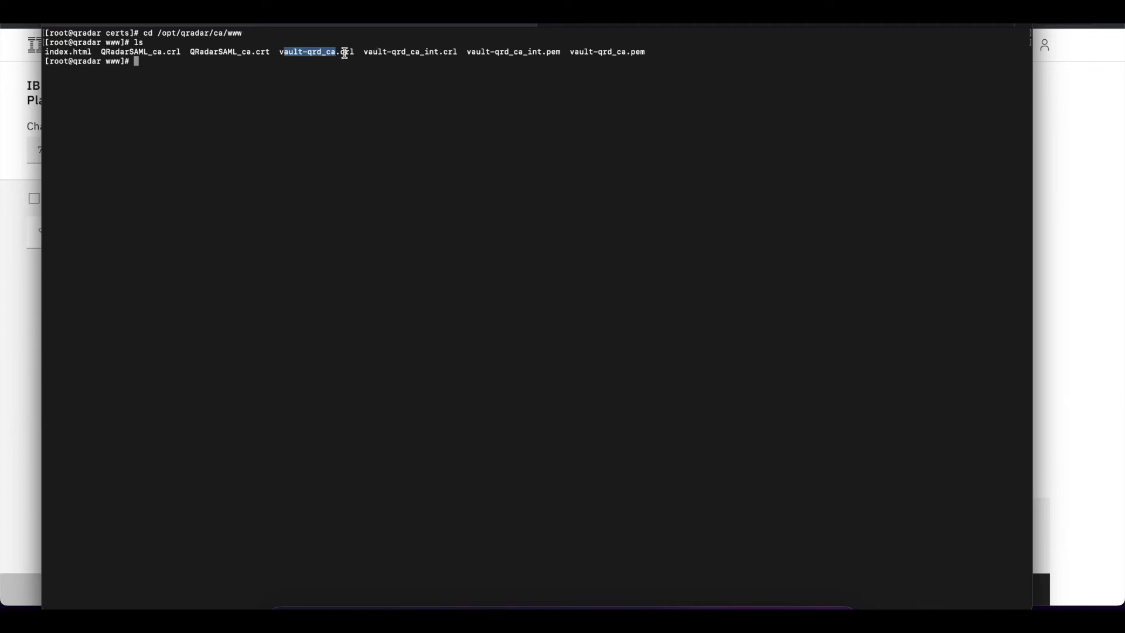
mouse_move(250, 52)
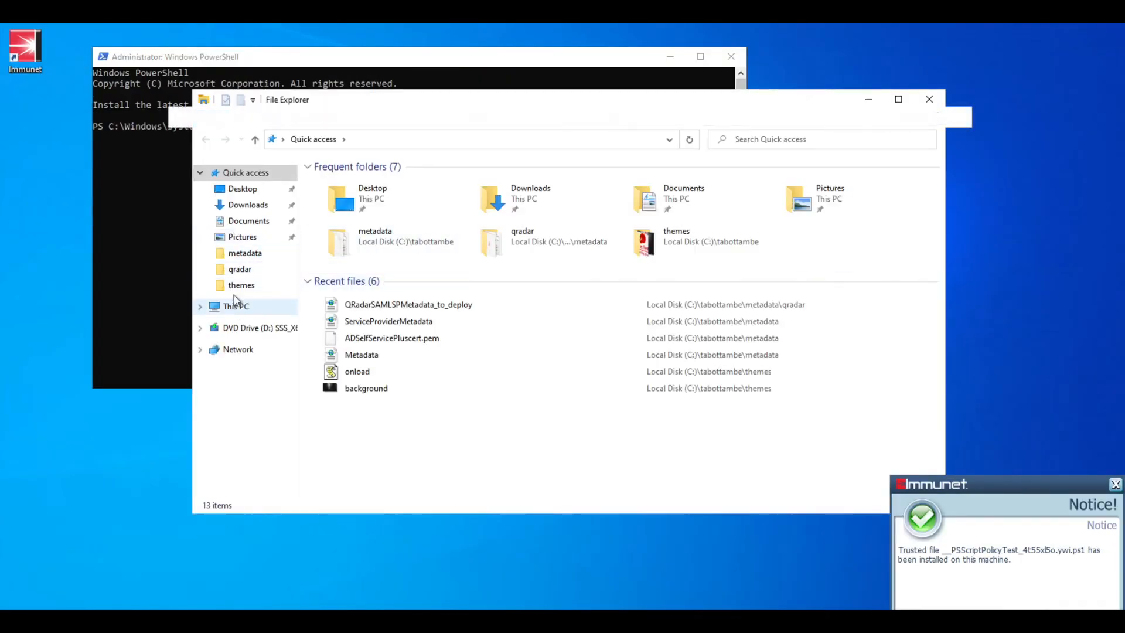
Open the qradar folder holding the copied certificate and revocation files
double_click(240, 269)
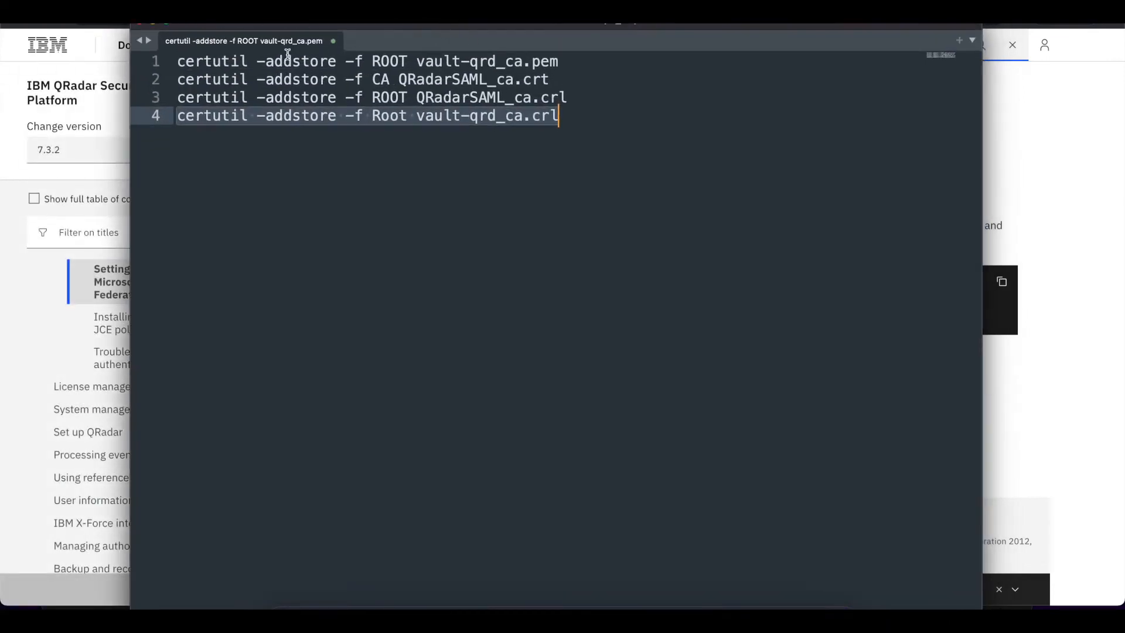
mouse_move(457, 137)
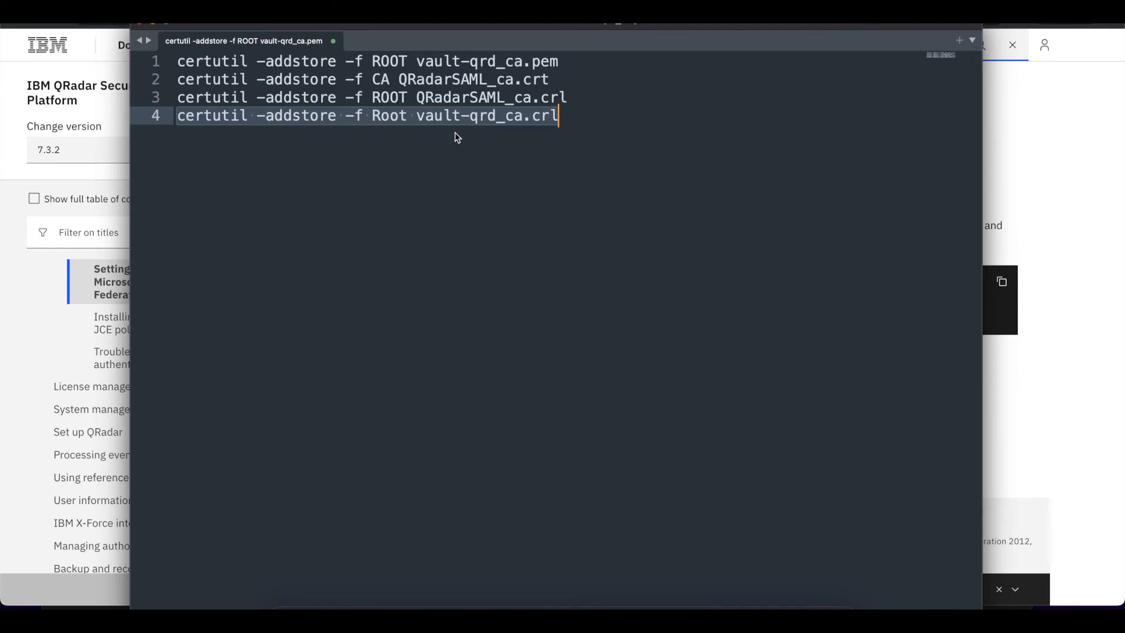
mouse_move(594, 597)
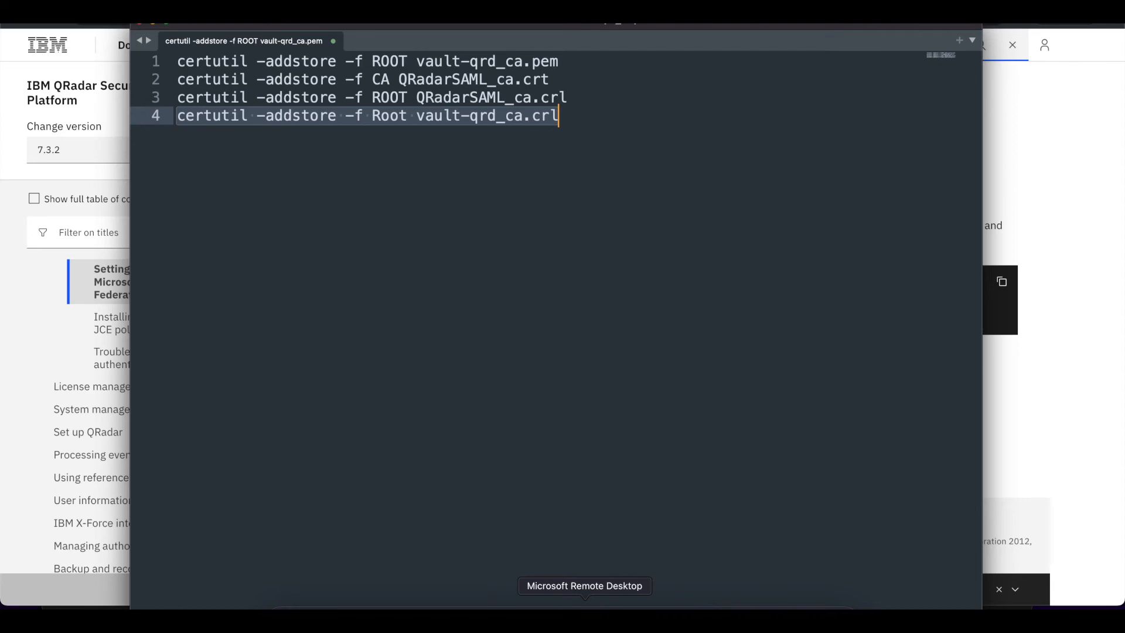
mouse_move(443, 75)
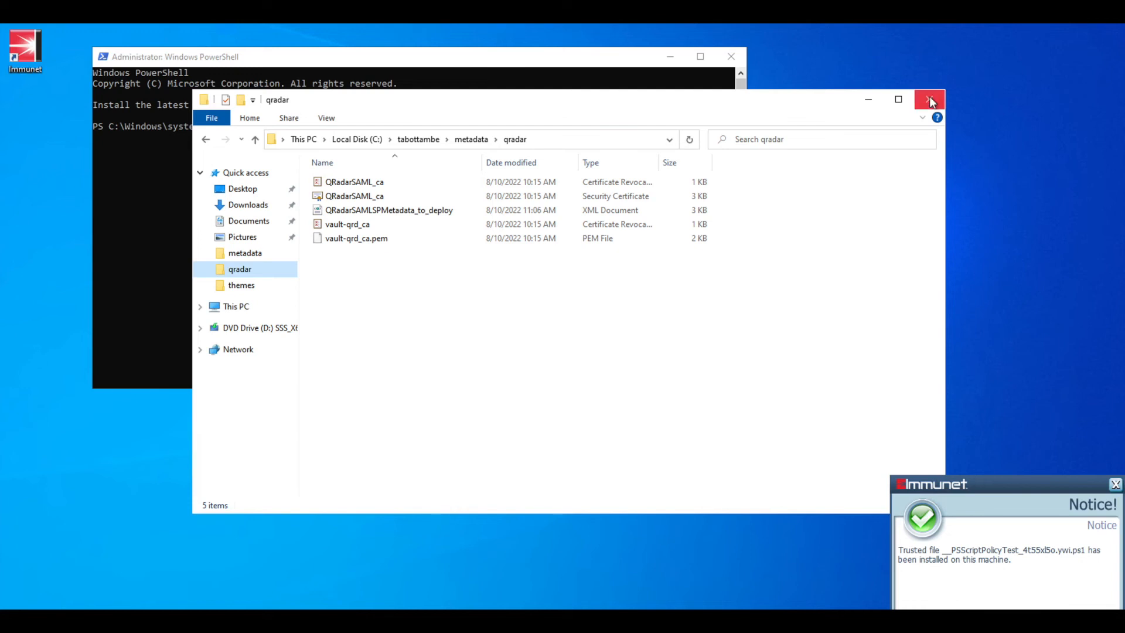
Close the certificate folder window, leaving the administrator PowerShell prompt in front
left_click(929, 99)
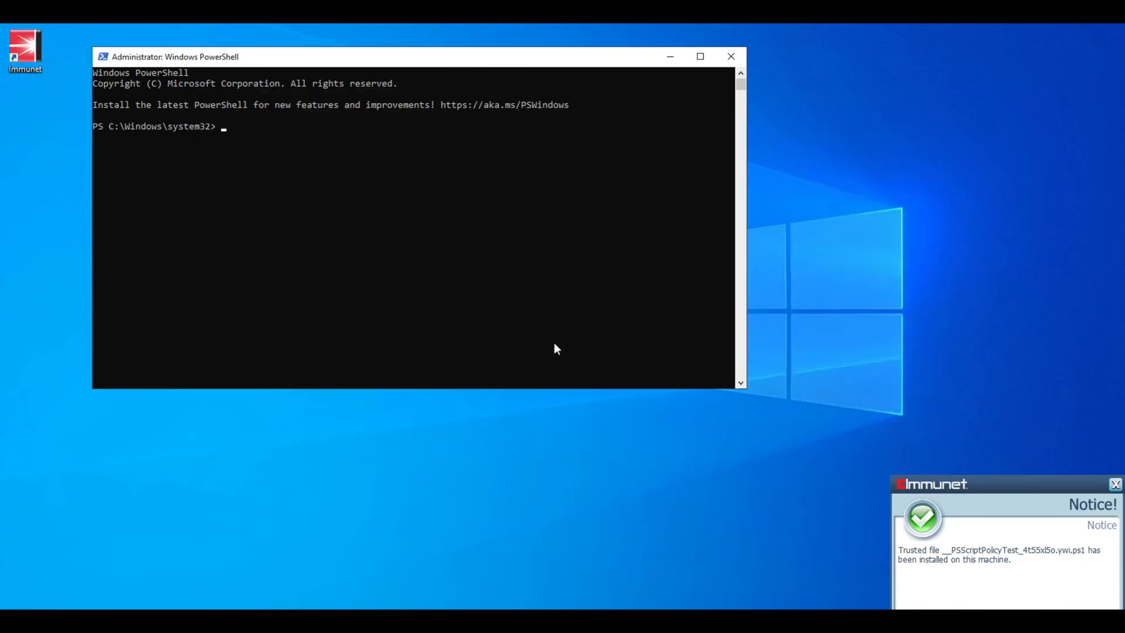
mouse_move(472, 618)
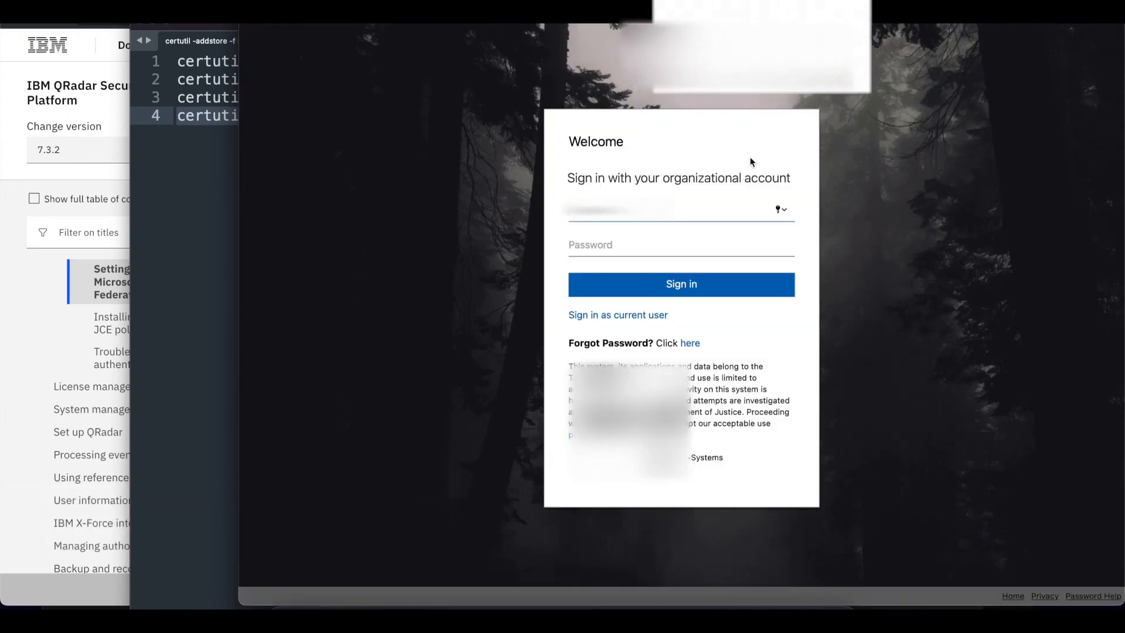
mouse_move(705, 196)
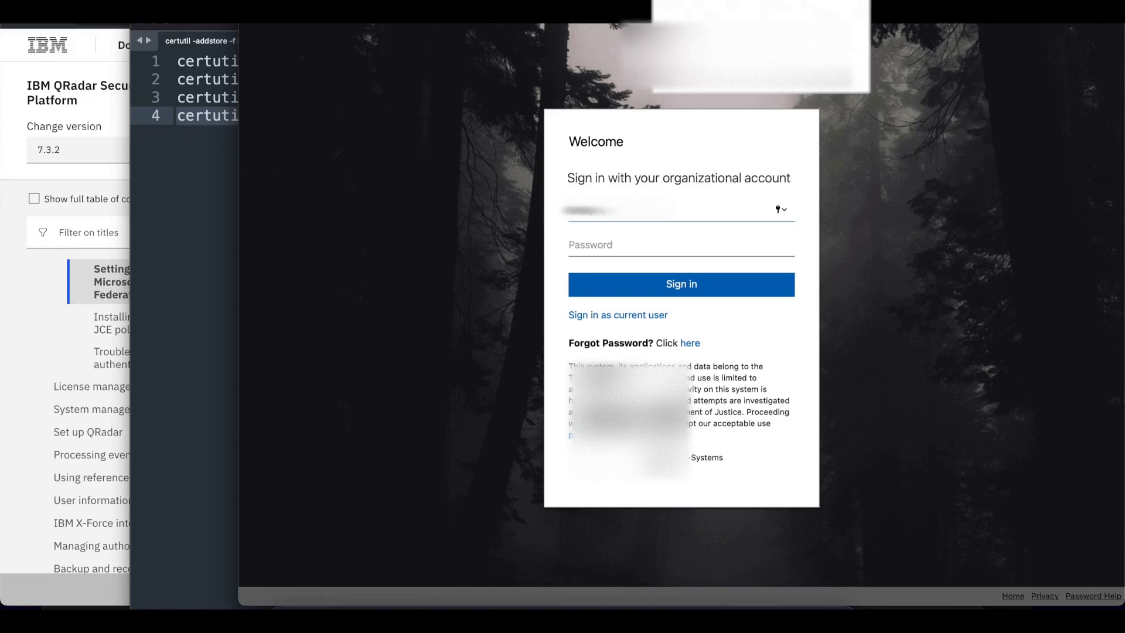
Sign in with the organizational account password and decline saving it, reaching QRadar
type("password")
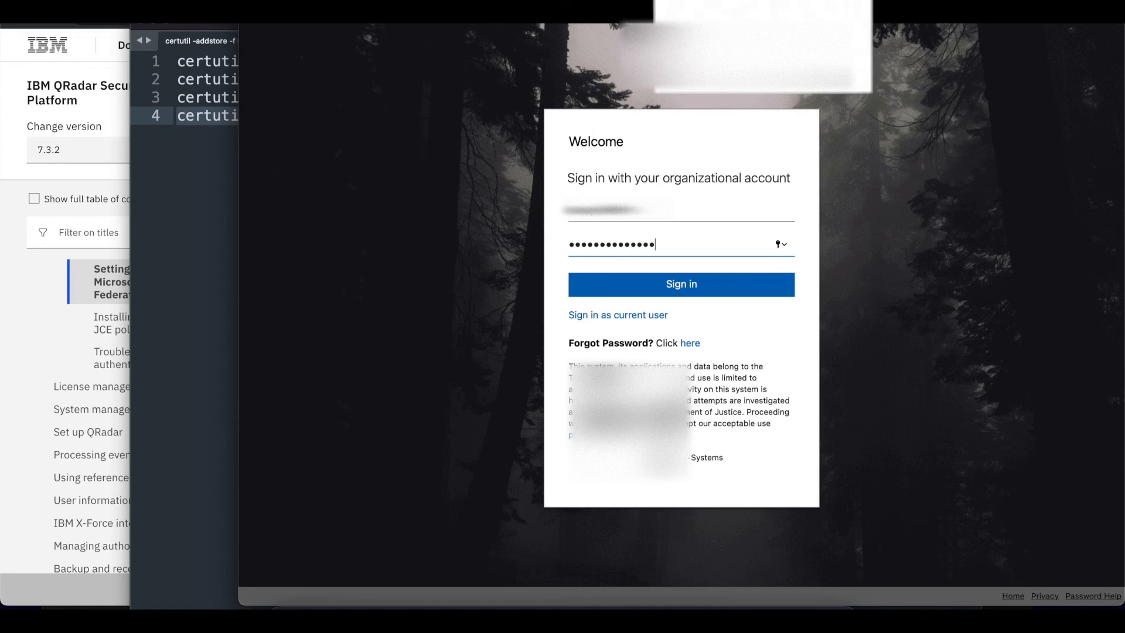
left_click(680, 283)
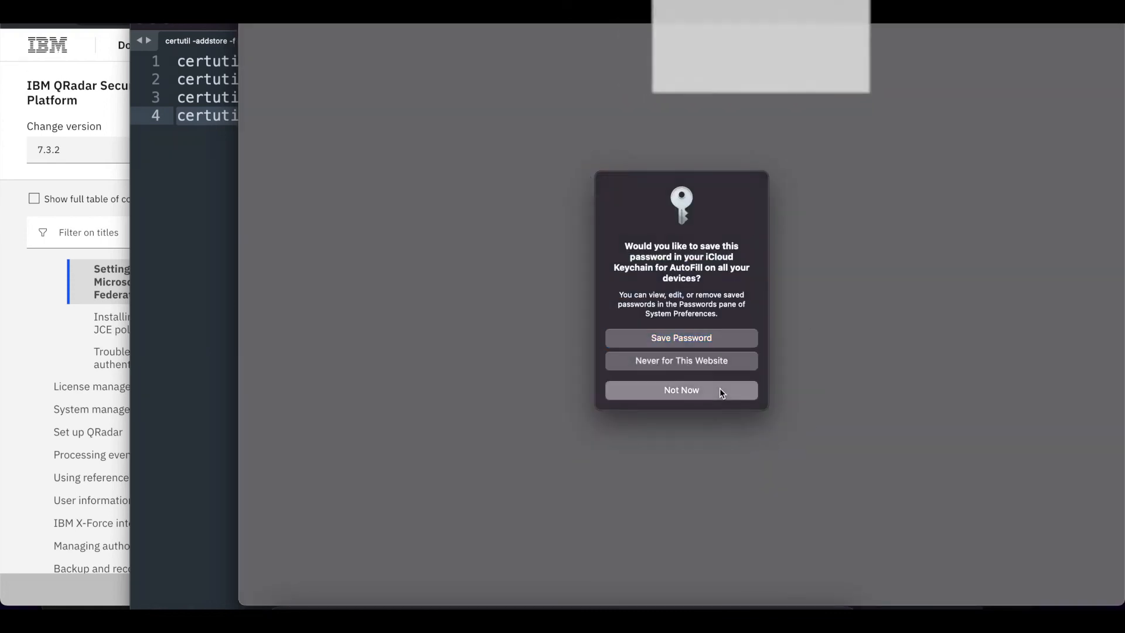
left_click(679, 389)
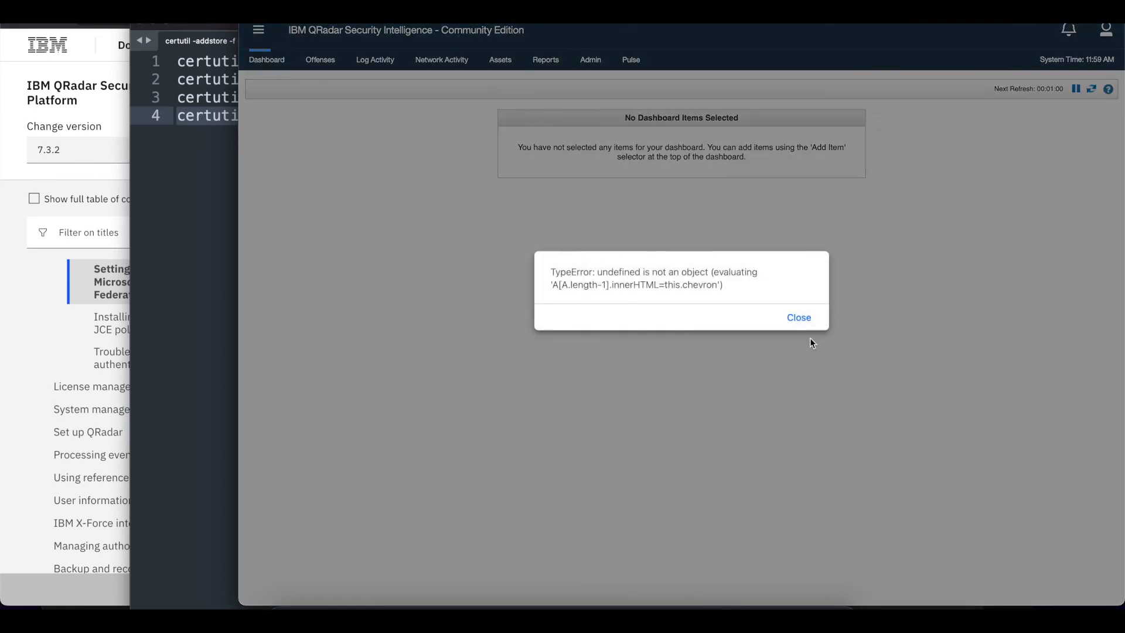
Dismiss the TypeError dialog and check the signed-in account from the user menu
left_click(798, 317)
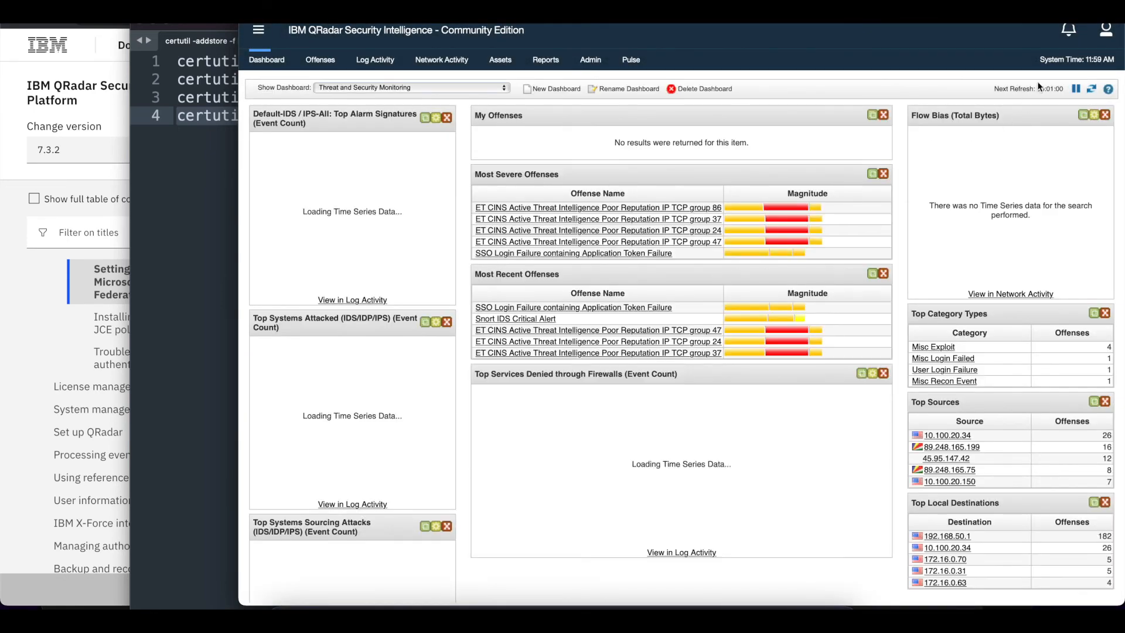
left_click(1108, 30)
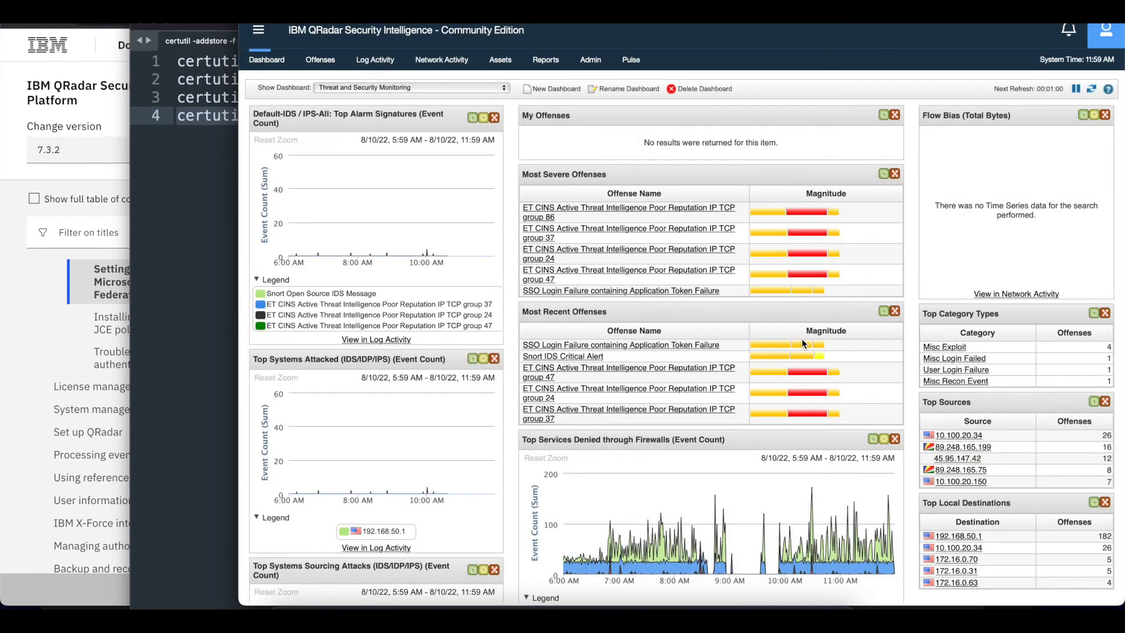
mouse_move(802, 342)
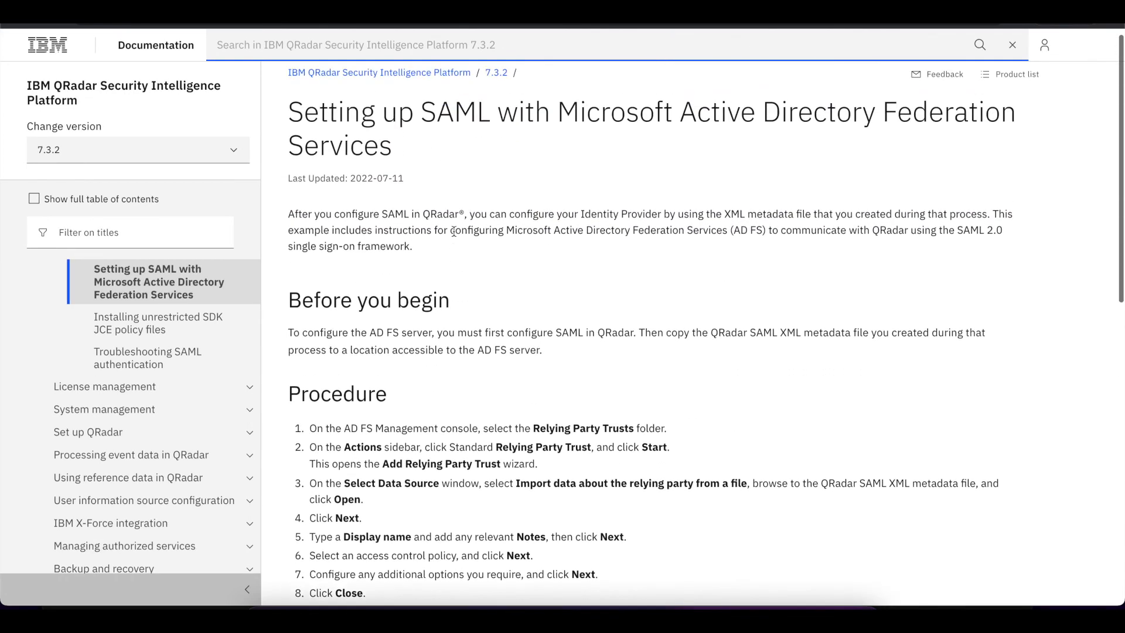
Review step 16's claim configuration and the Send LDAP Attributes as Claims step in the documentation
scroll("down", 3)
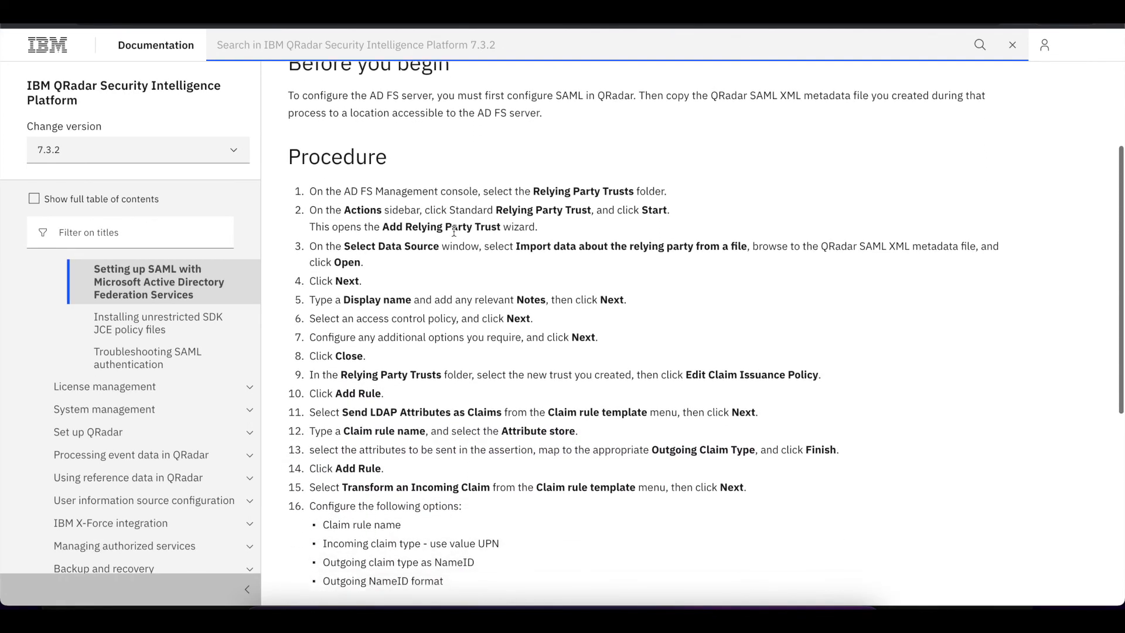
scroll("down", 3)
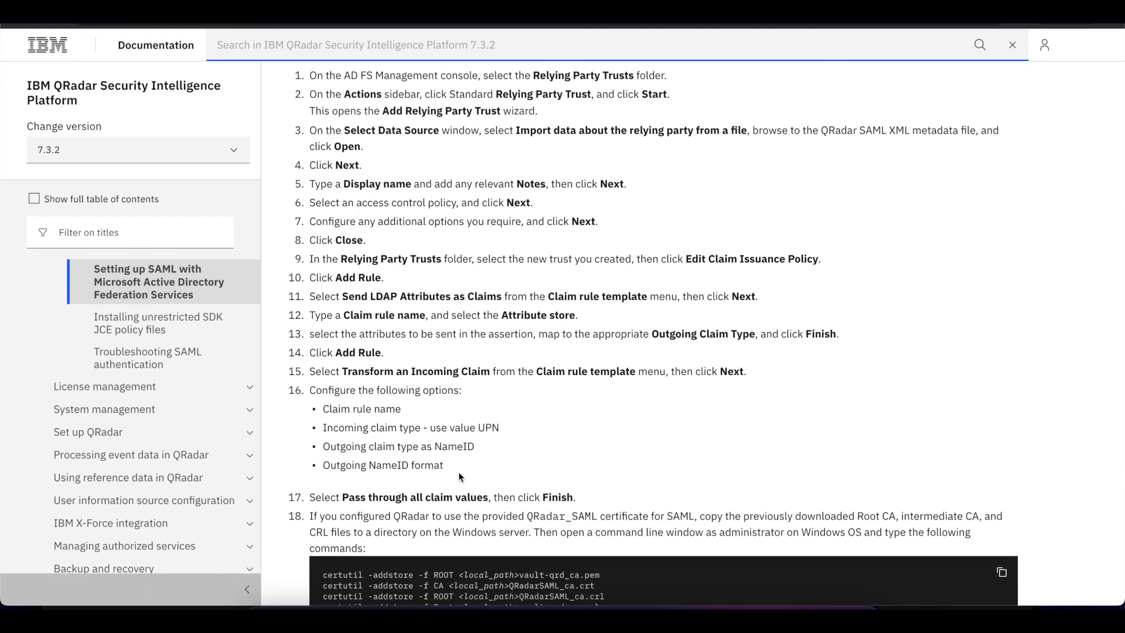
left_click_drag(314, 389, 458, 465)
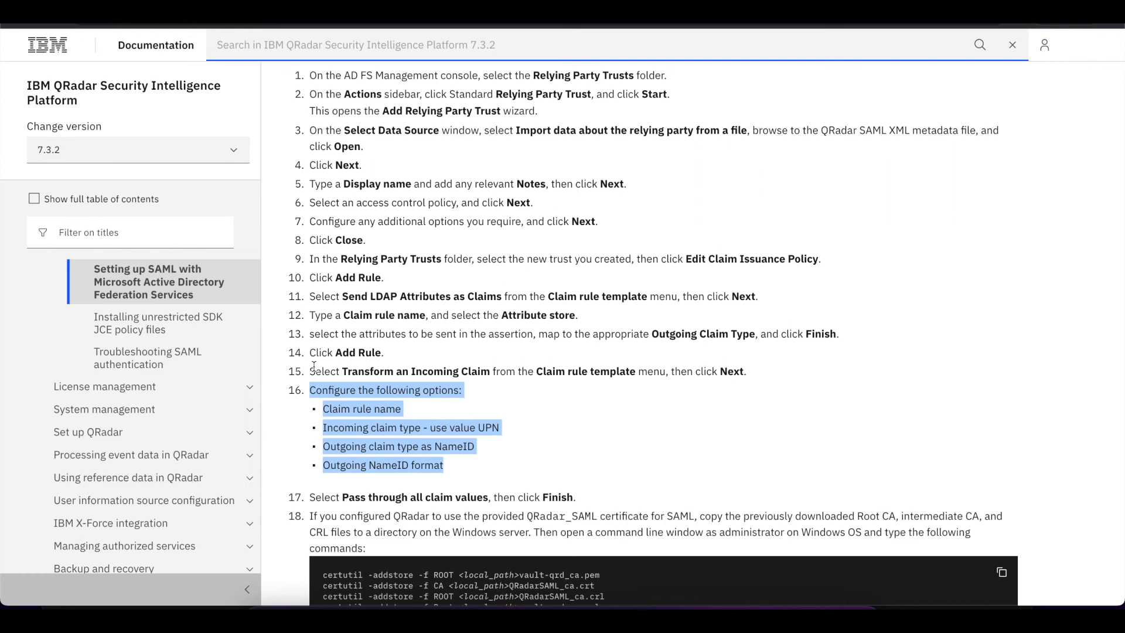
left_click(472, 477)
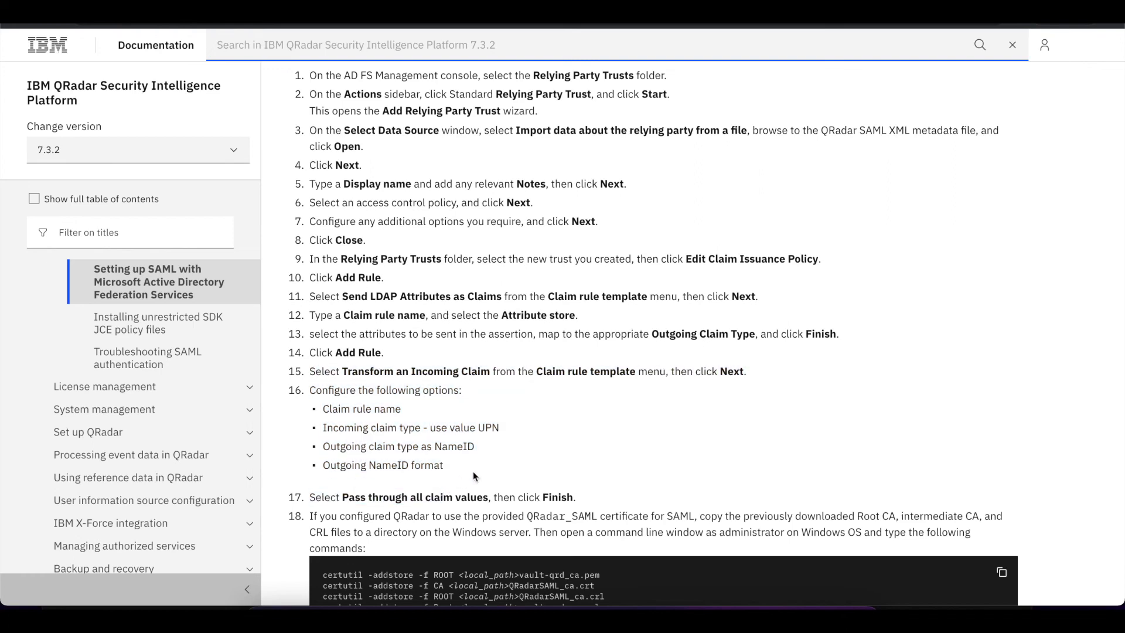
mouse_move(573, 490)
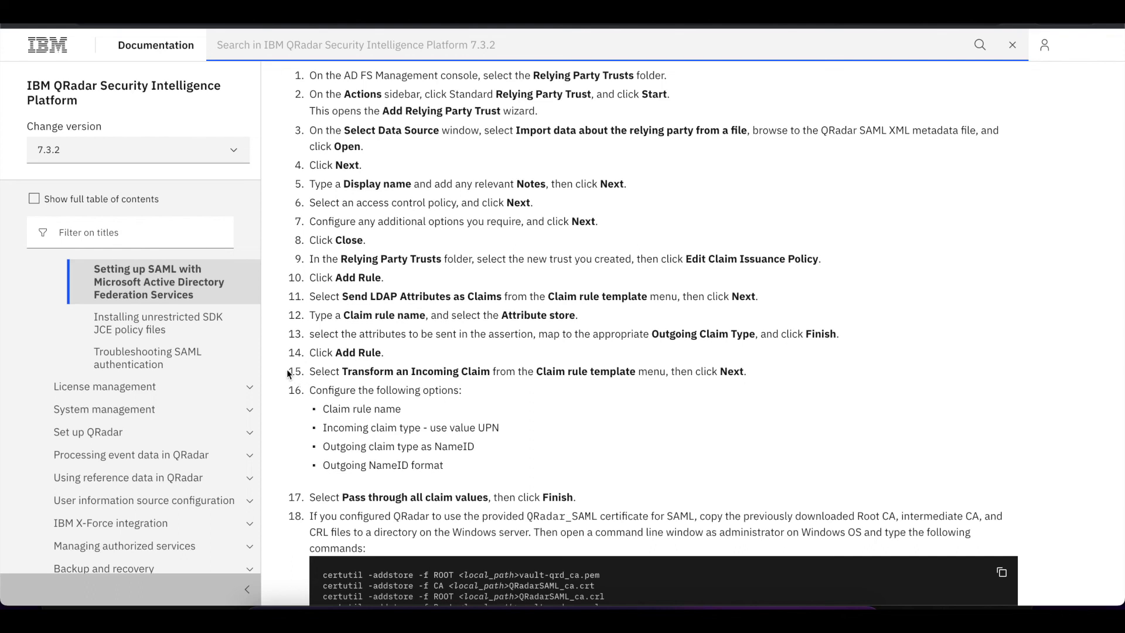
left_click_drag(308, 372, 443, 465)
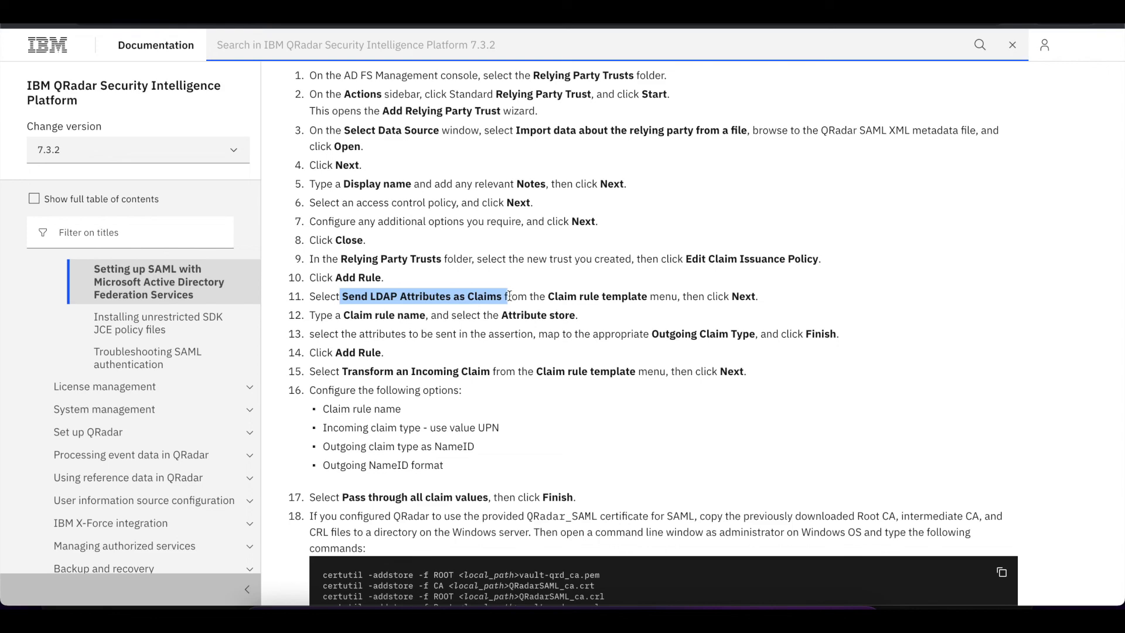
scroll("down", 3)
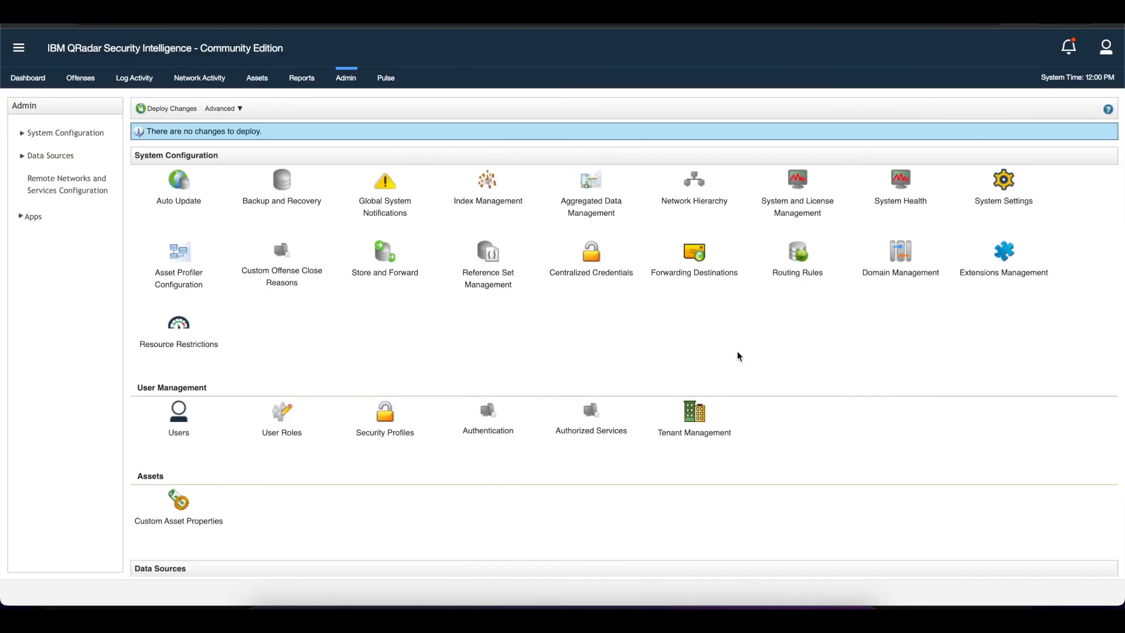
mouse_move(777, 338)
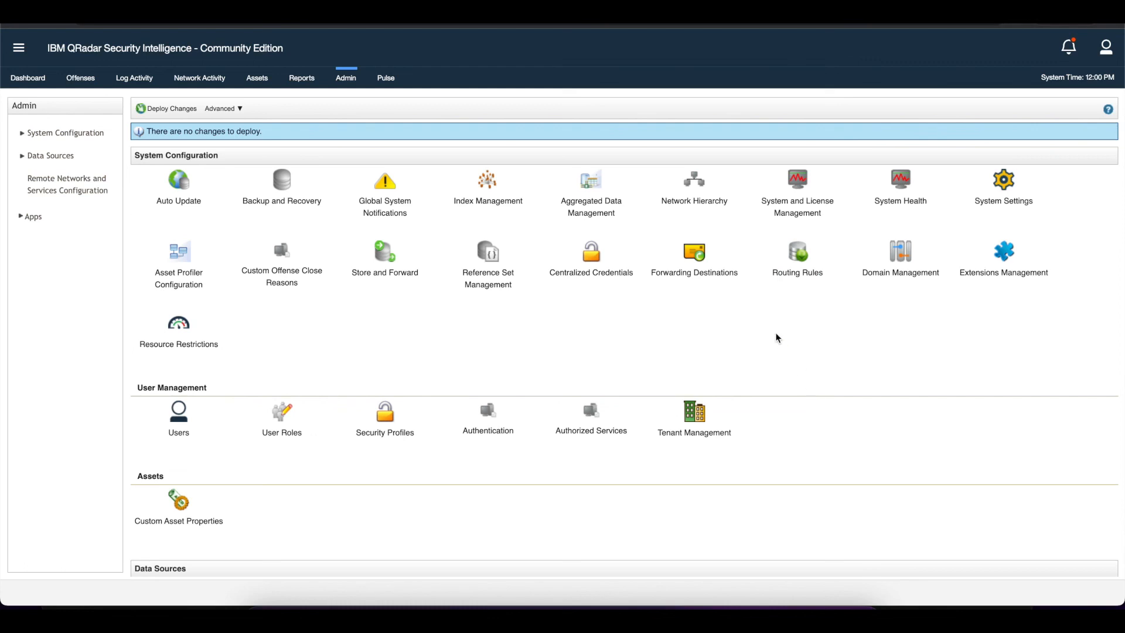